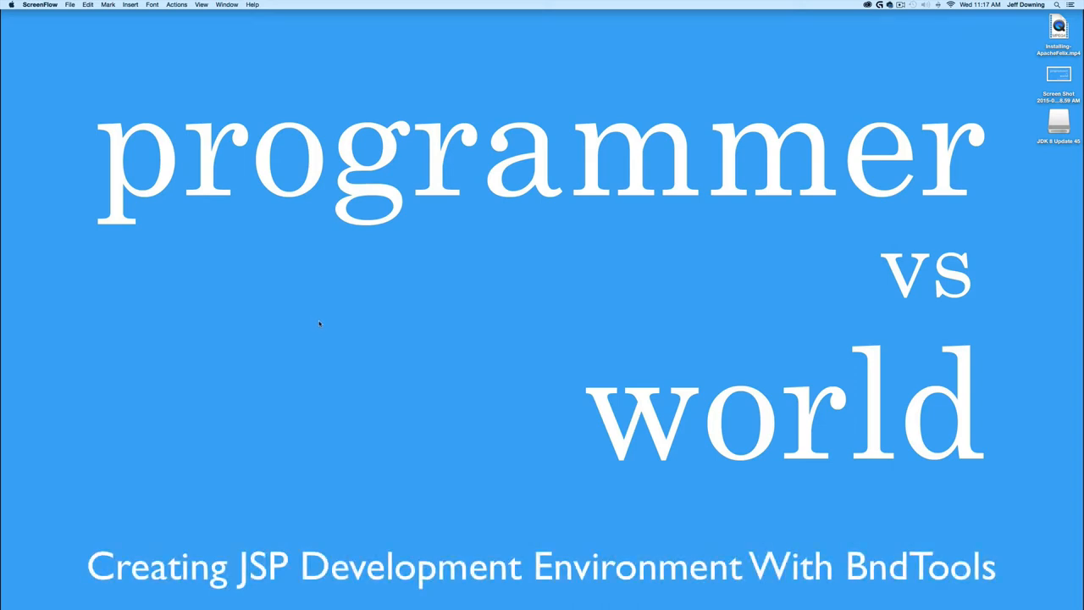
mouse_move(323, 318)
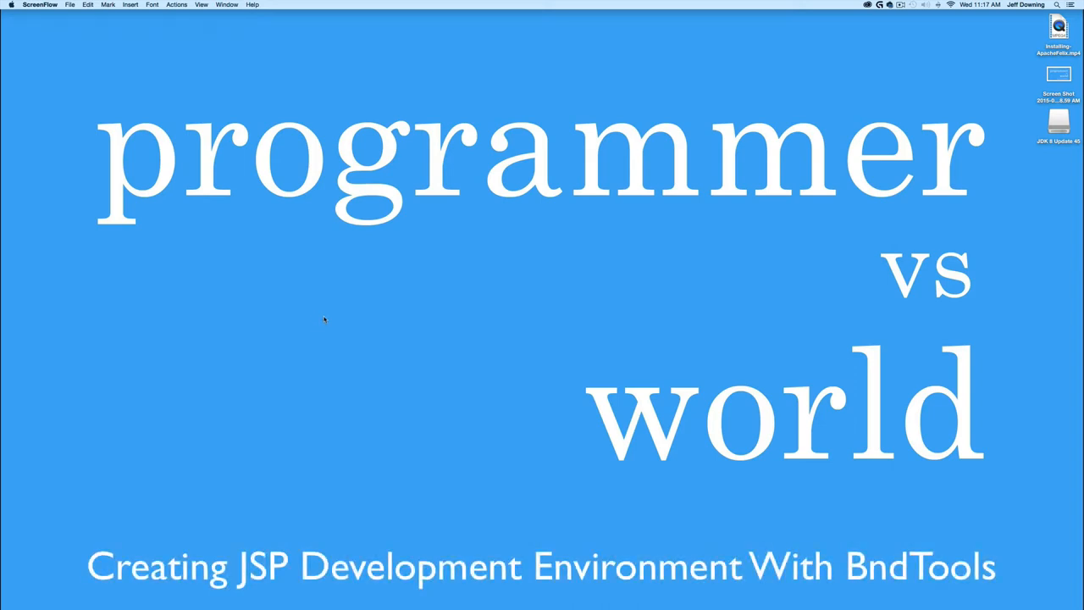
mouse_move(330, 319)
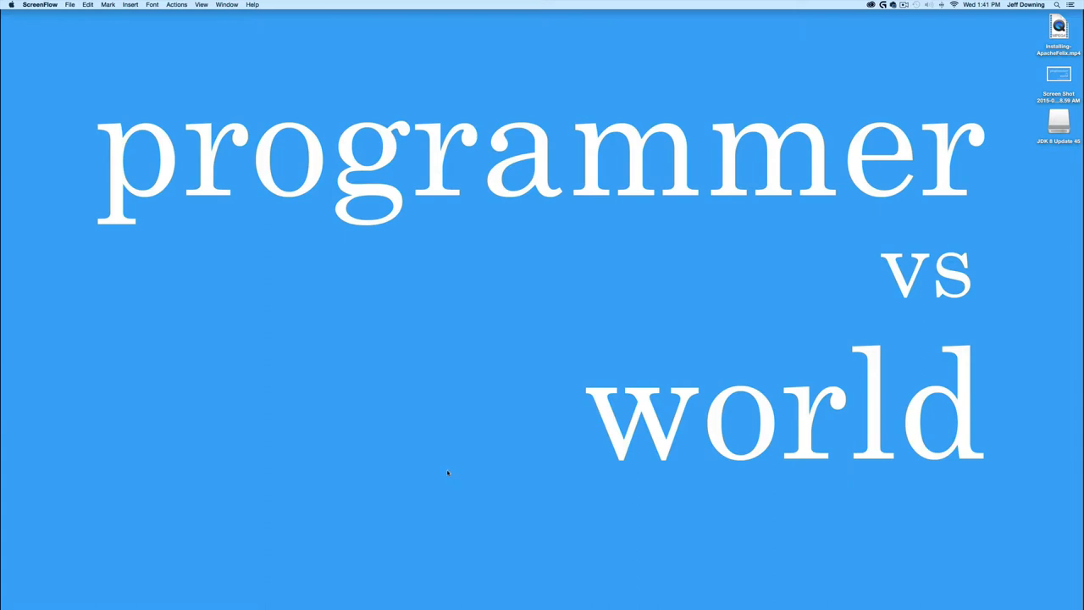
mouse_move(376, 593)
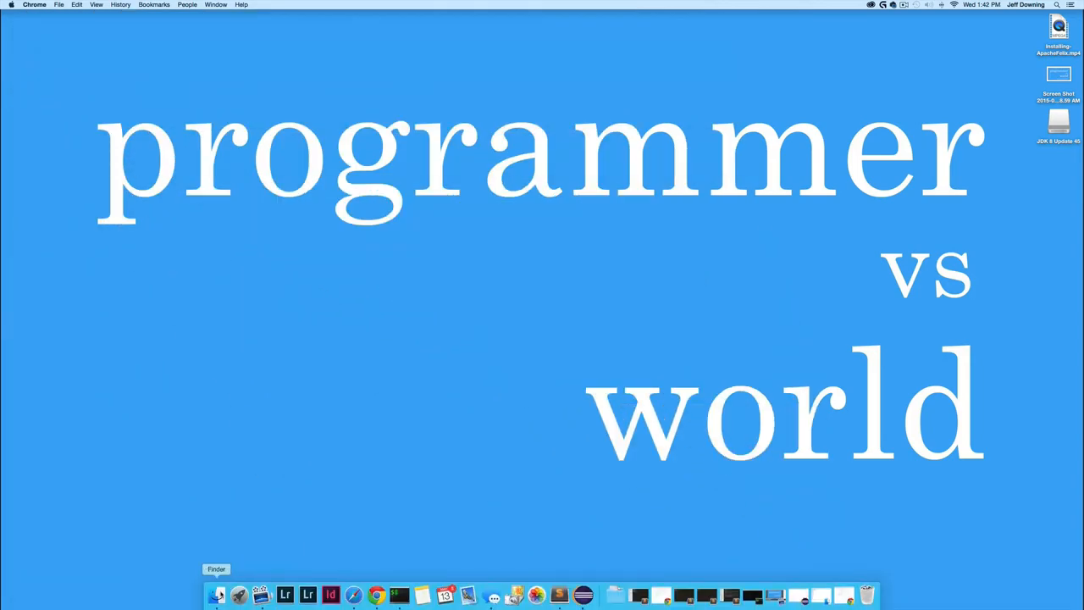
Bring up Finder on the archive folder of downloaded Felix, Pax Web and JSP jars
click(217, 596)
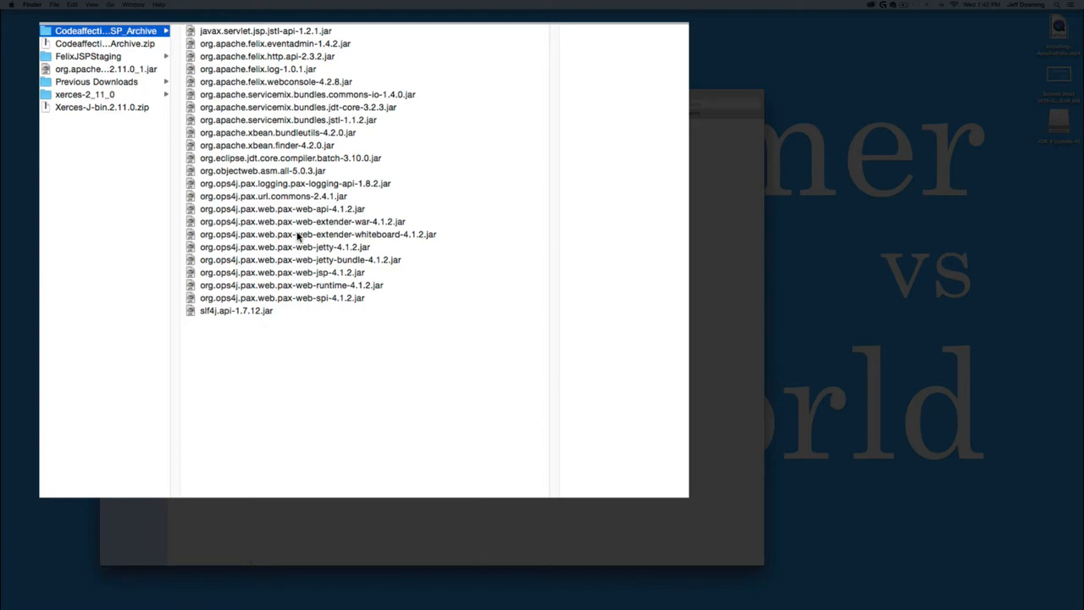
mouse_move(302, 376)
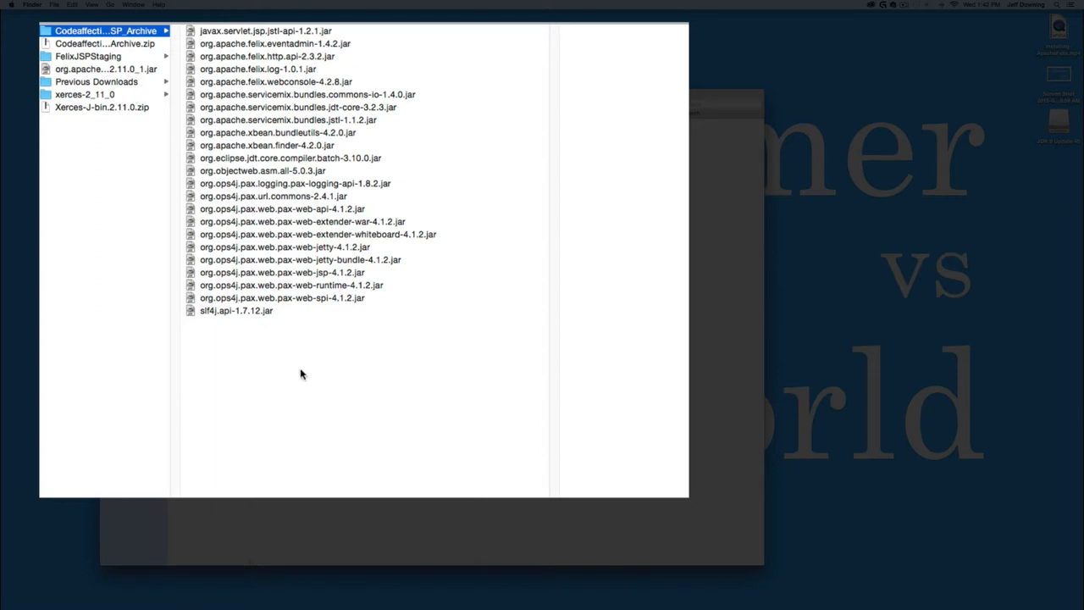
mouse_move(258, 337)
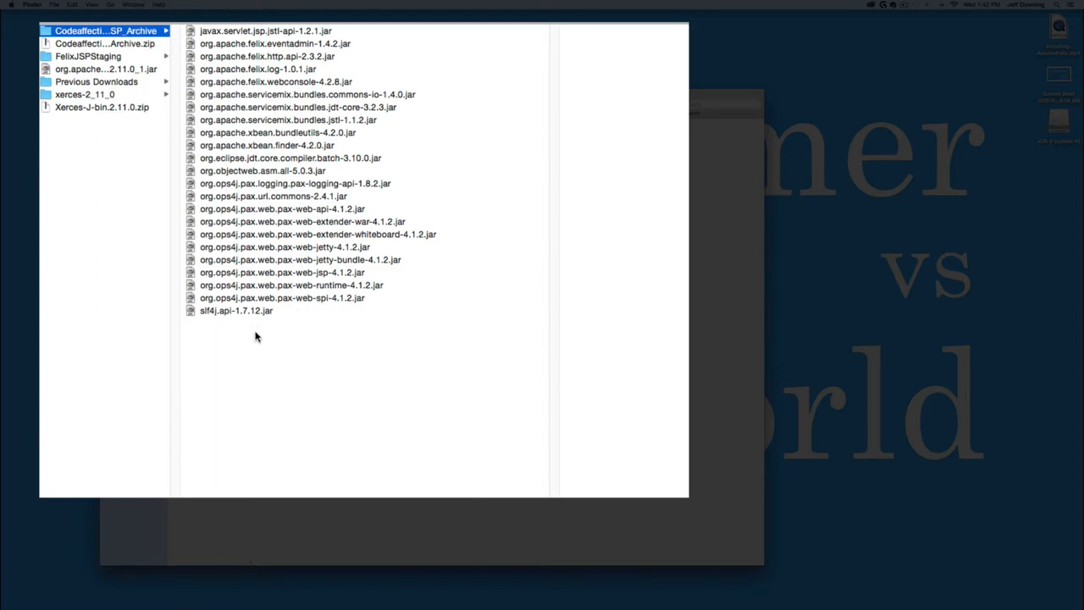
mouse_move(290, 381)
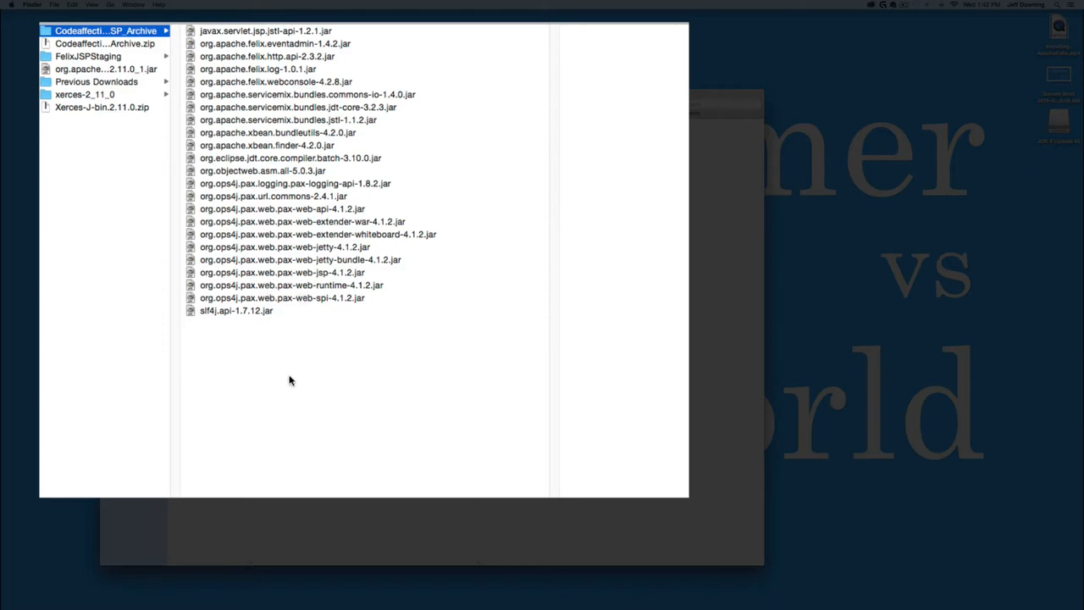
mouse_move(251, 149)
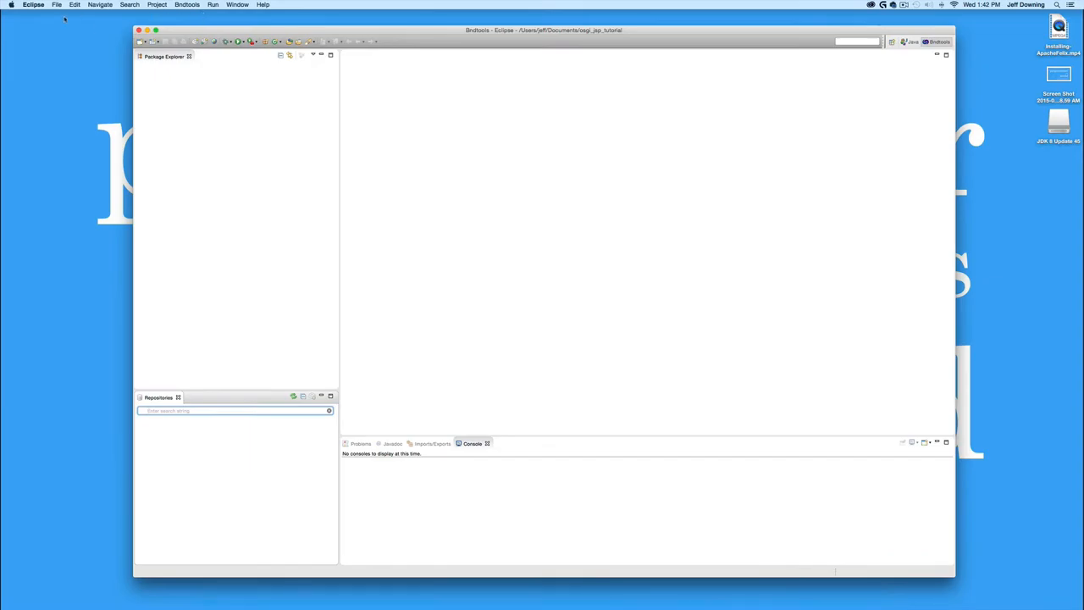
Create Bndtools OSGi project jsp_test from the Component Development template
click(58, 5)
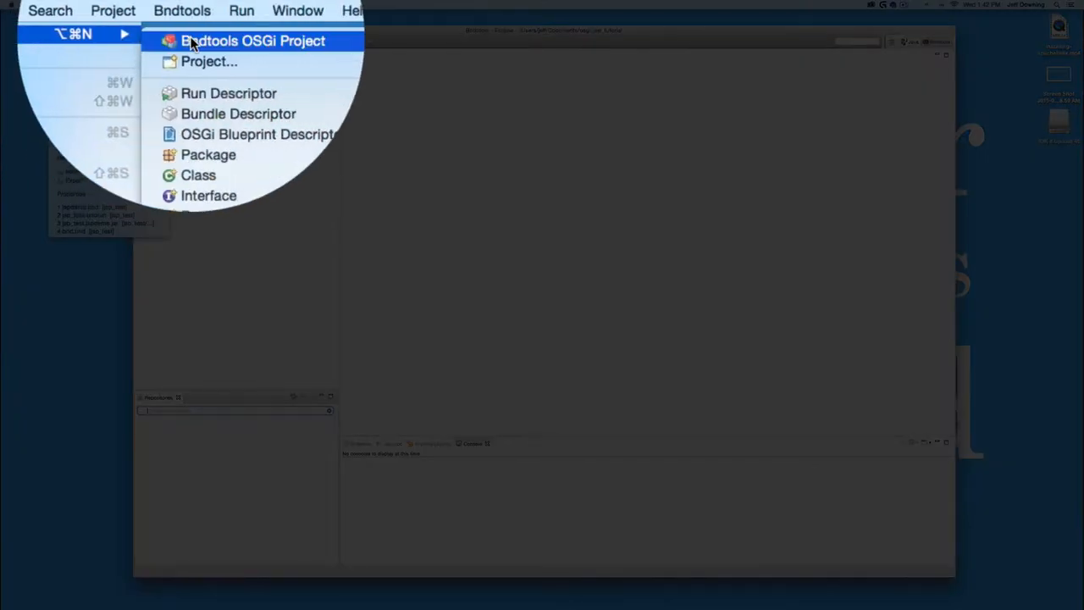
click(251, 41)
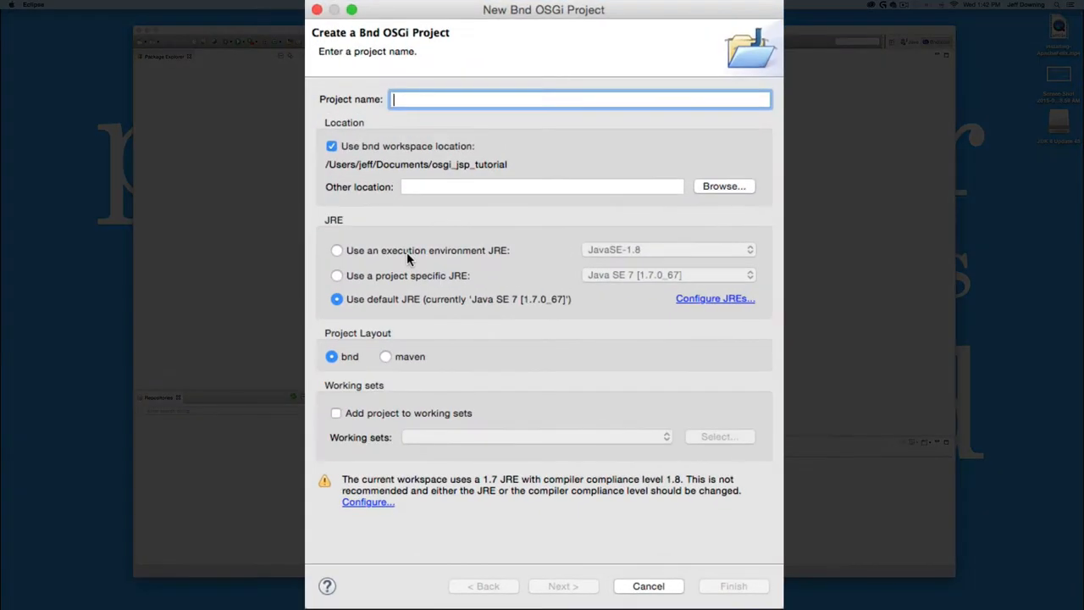
text(jsp_te)
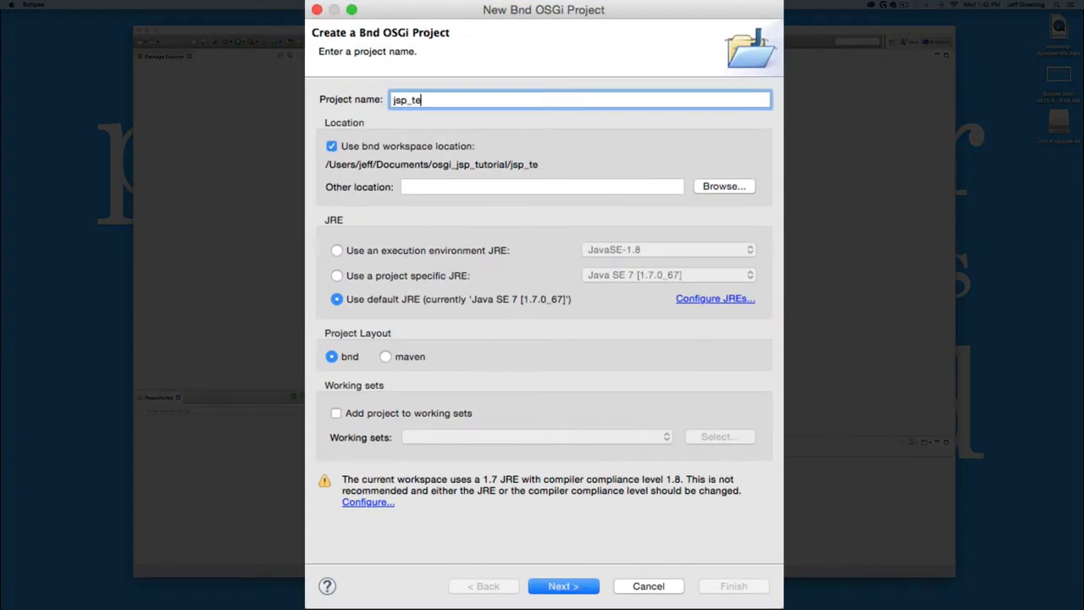
click(562, 587)
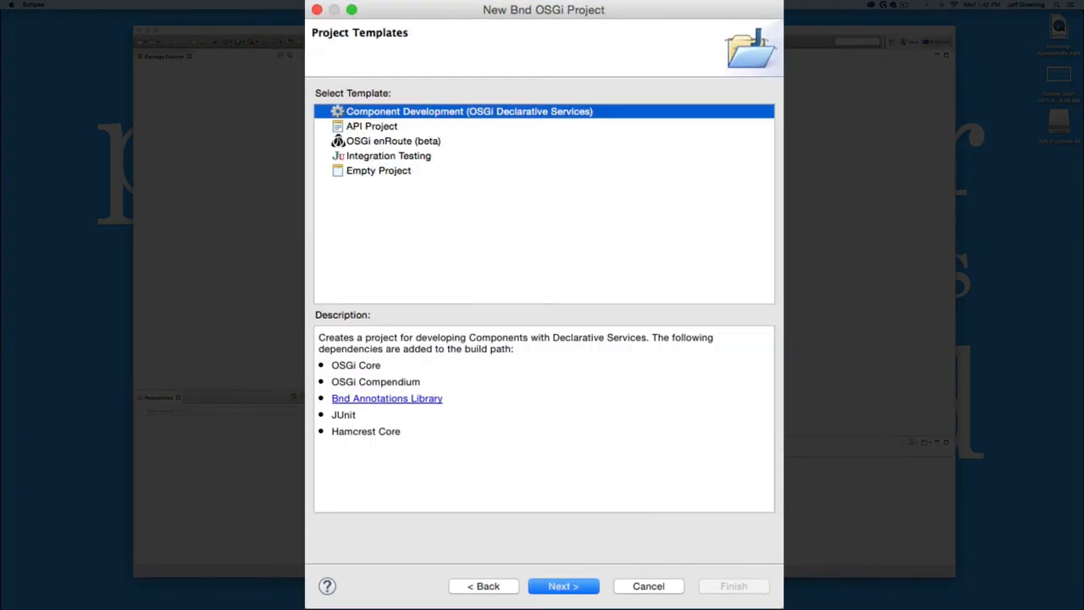
click(562, 586)
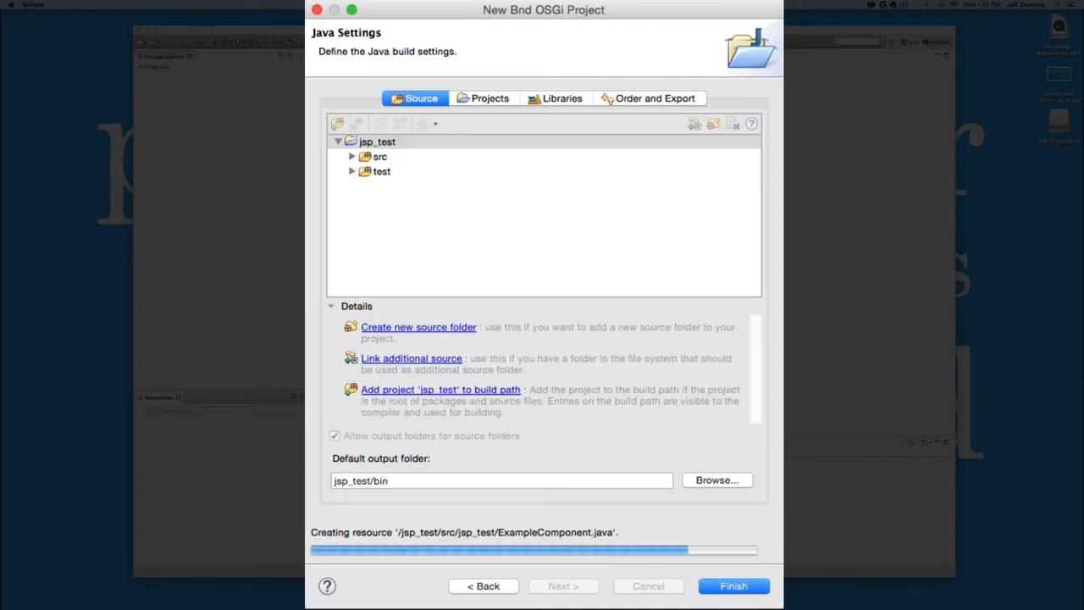
click(732, 587)
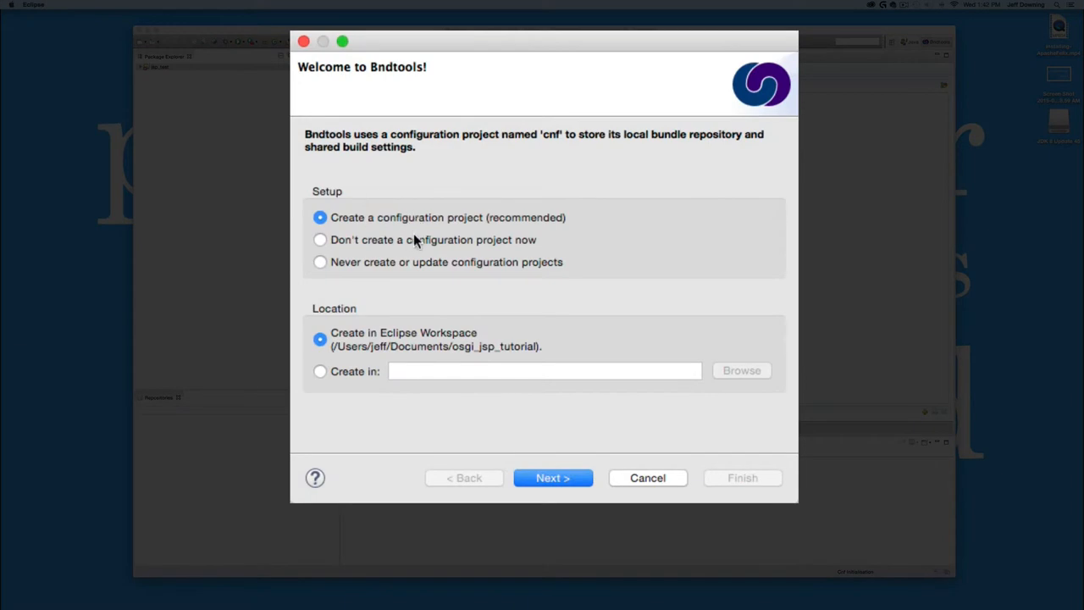
Accept creating the cnf configuration project with Bundle-Hub Configuration
click(552, 478)
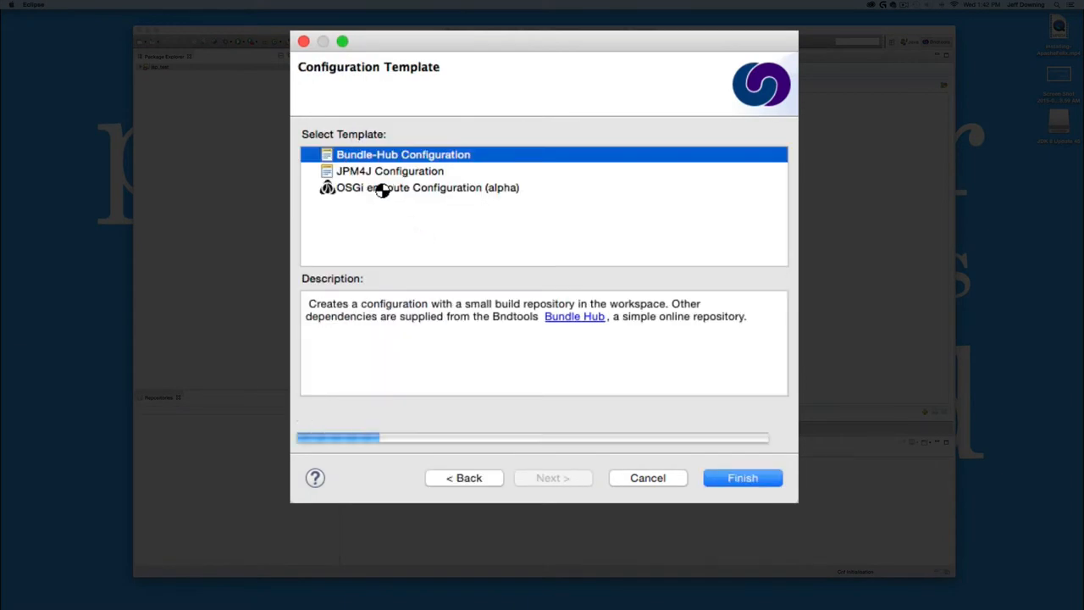
click(742, 478)
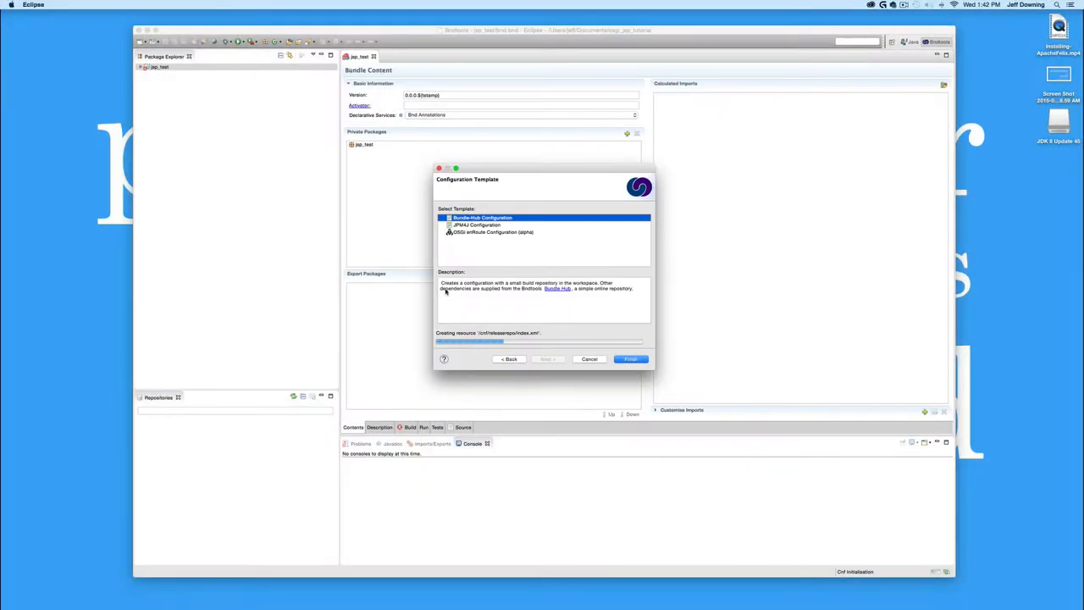
click(630, 359)
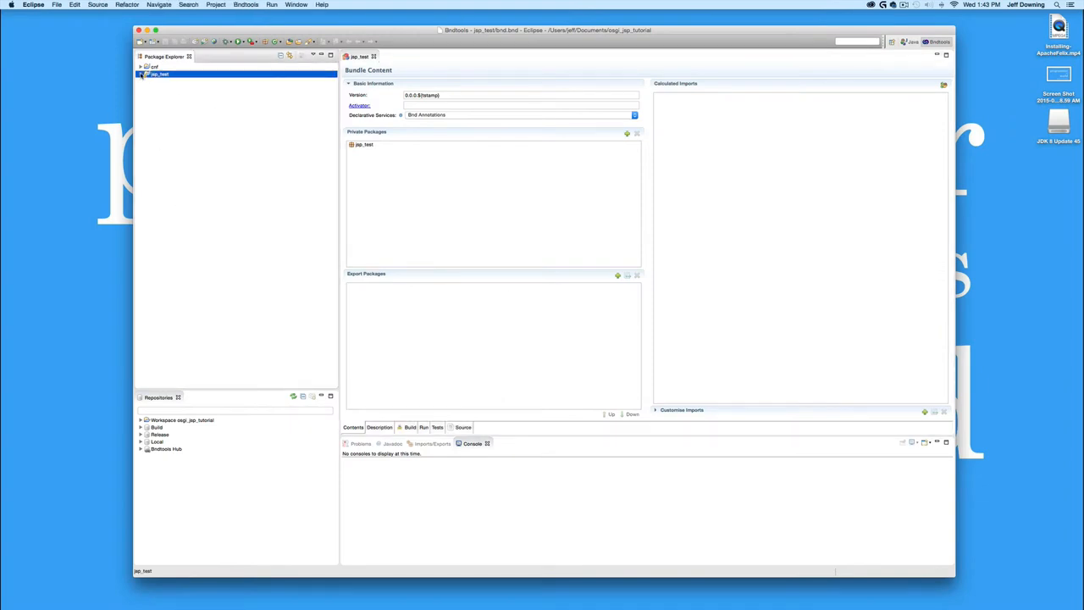
Expand jsp_test and open its launch.bndrun run descriptor
click(140, 74)
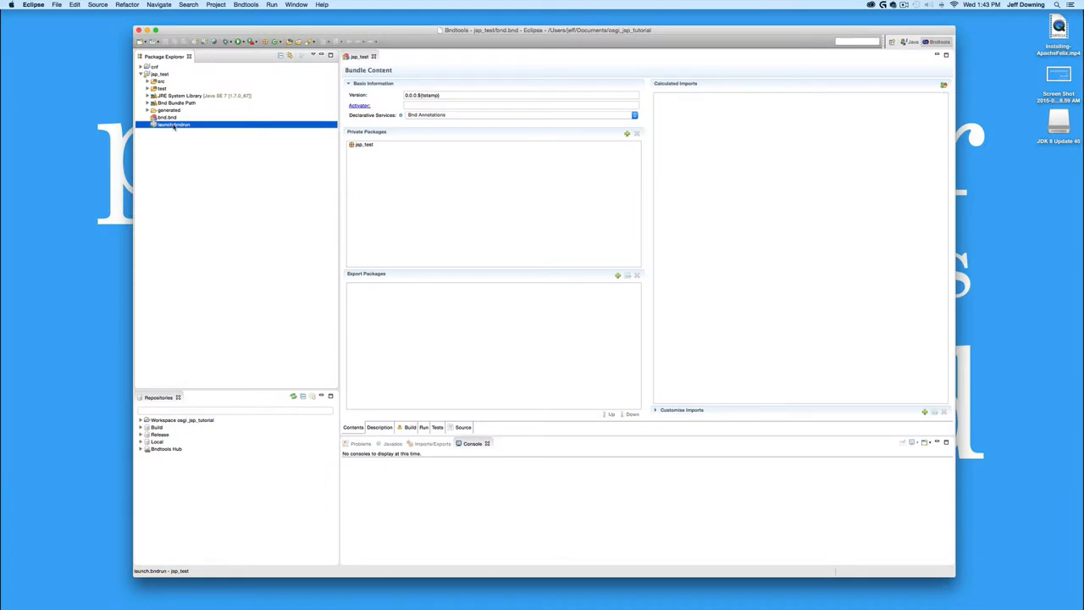
double_click(173, 125)
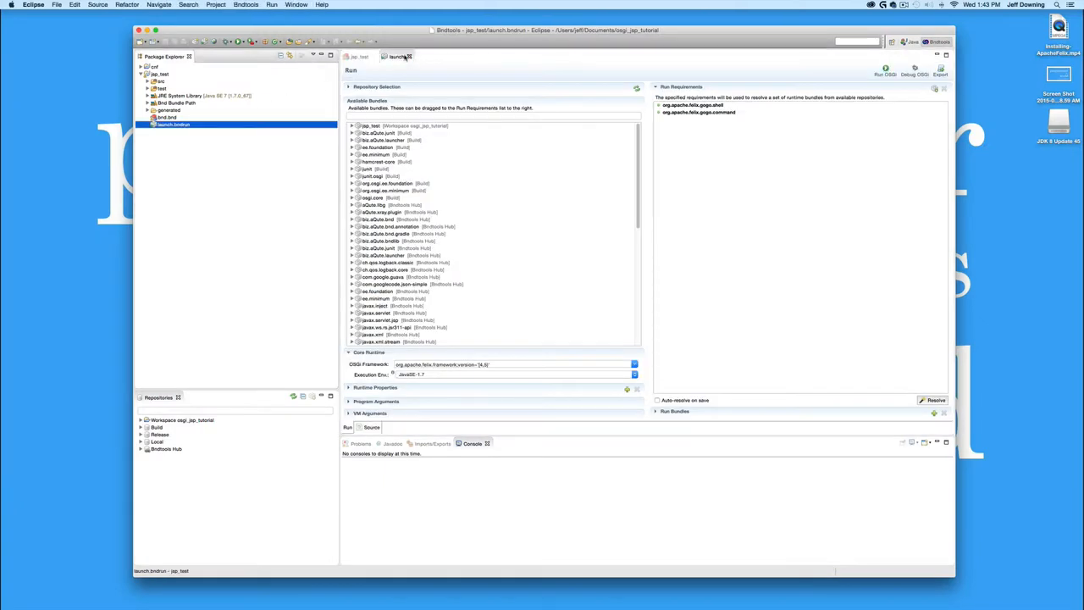
click(412, 56)
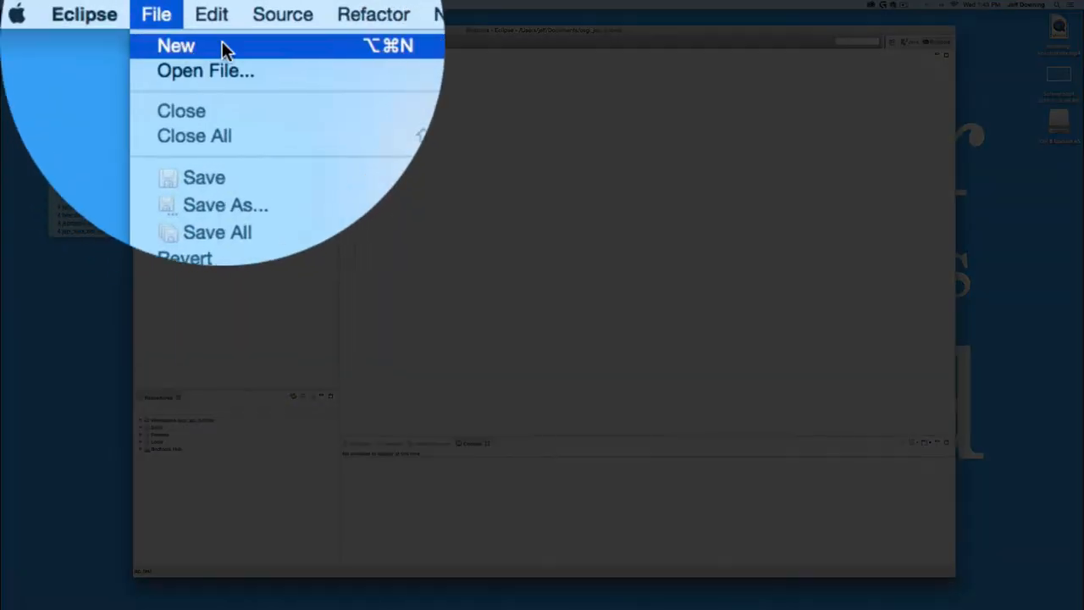
Create run descriptor jsp_paxweb from the Apache Felix 4 with Gogo Shell template
click(176, 46)
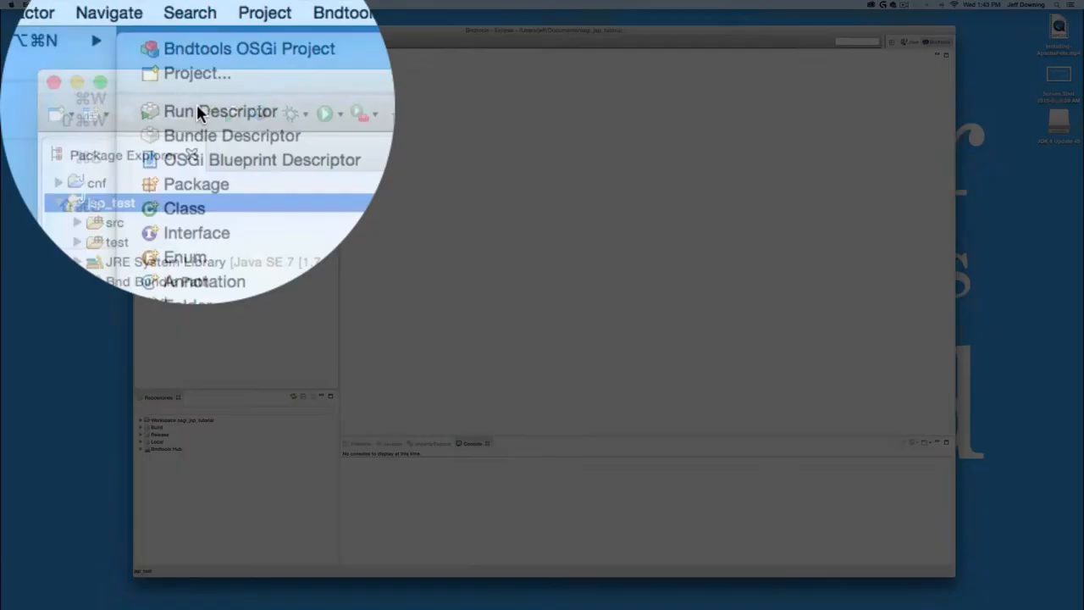
click(220, 112)
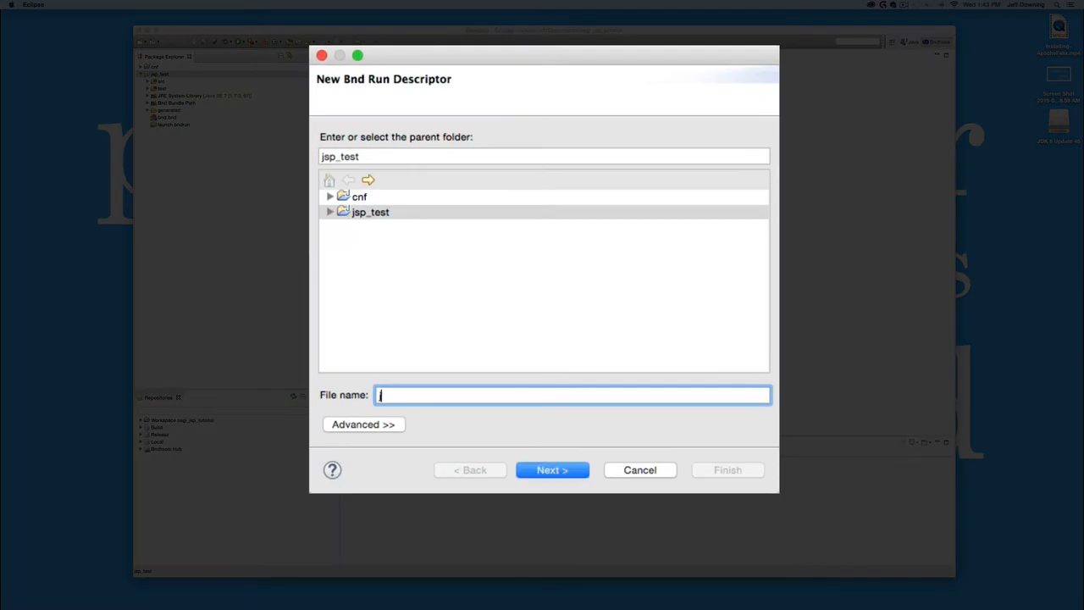
text(jsp_)
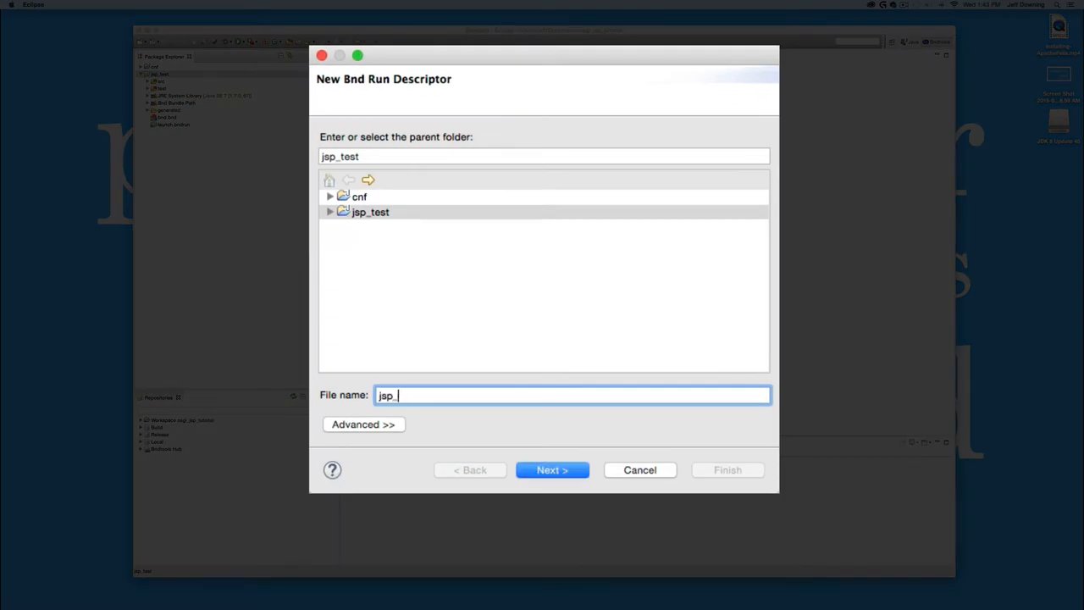
text(paxweb)
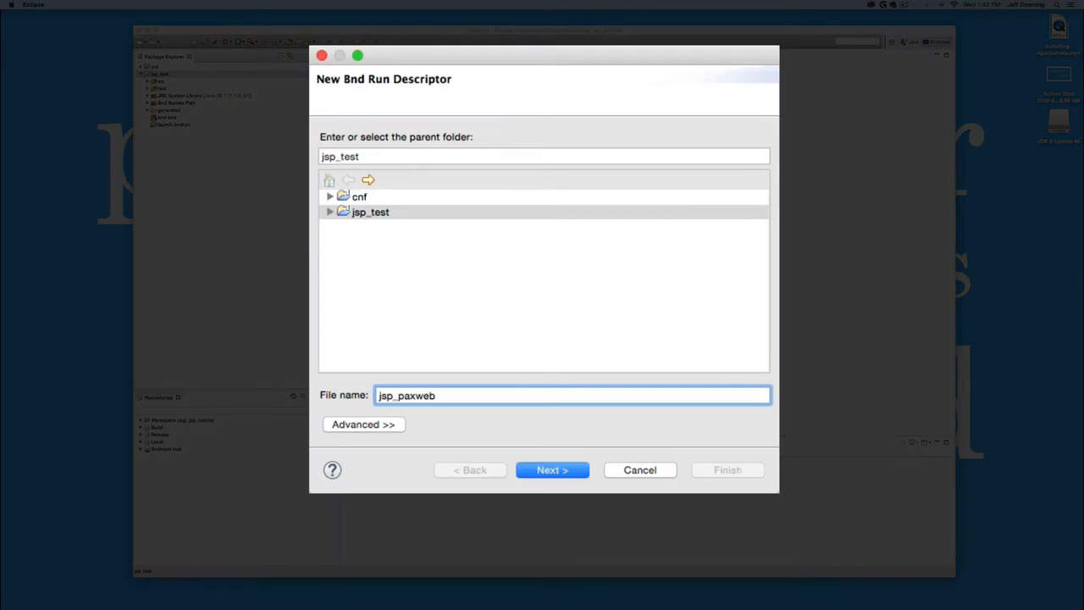
click(553, 471)
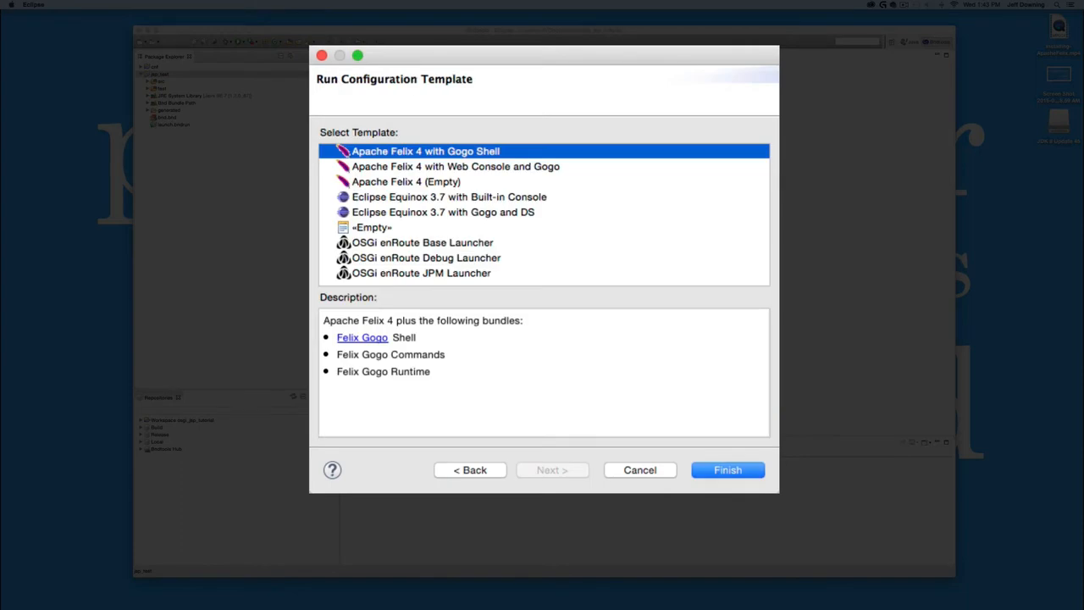
click(727, 470)
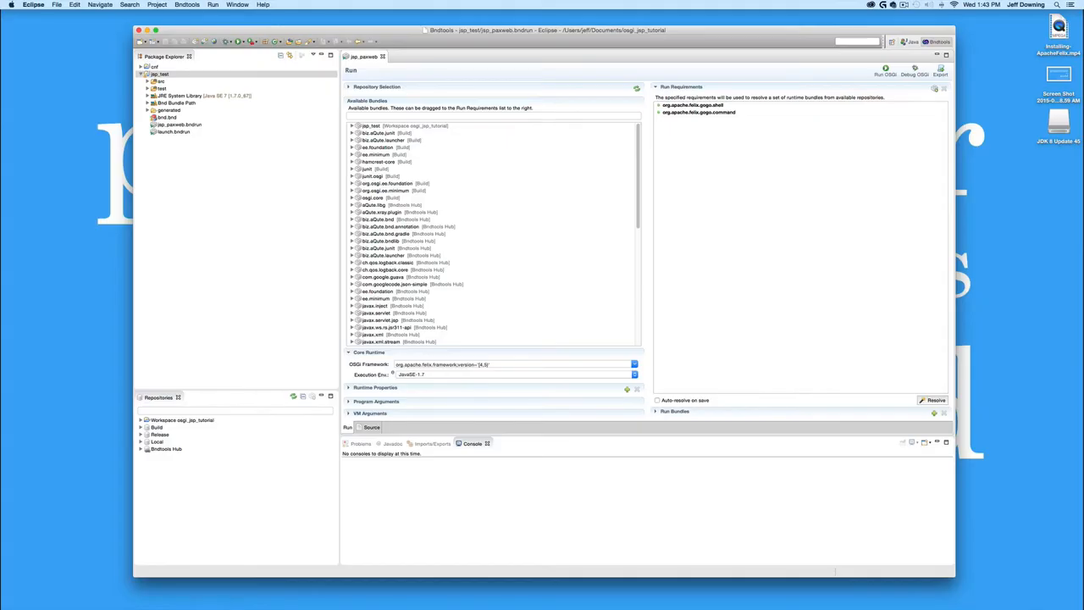
Collapse run requirements and set the execution environment to JavaSE-1.8
click(658, 85)
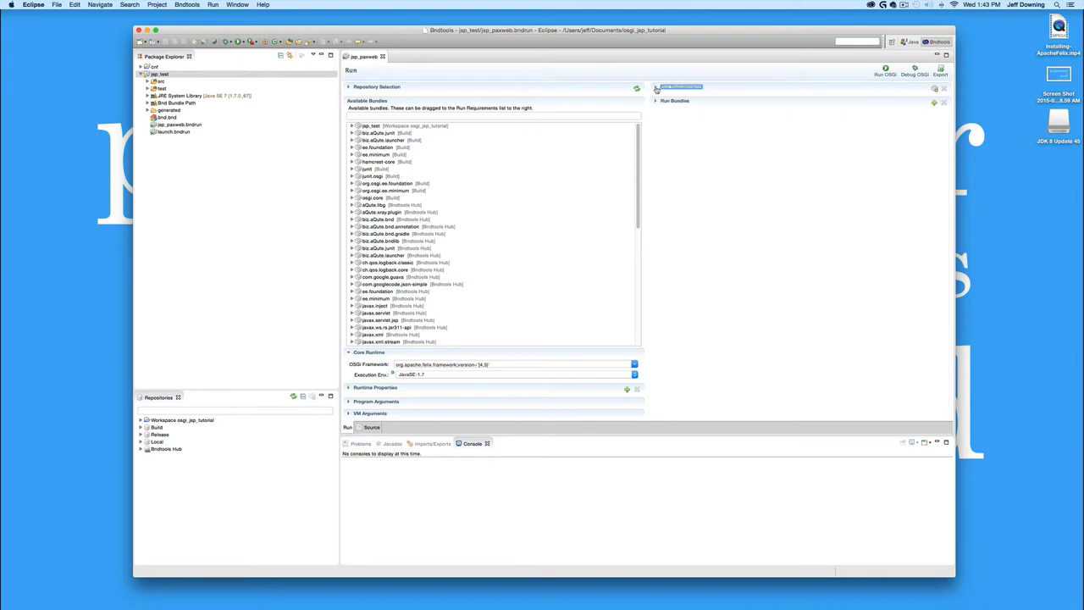
mouse_move(420, 383)
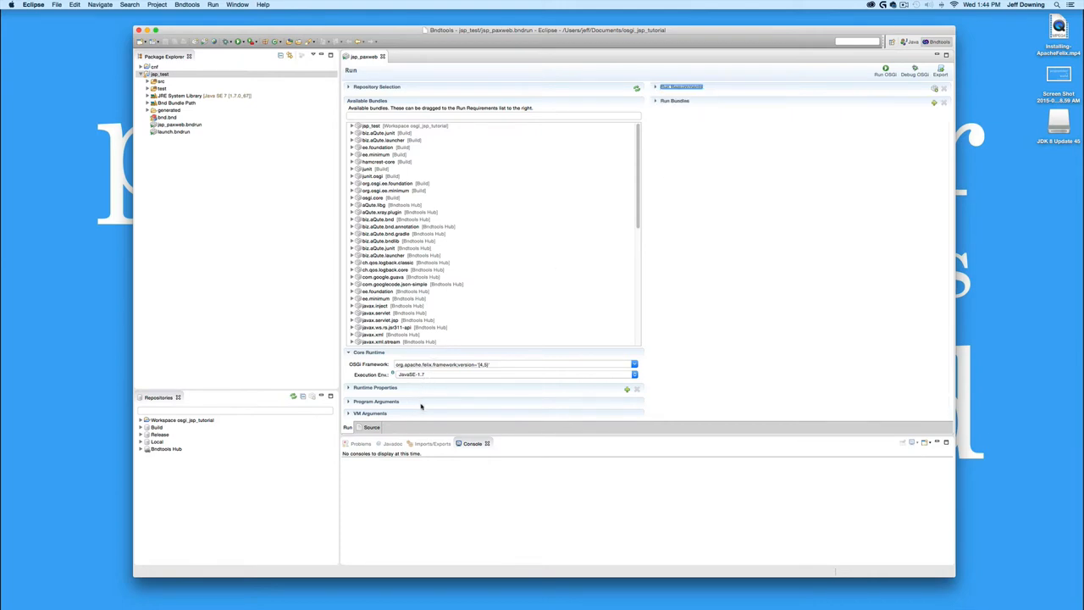
click(634, 375)
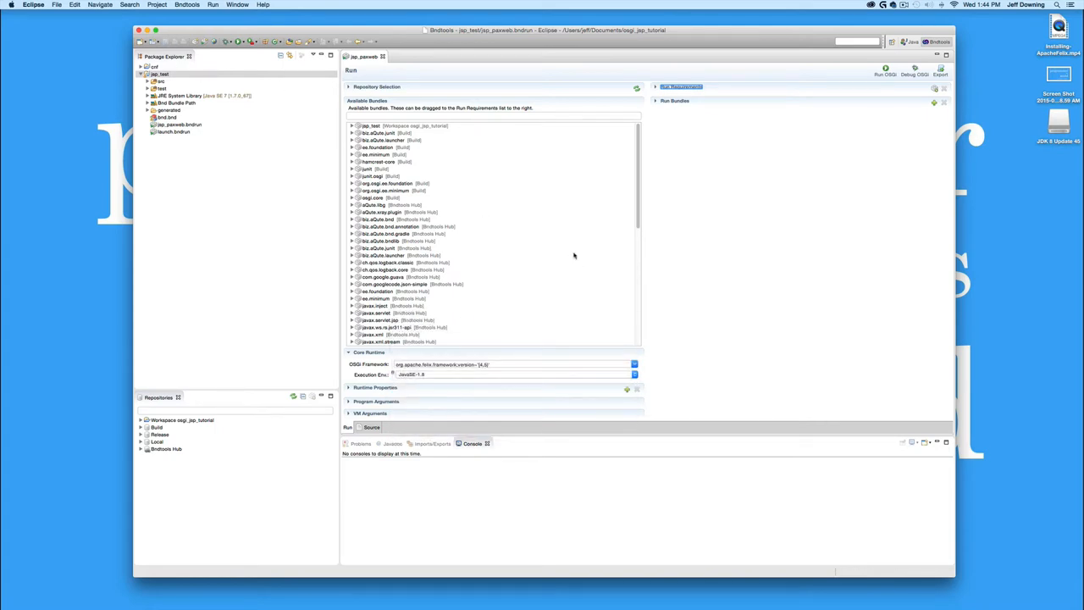
mouse_move(336, 92)
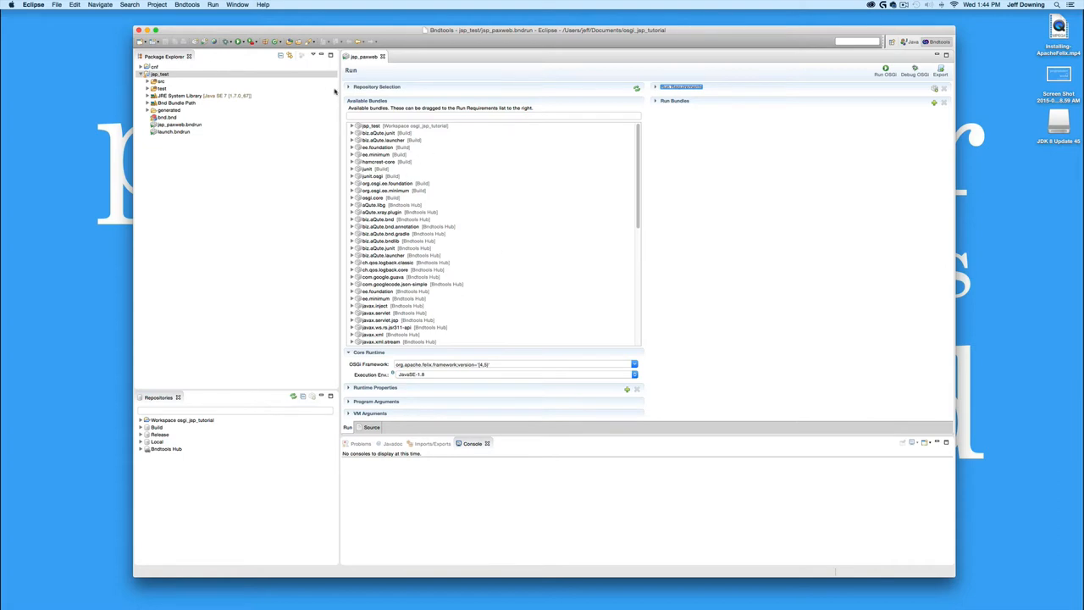
Enable Bndtools Hub and add the downloaded jar files to the Local repository
click(349, 86)
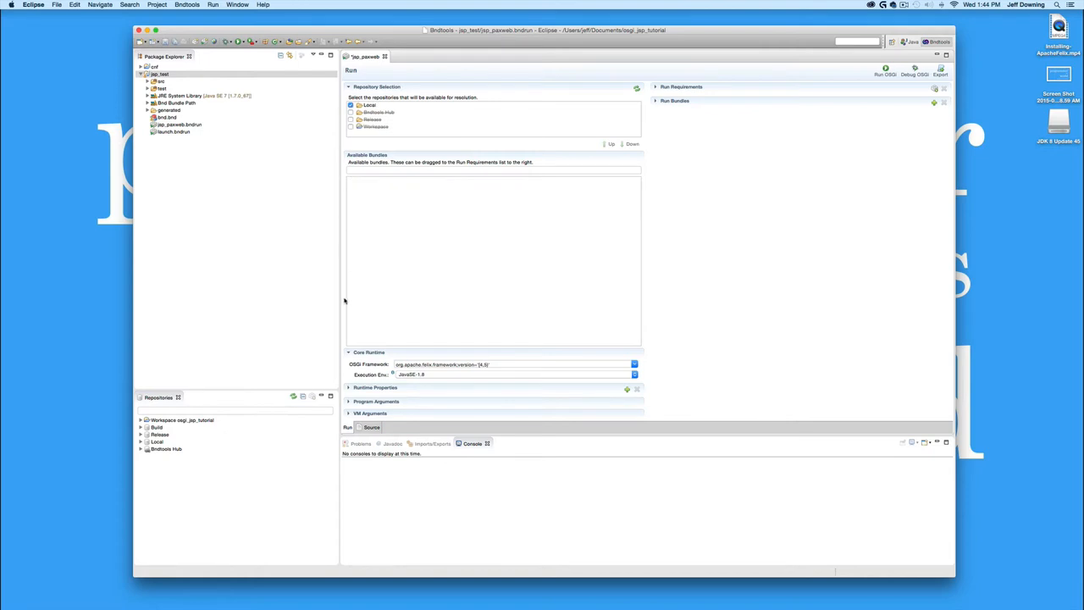
click(351, 112)
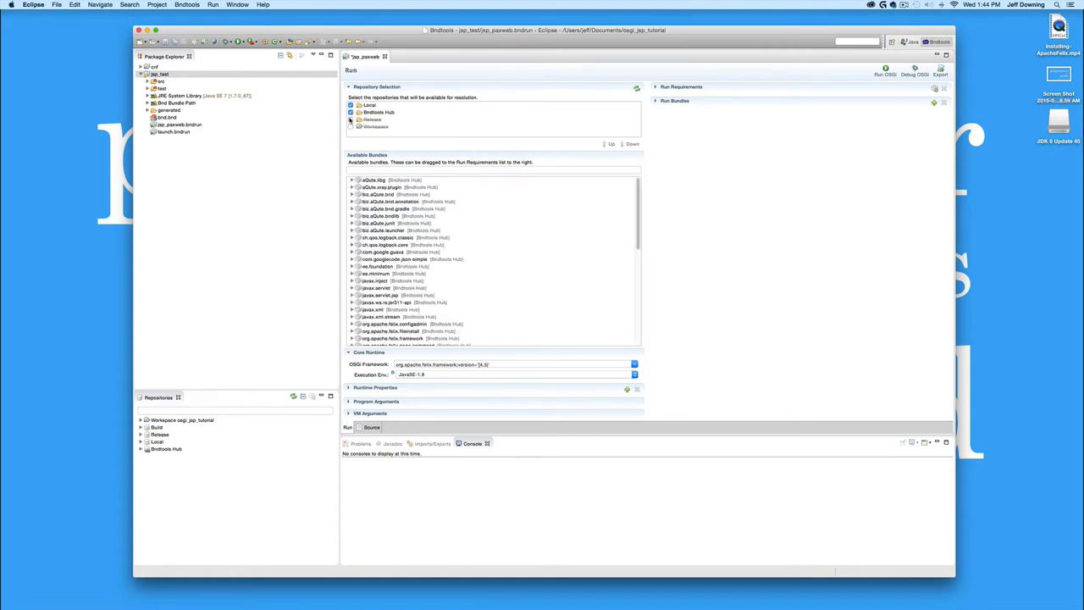
click(351, 125)
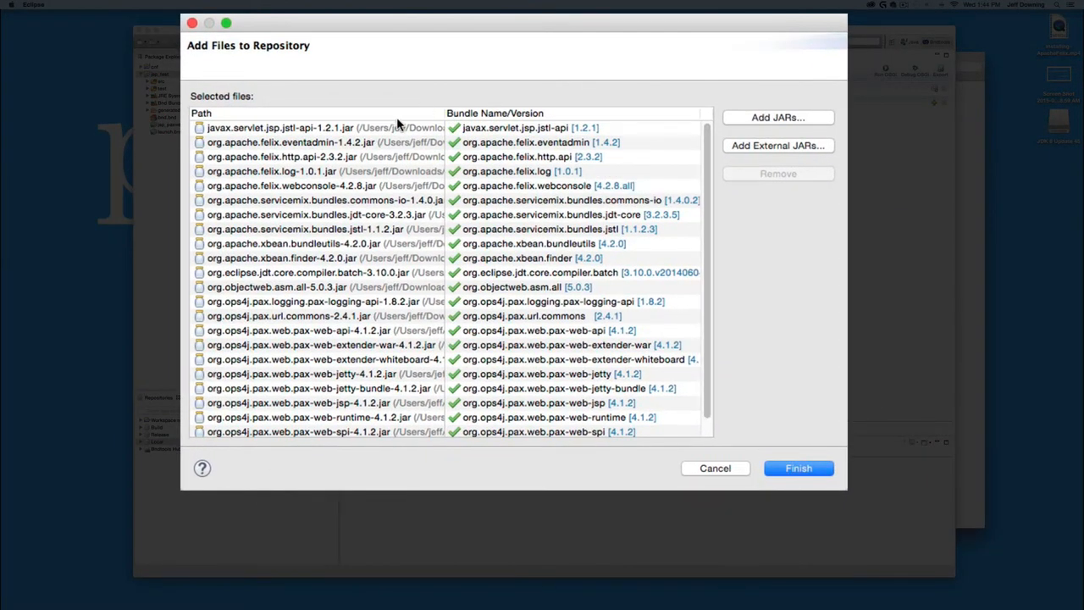
mouse_move(703, 313)
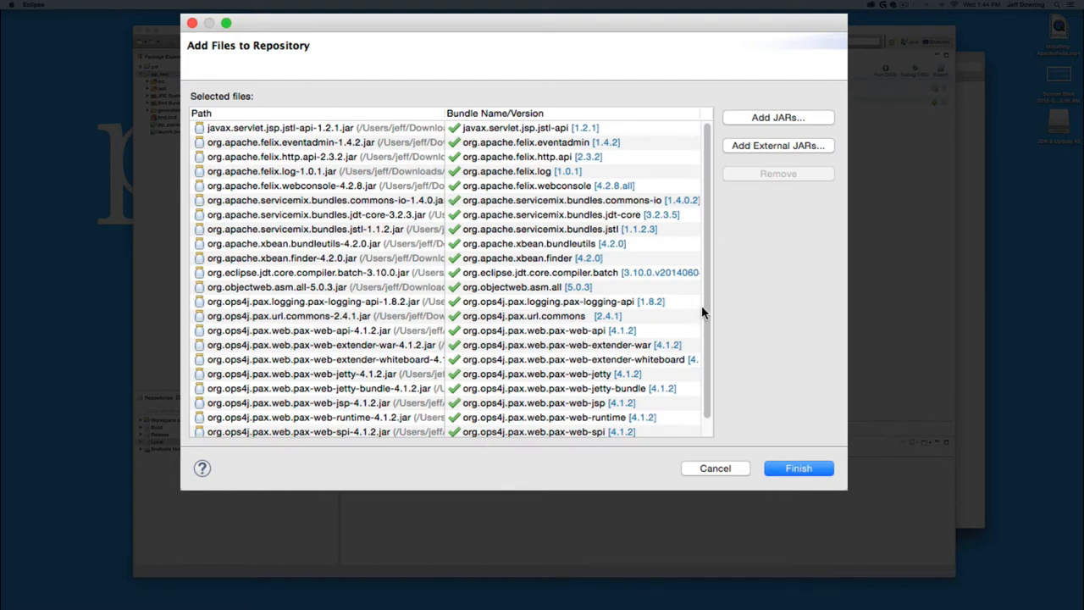
scroll(down, 3)
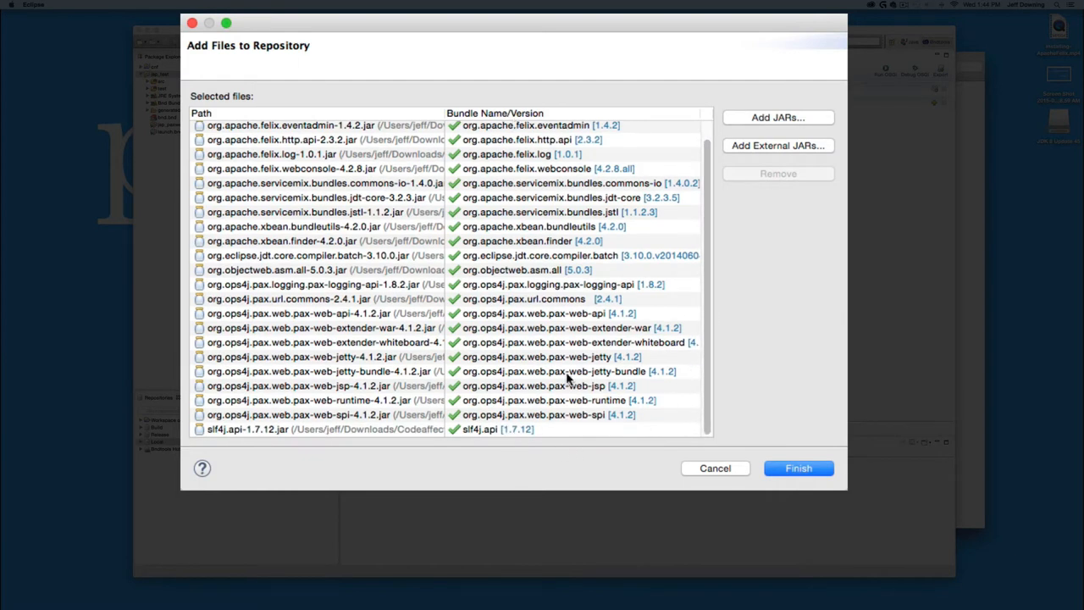
click(796, 468)
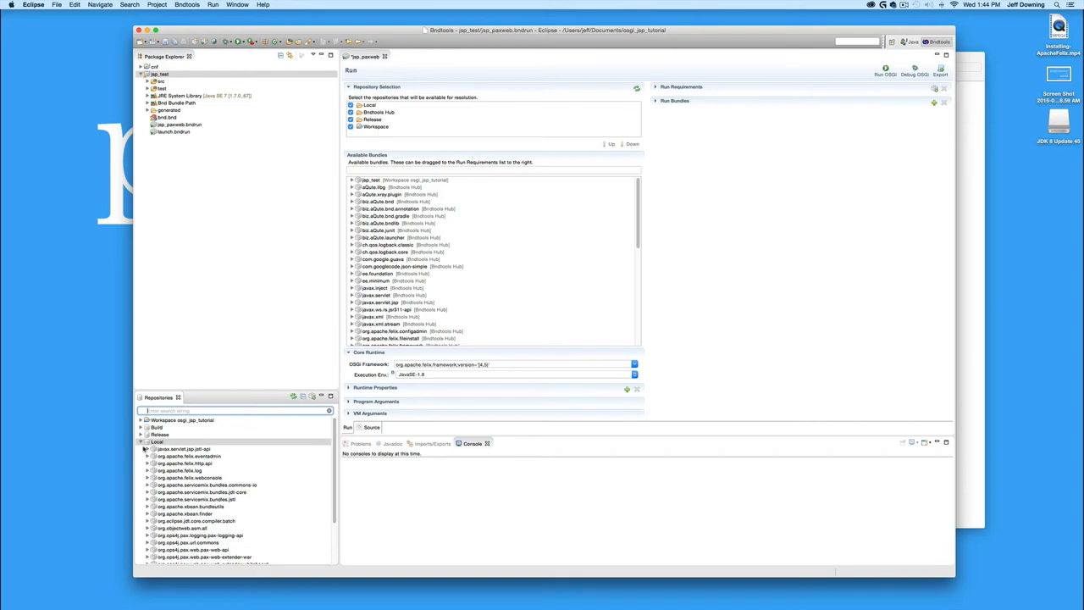
Restart Eclipse so repositories reload, then enable the Local repository for resolution
click(146, 441)
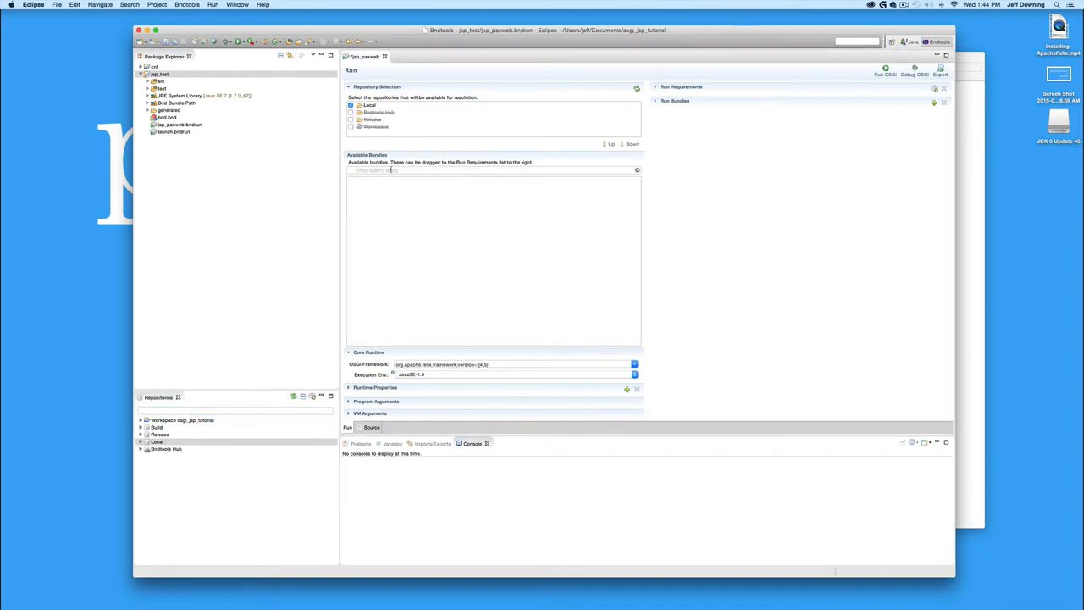
click(491, 169)
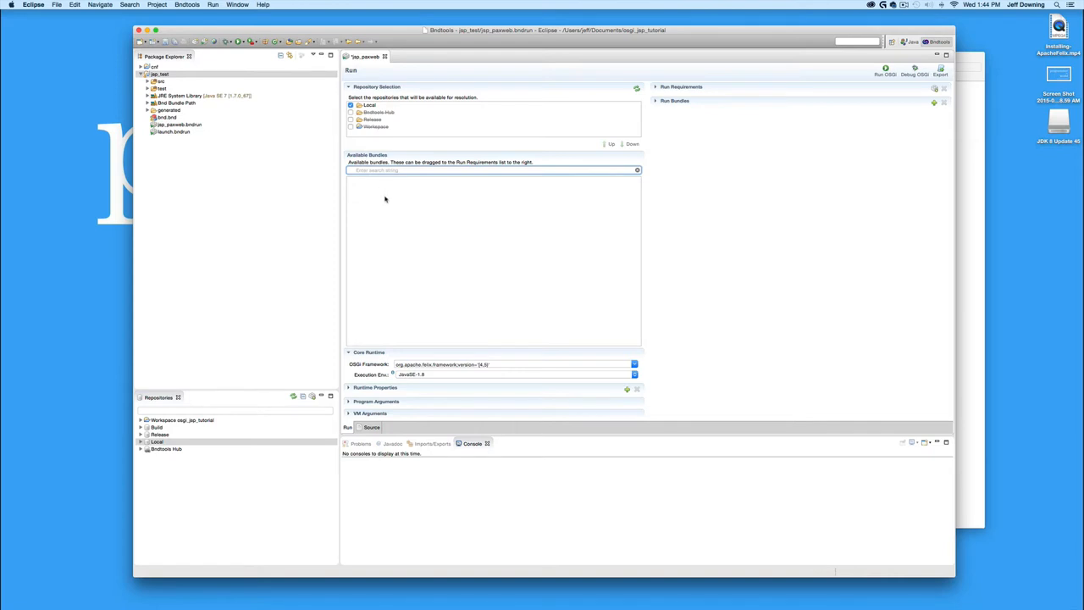
click(56, 5)
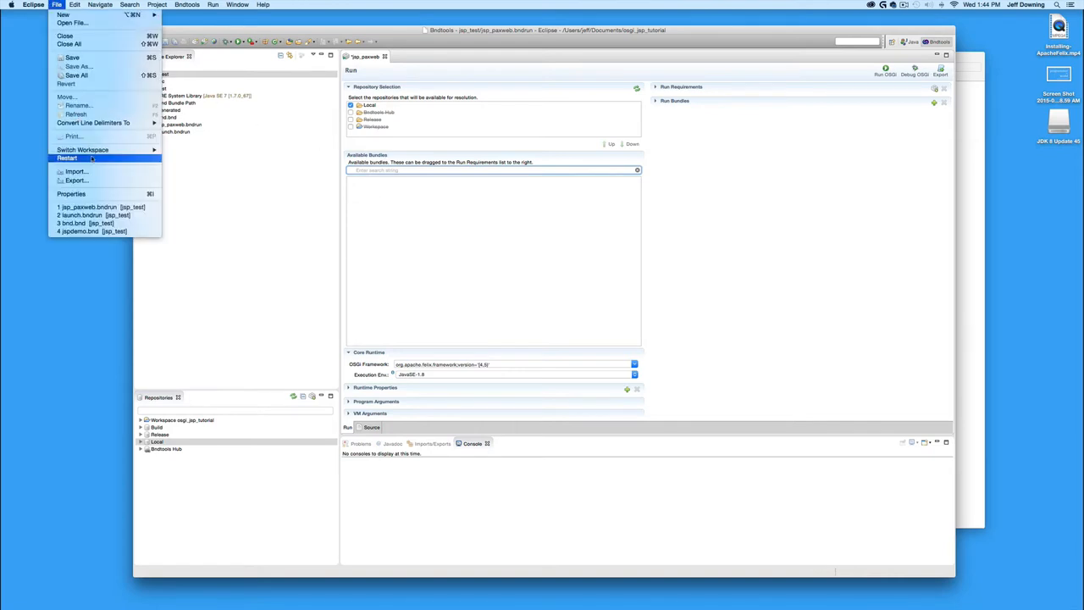
click(423, 228)
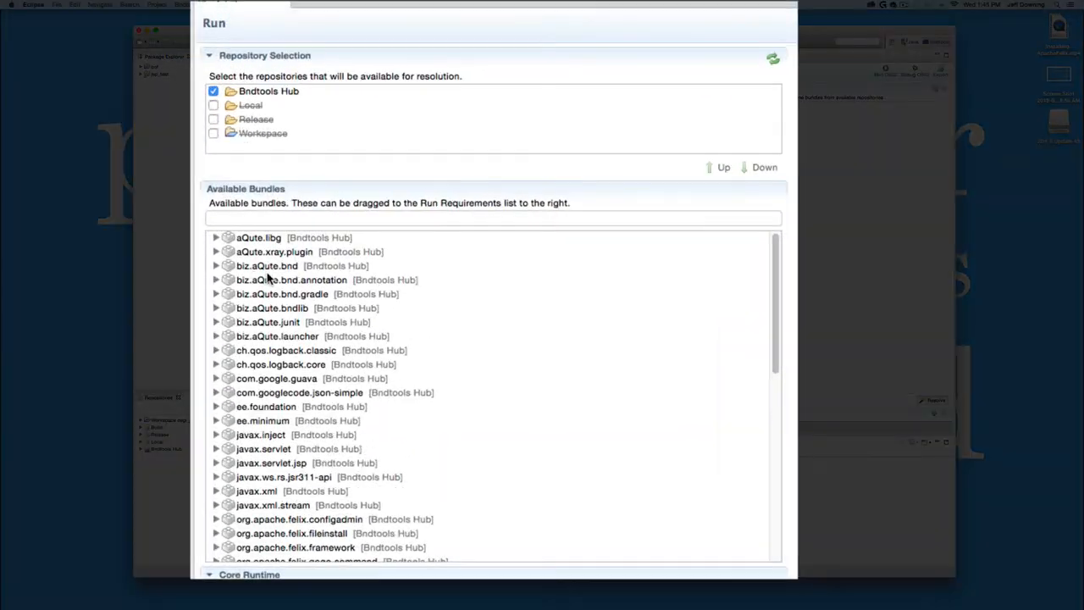
mouse_move(725, 541)
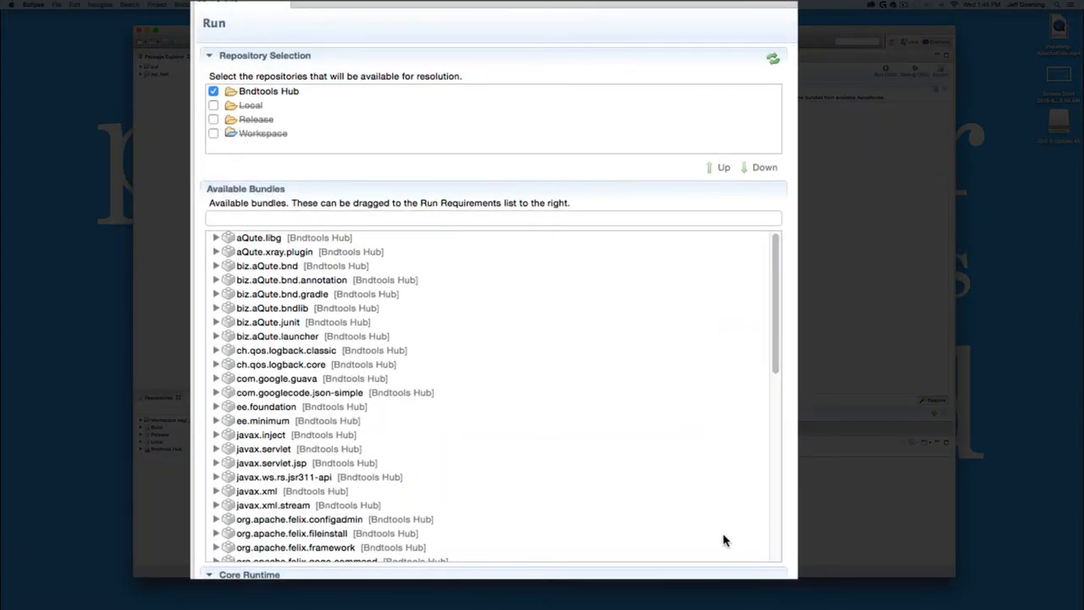
scroll(down, 3)
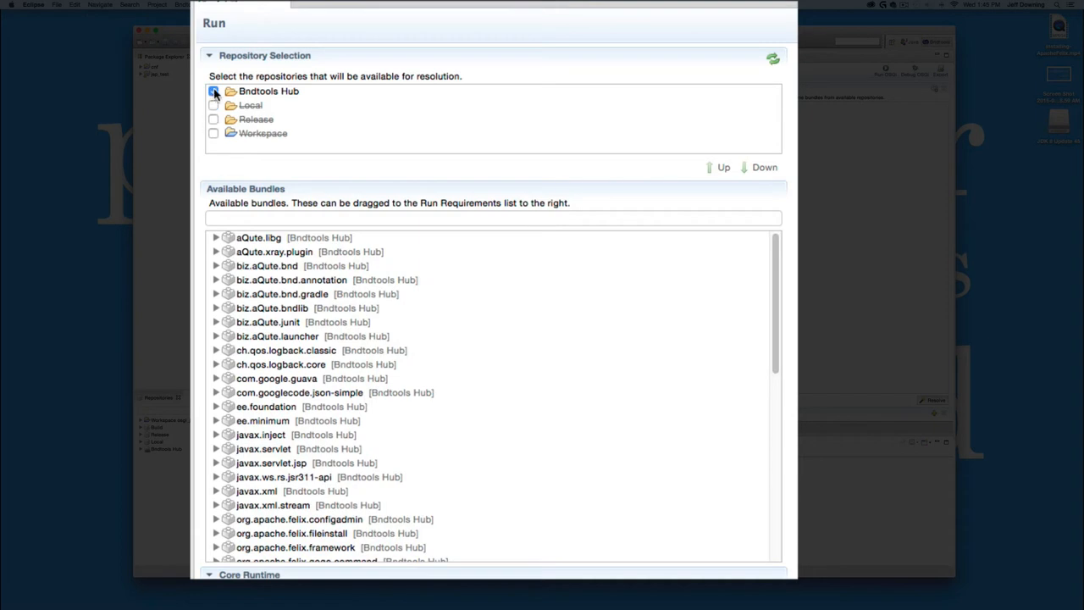
click(213, 91)
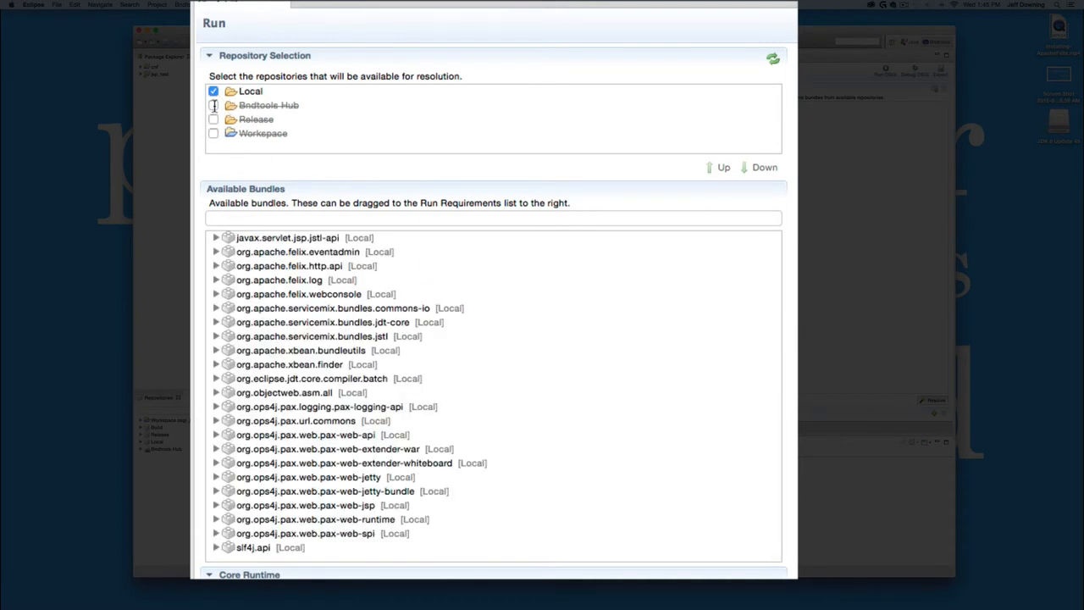
Enable Bndtools Hub, launch the Felix framework and list bundles with lb in Gogo
click(214, 105)
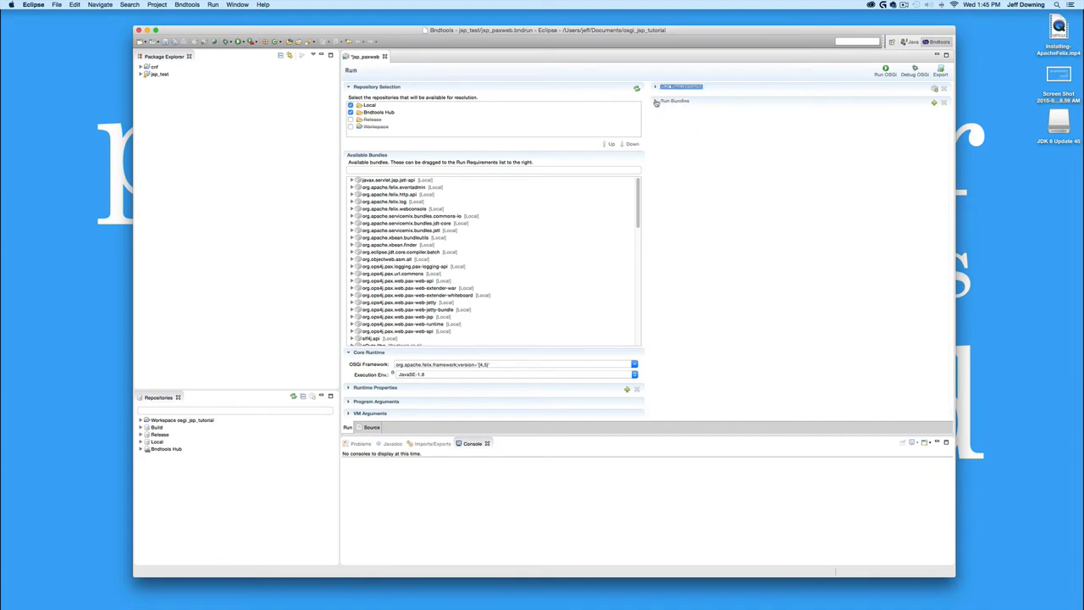
click(658, 86)
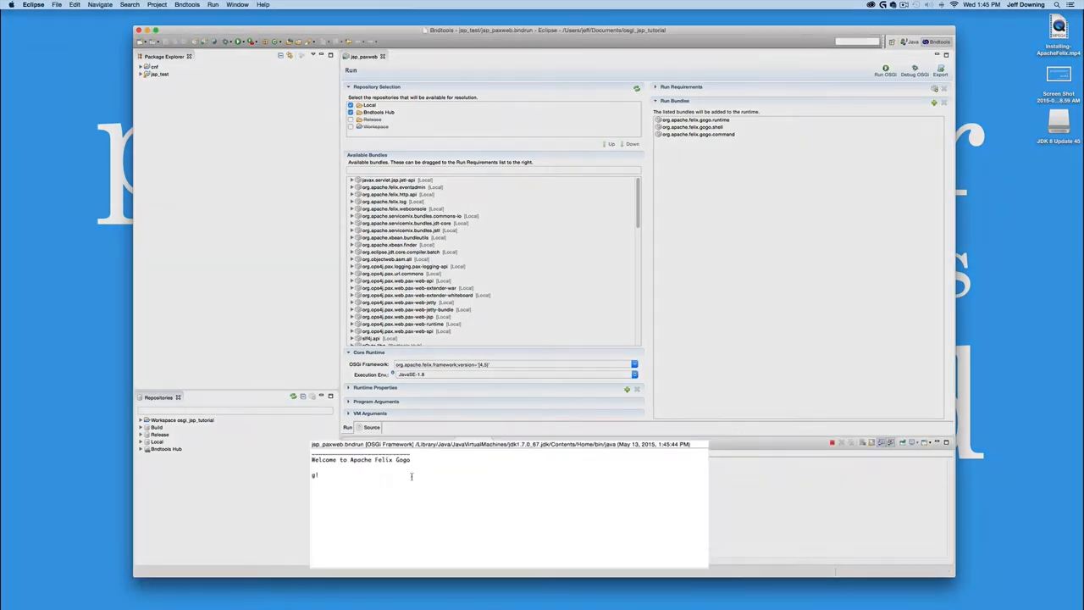
text(lb)
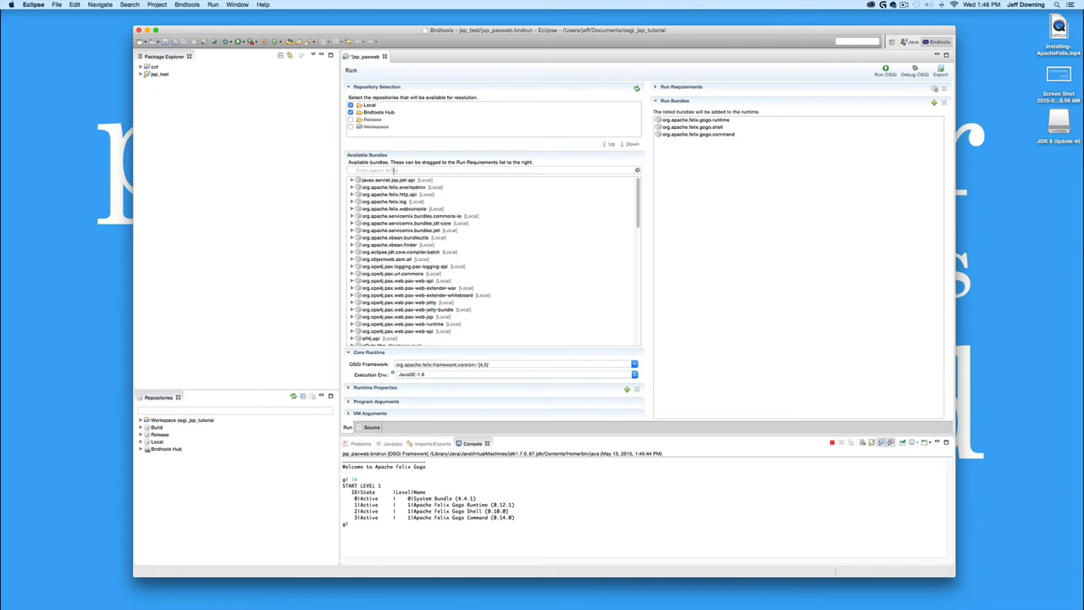
click(491, 169)
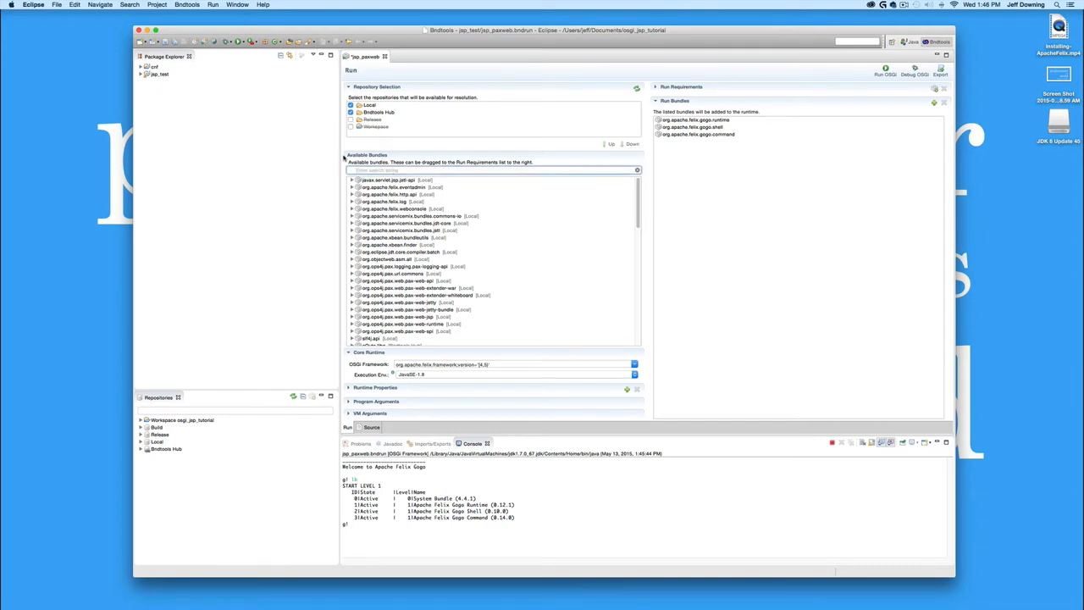
Add Felix eventadmin, configadmin, javax.servlet and the Felix HTTP API to Run Bundles
text(admin)
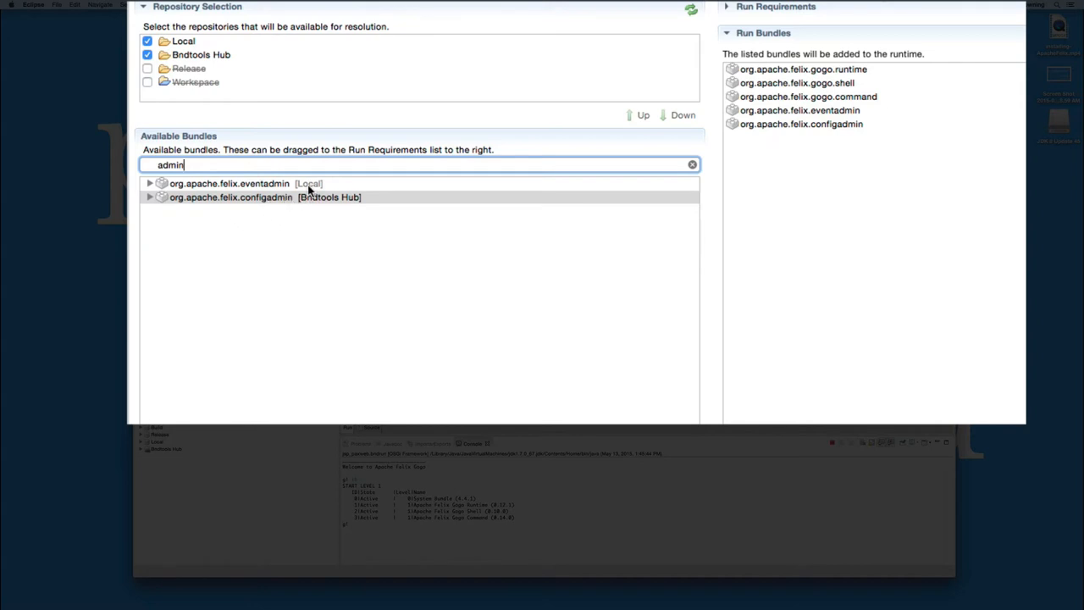
click(691, 164)
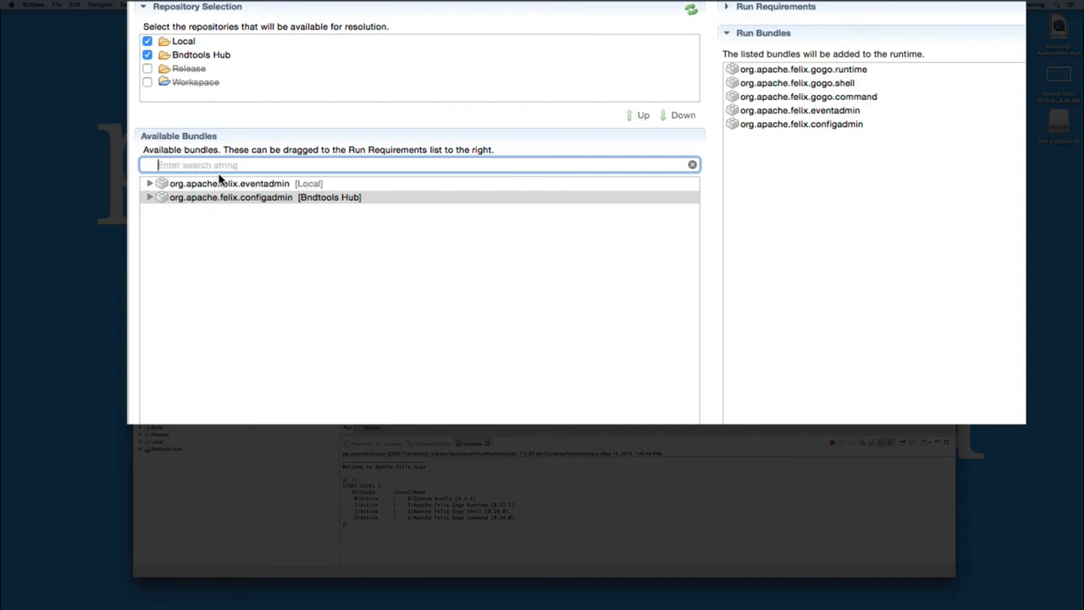
text(serv)
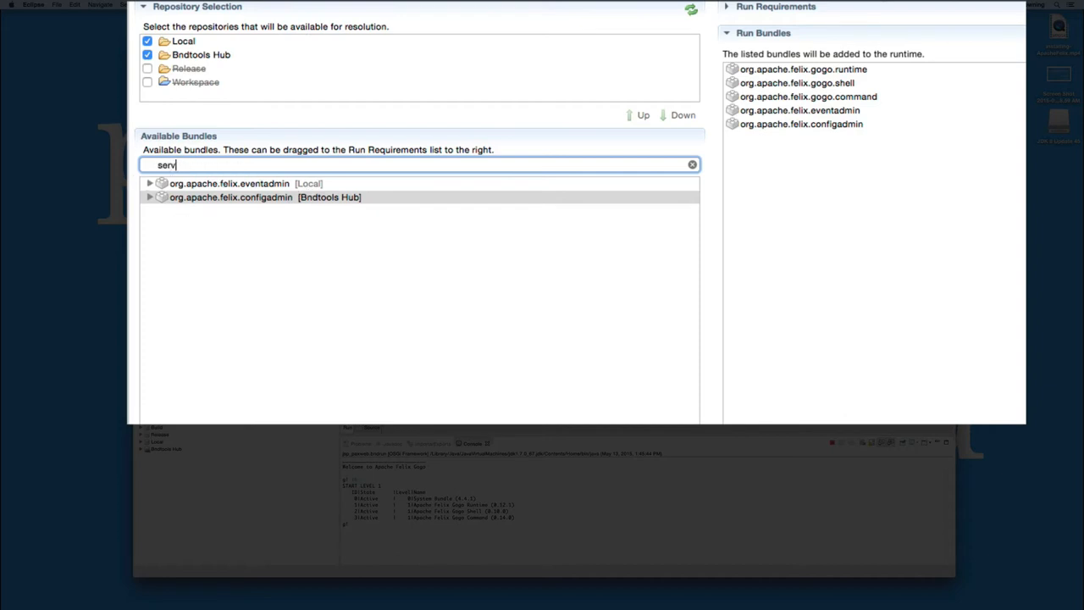
text(let)
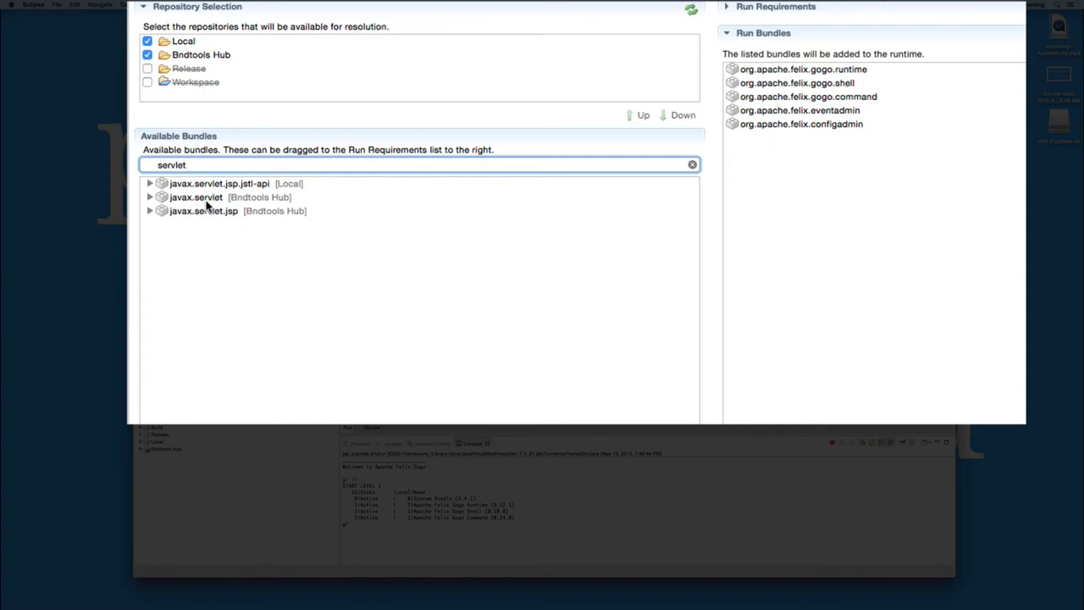
double_click(197, 197)
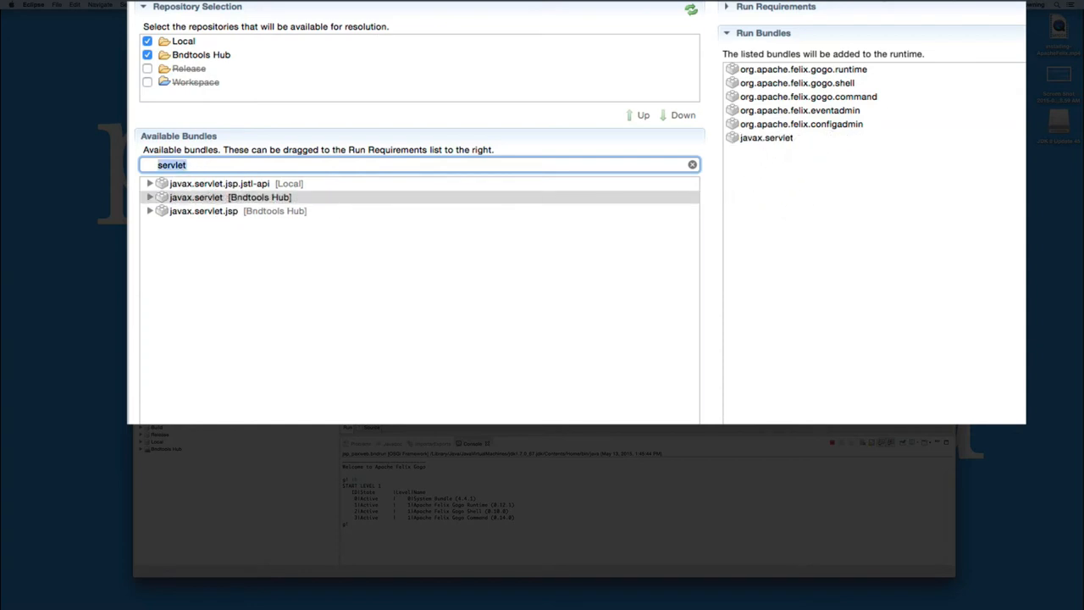
text(api)
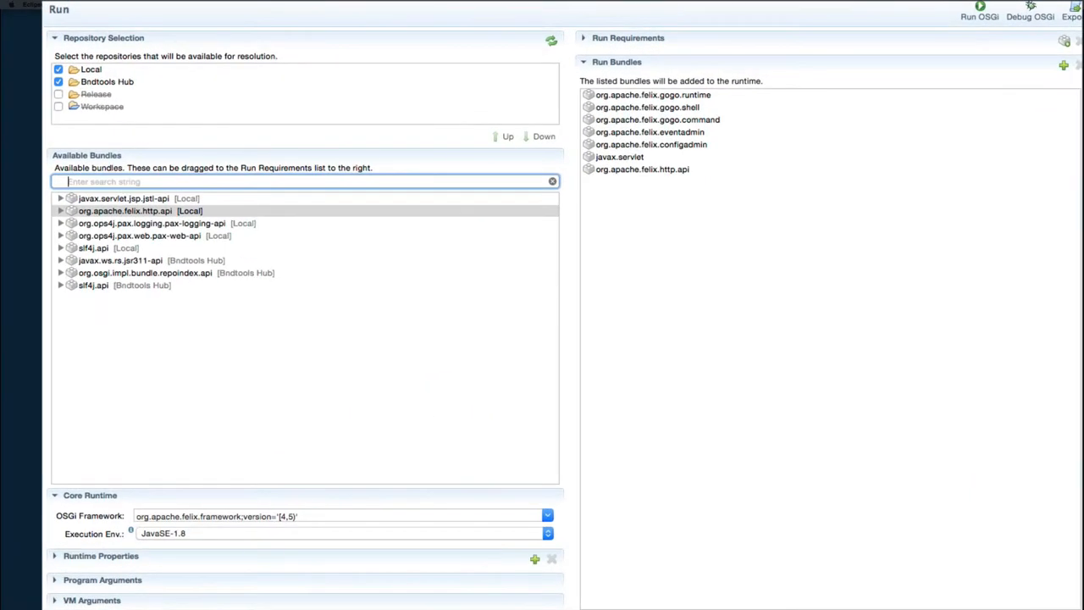
Add ASM, slf4j api and simple, and xbean bundleutils and finder to Run Bundles
text(as)
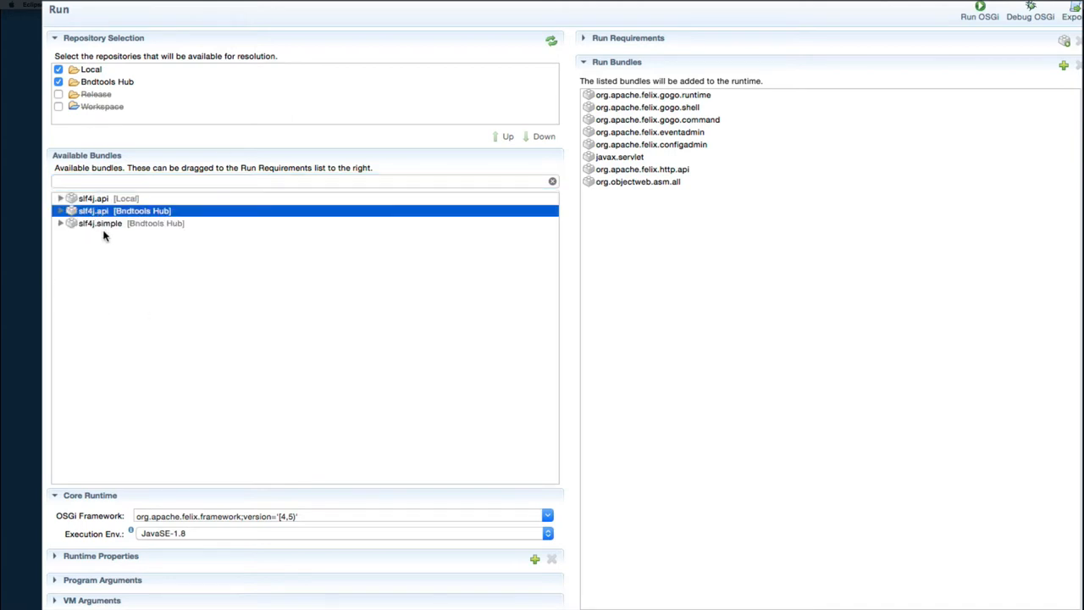
click(100, 223)
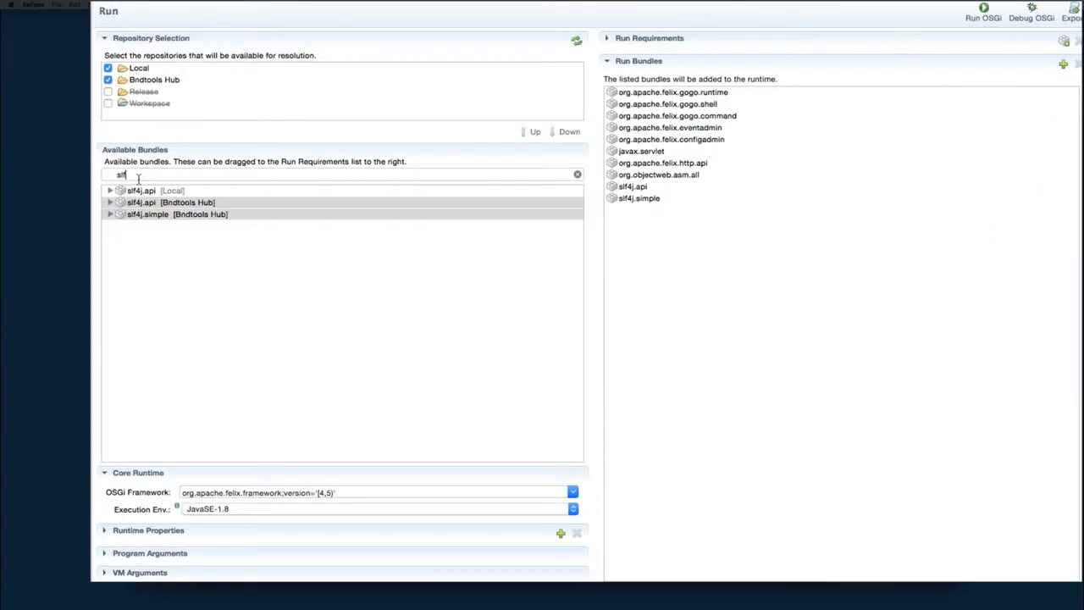
text(sxbea)
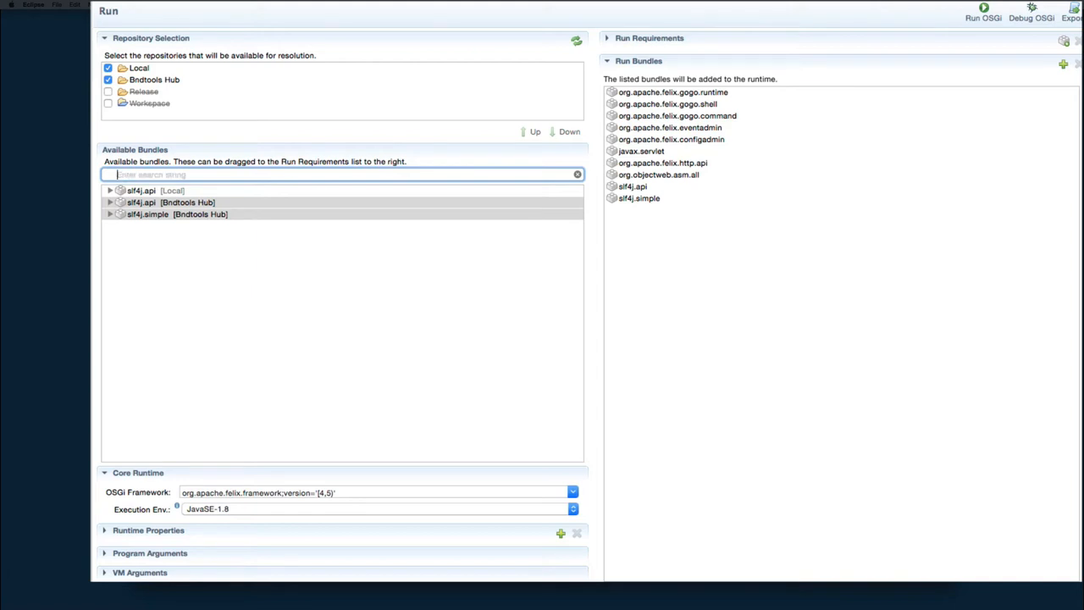
text(xbean)
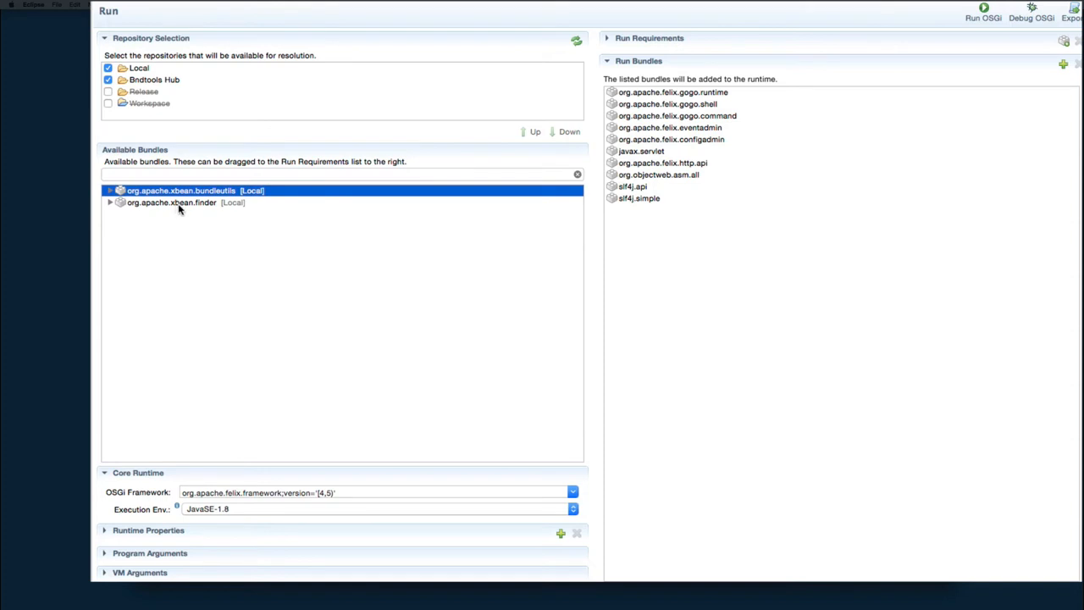
click(171, 203)
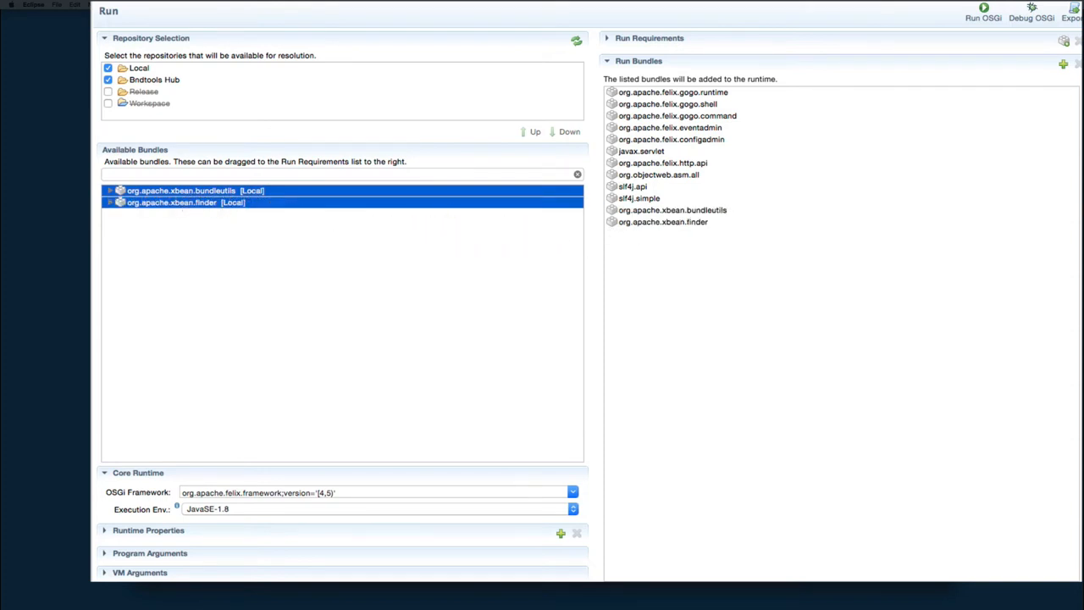
mouse_move(266, 349)
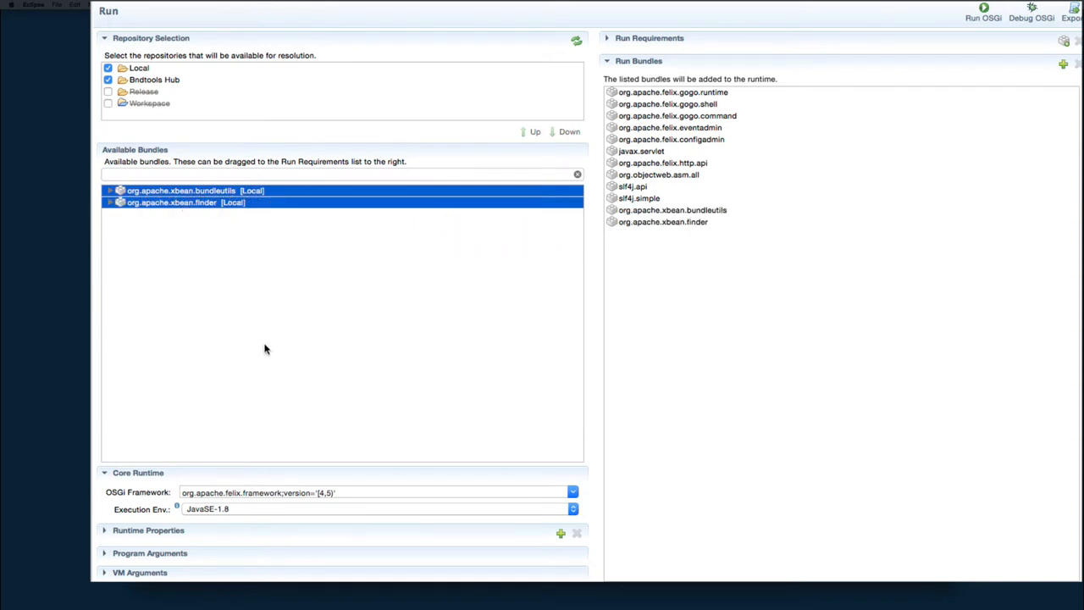
click(264, 349)
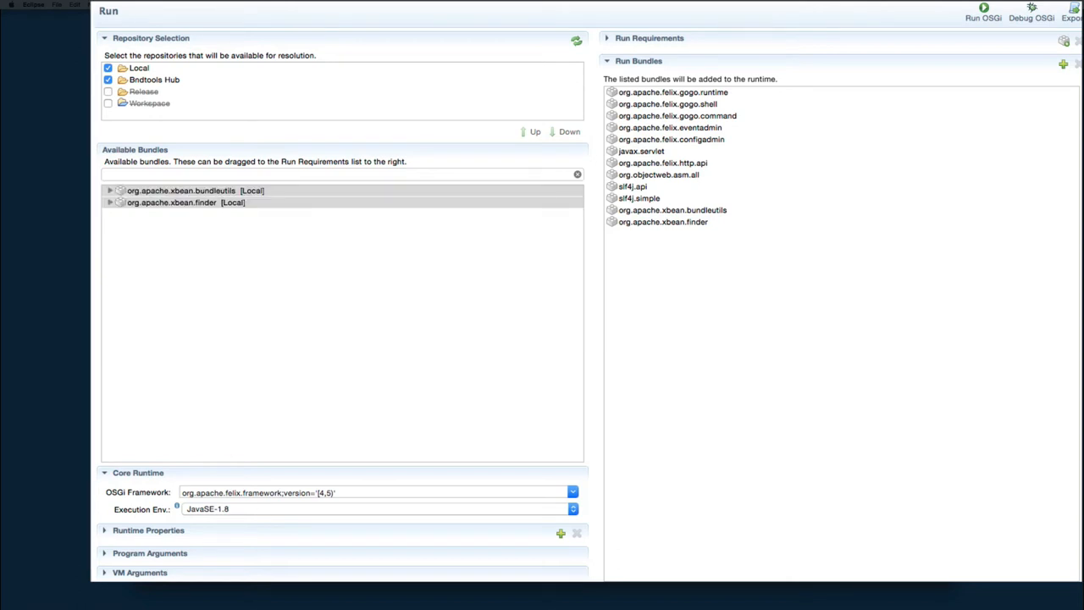
mouse_move(214, 339)
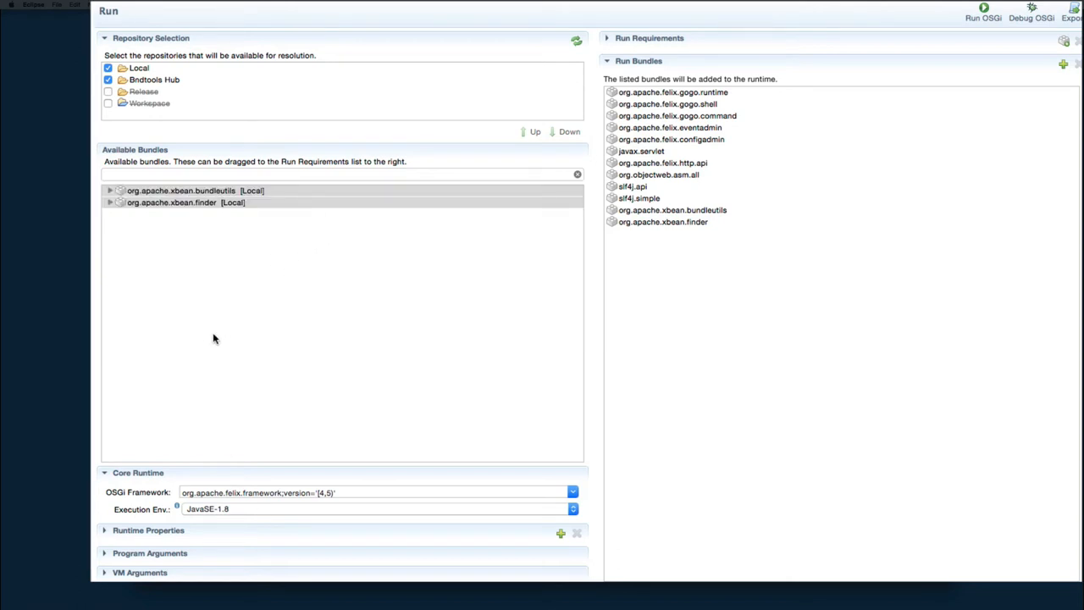
Add pax-web-jetty-bundle and org.apache.felix.webconsole to Run Bundles
text(xbean)
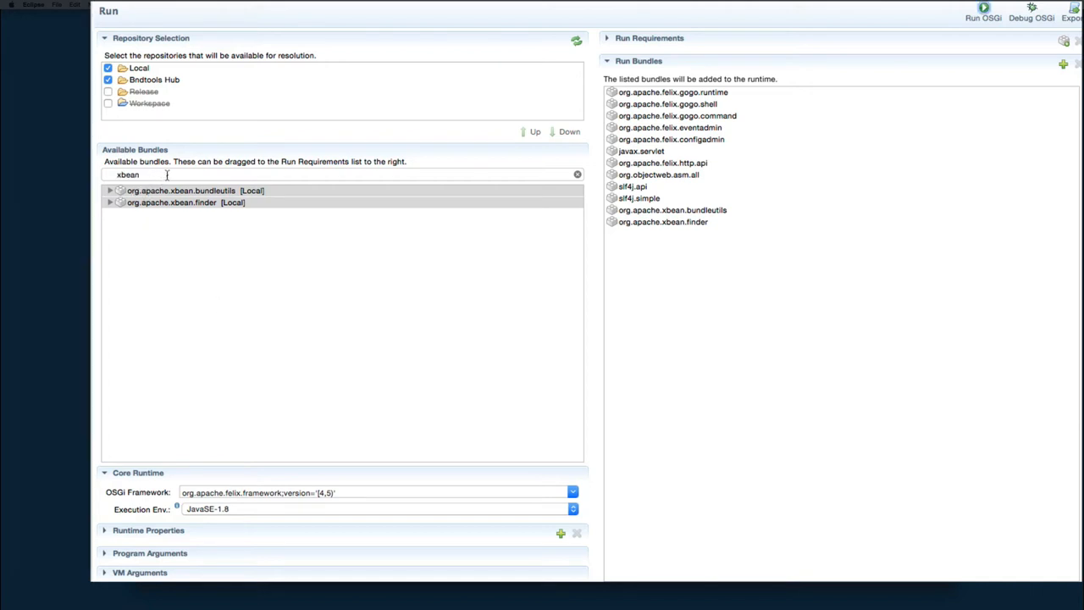
mouse_move(312, 163)
text(jetty)
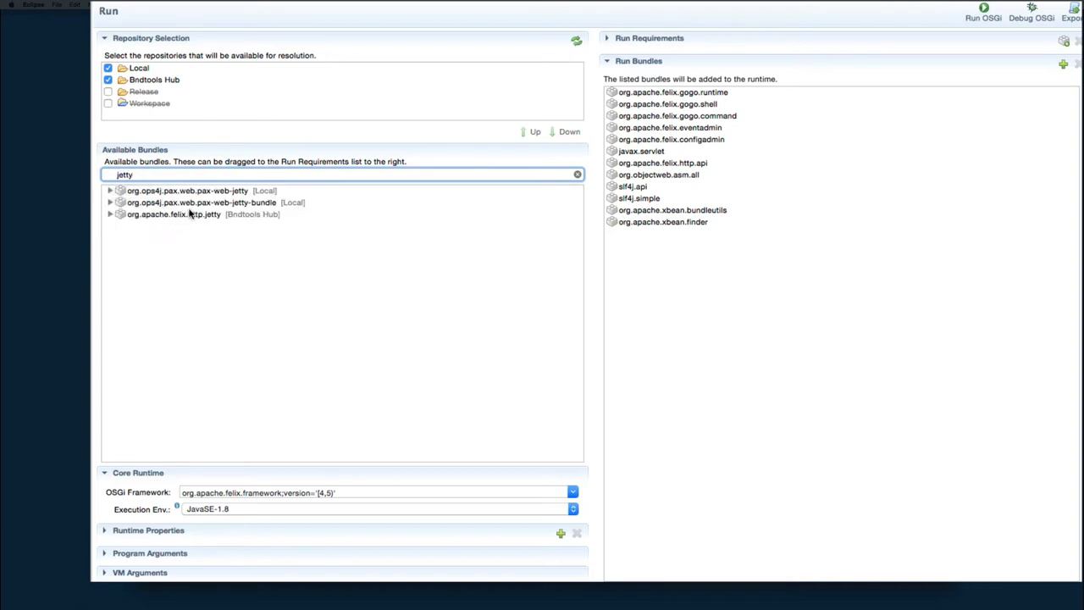
click(201, 203)
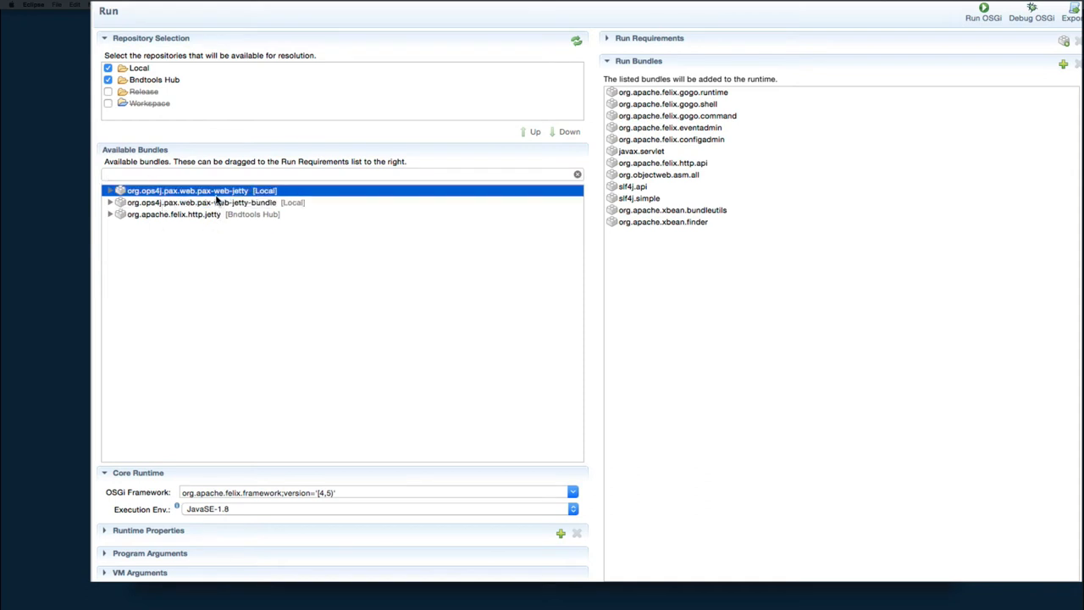
click(202, 203)
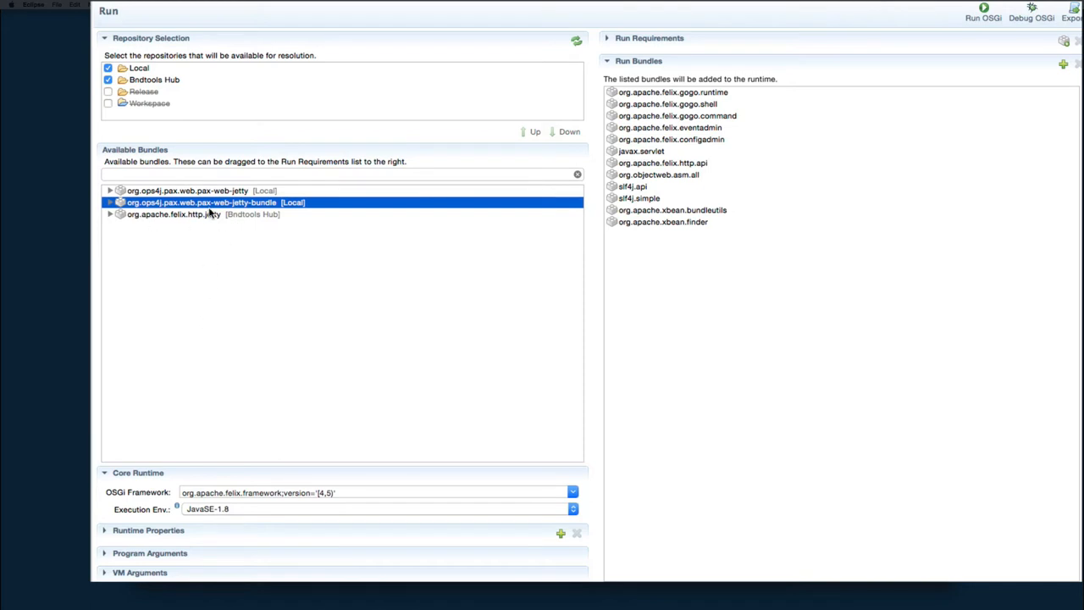
mouse_move(240, 220)
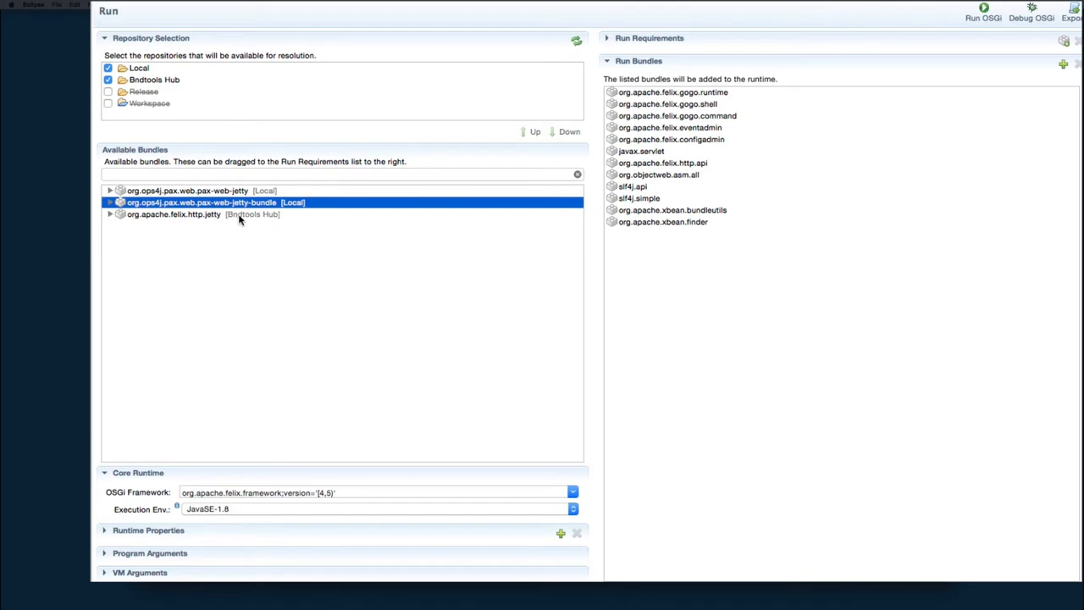
mouse_move(237, 244)
text(web)
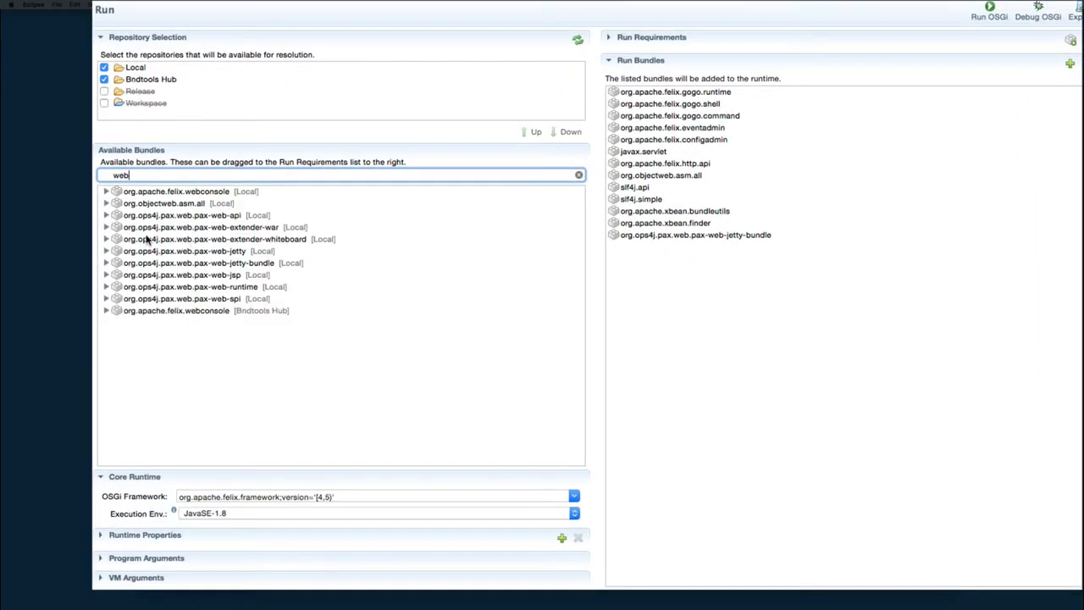
click(176, 189)
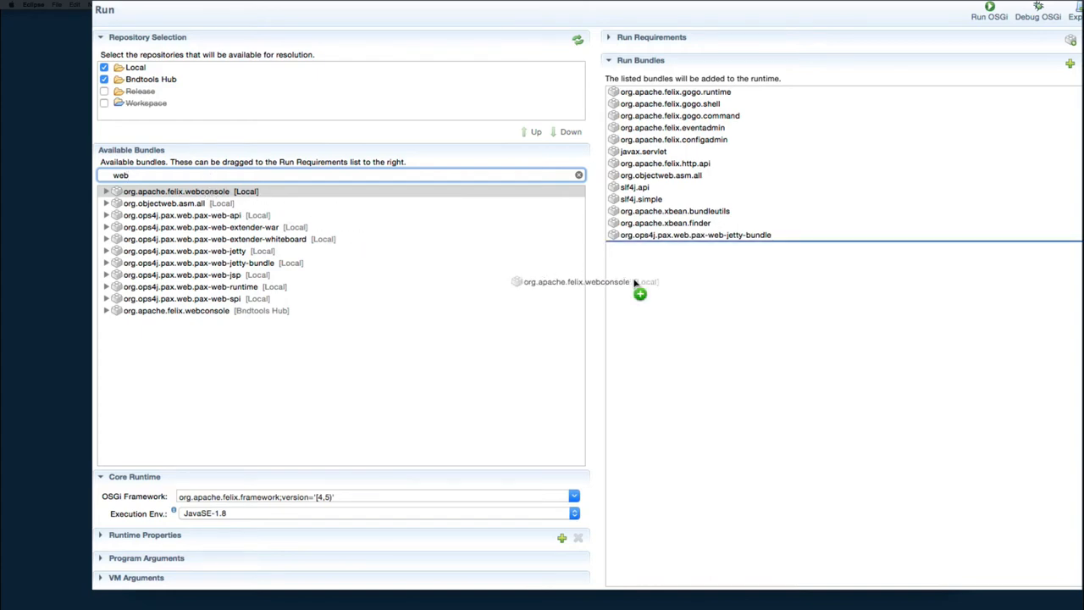
drag(177, 189, 673, 246)
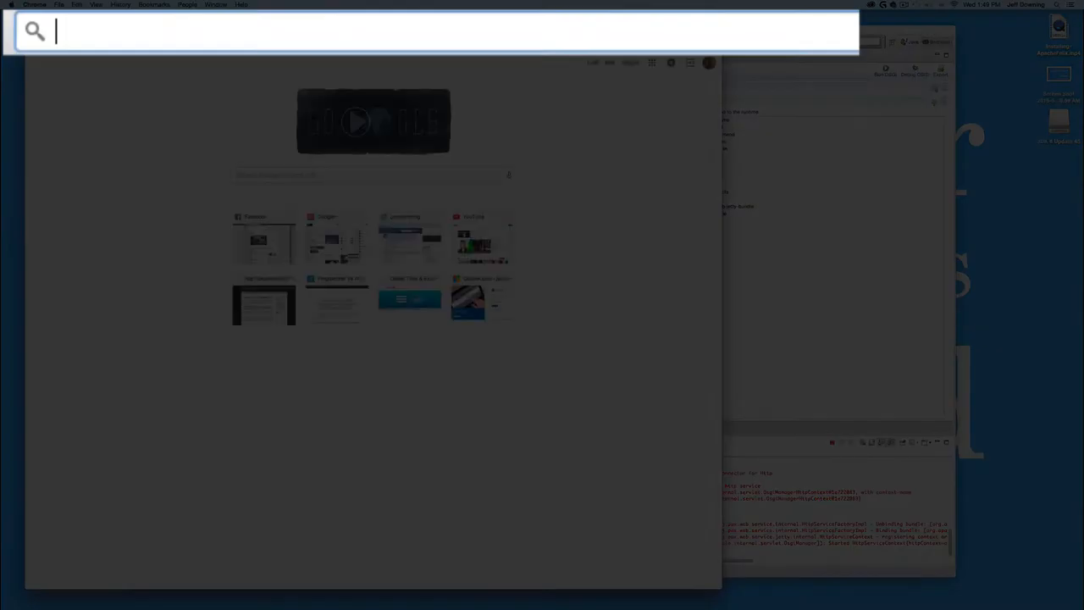
Load localhost:8080/system/console and log in as admin to see the 15 active bundles
text(localhost:8080/system/console)
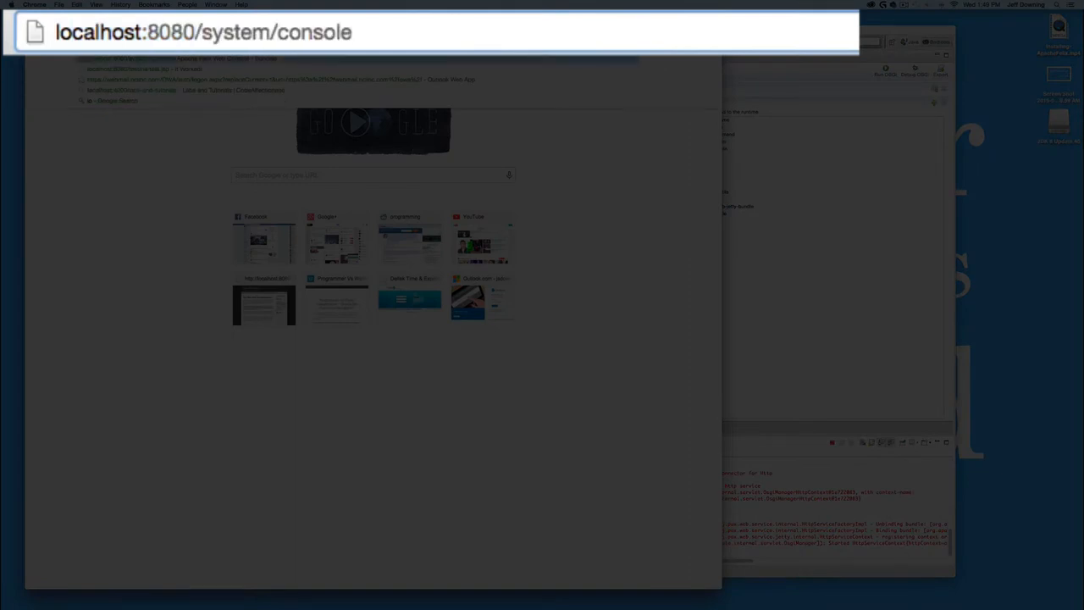
key(Return)
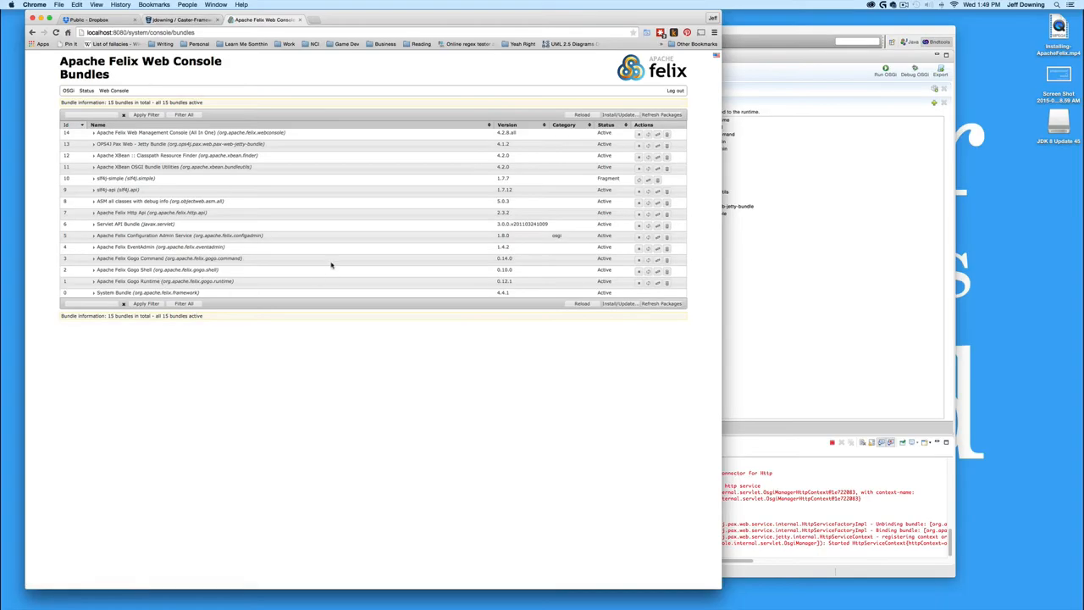
mouse_move(350, 183)
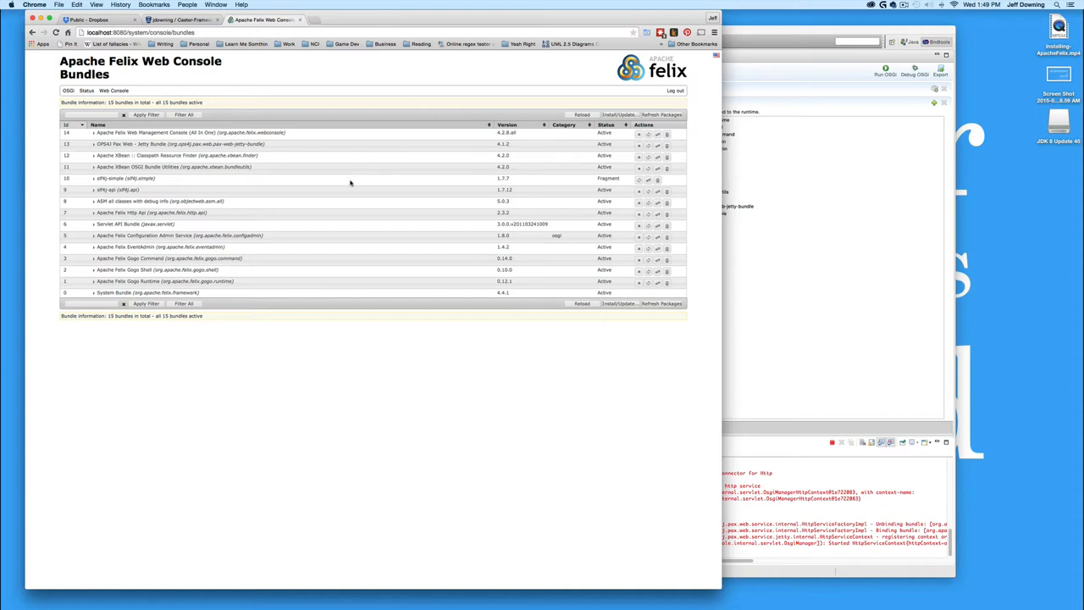
mouse_move(386, 162)
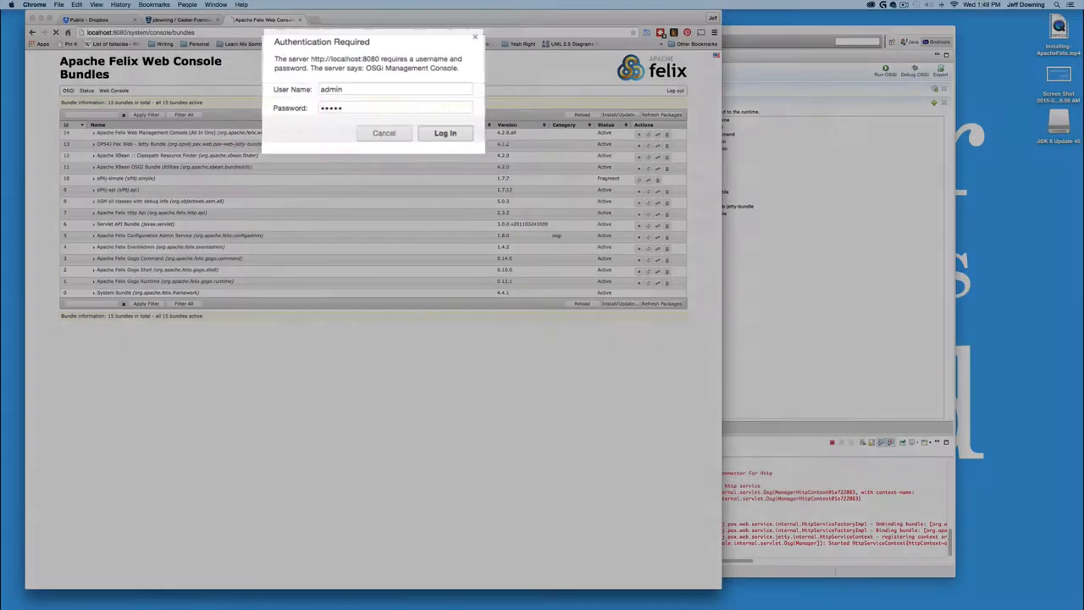
click(444, 132)
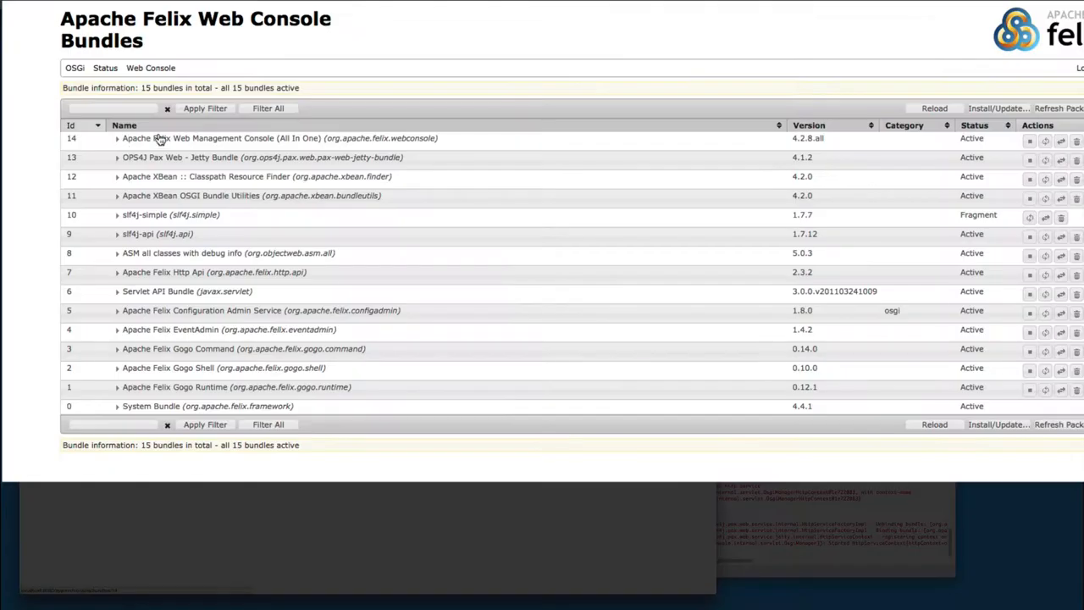
mouse_move(203, 169)
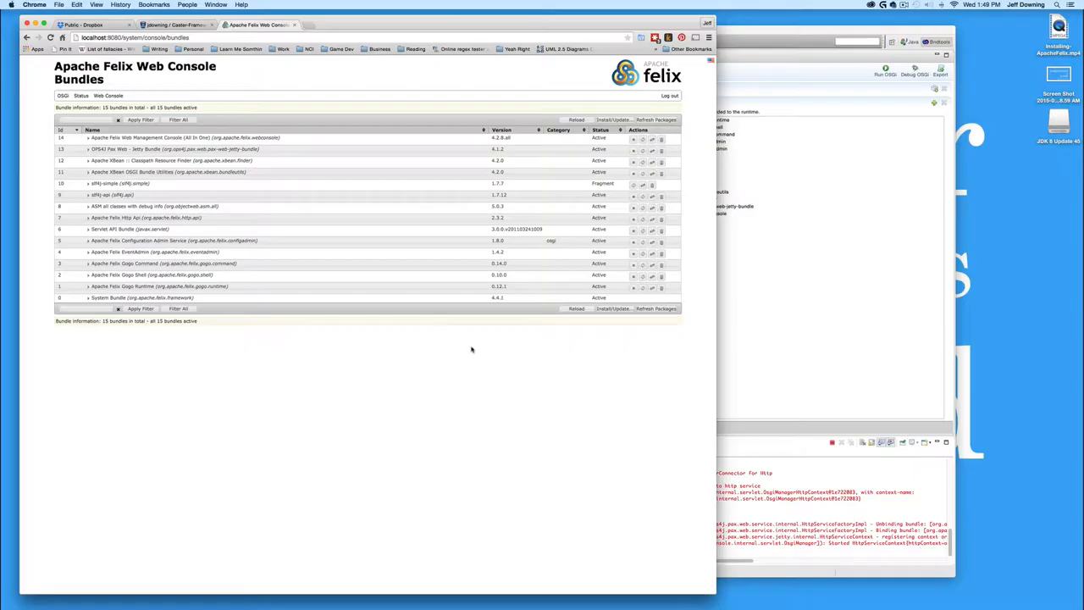
mouse_move(769, 322)
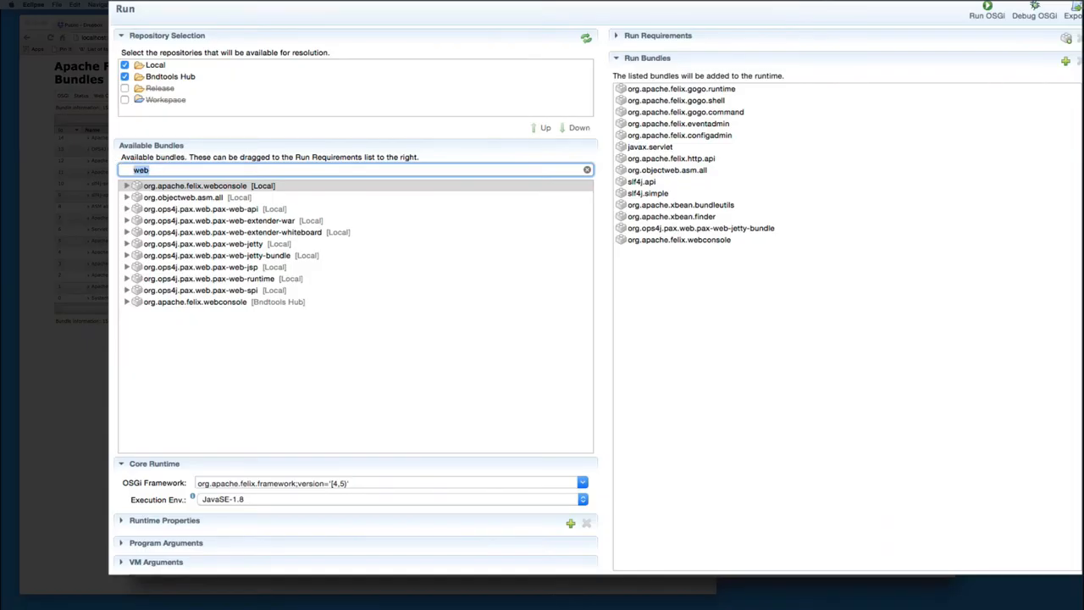
Add org.eclipse.jdt.core.compiler.batch to Run Bundles and confirm 16 active bundles in the console
text(jdt)
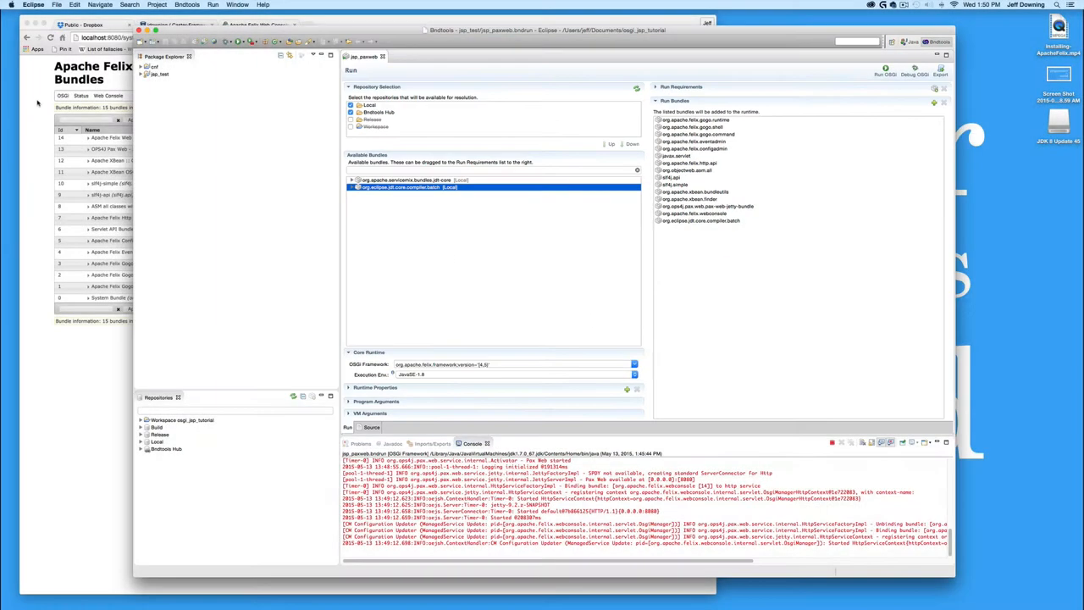
click(262, 24)
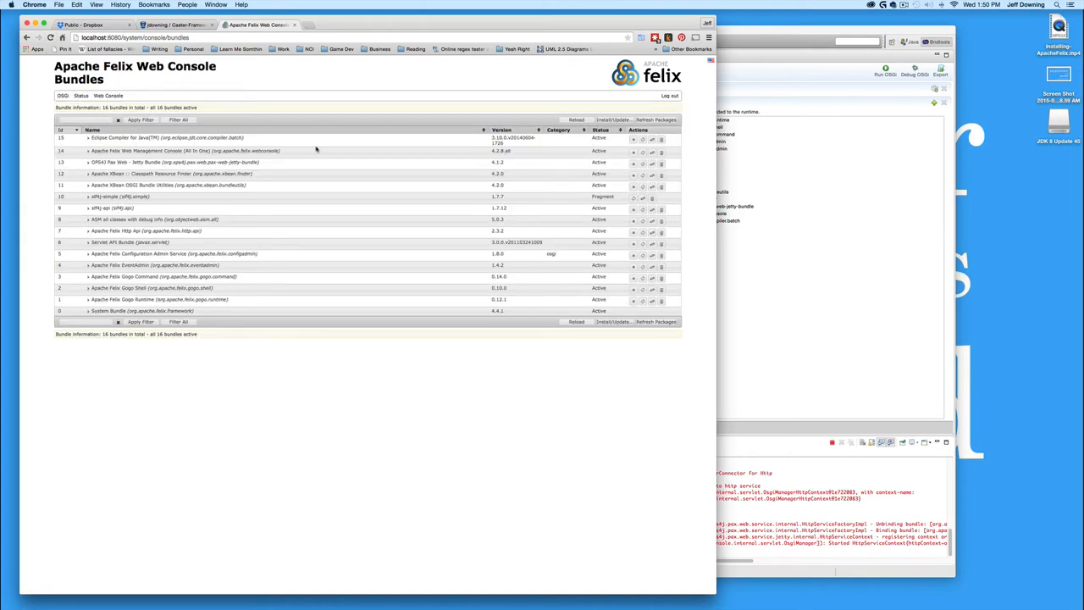
mouse_move(722, 328)
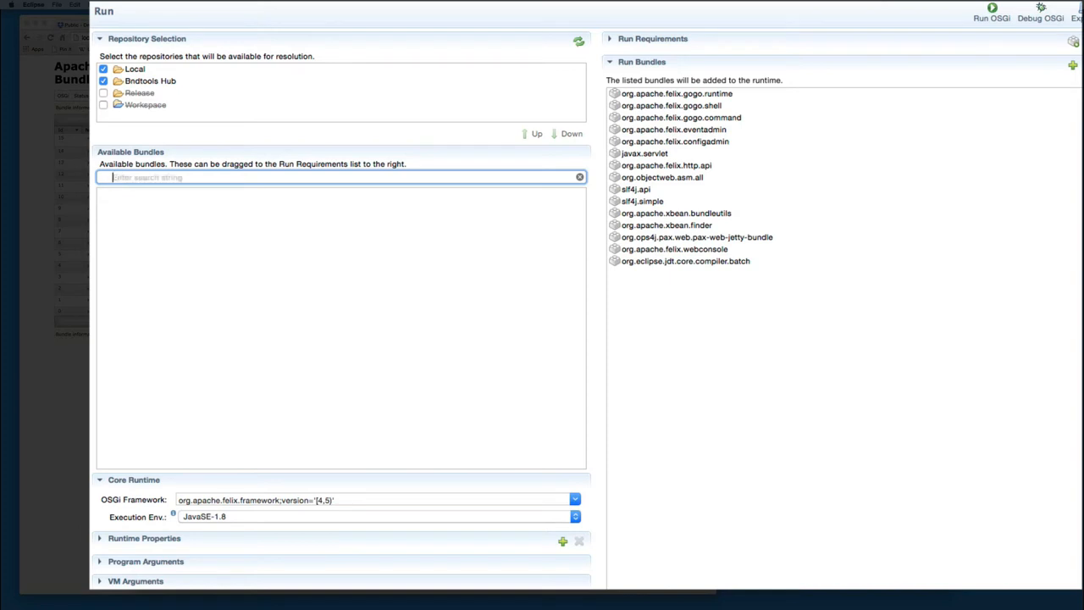
Add the pax-web-api bundle to the Run Bundles list
text(api)
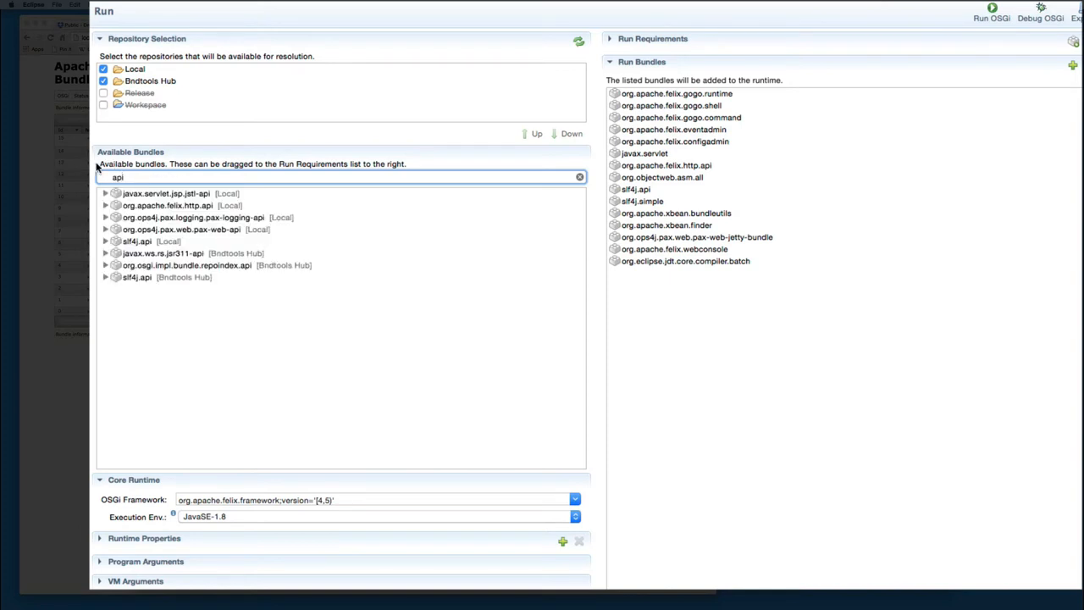
drag(182, 231, 607, 305)
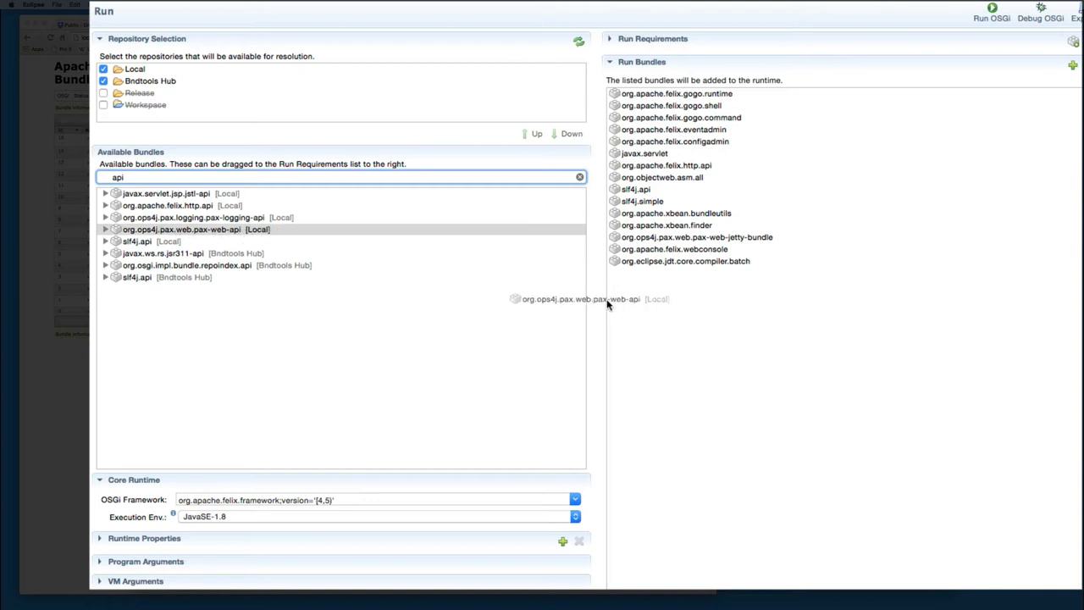
drag(183, 229, 681, 273)
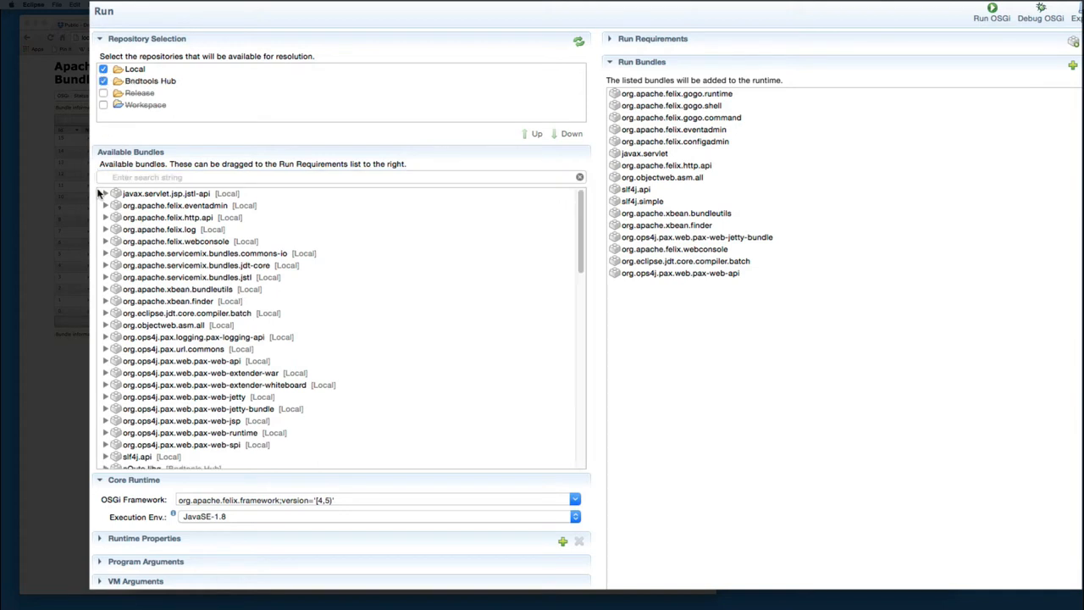
Add pax-web-jsp and, to resolve its missing logging dependency, pax-logging-api to Run Bundles
click(338, 178)
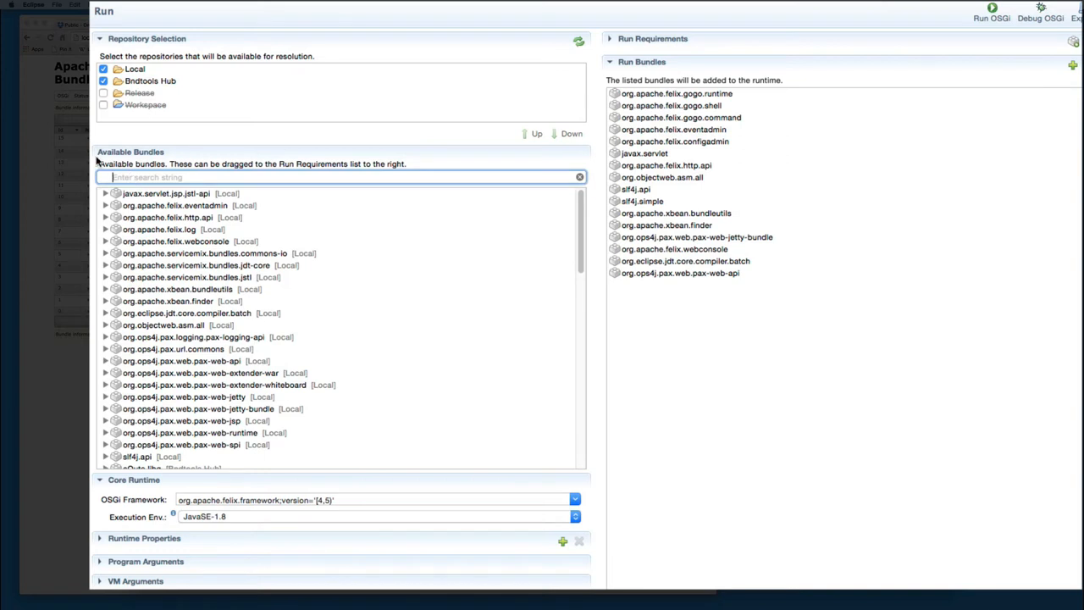
text(pax)
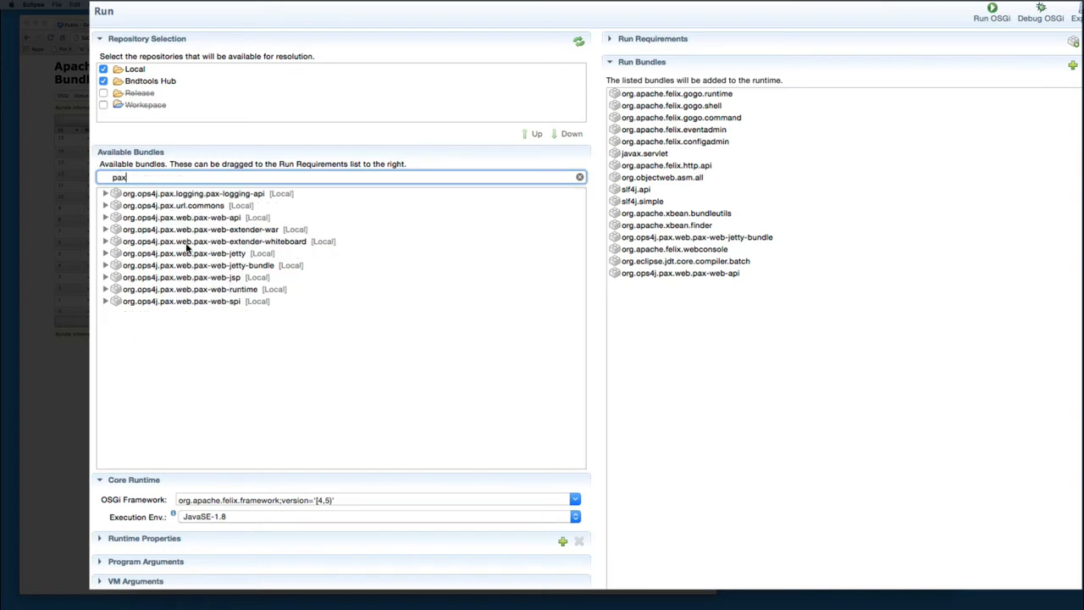
drag(179, 278, 644, 335)
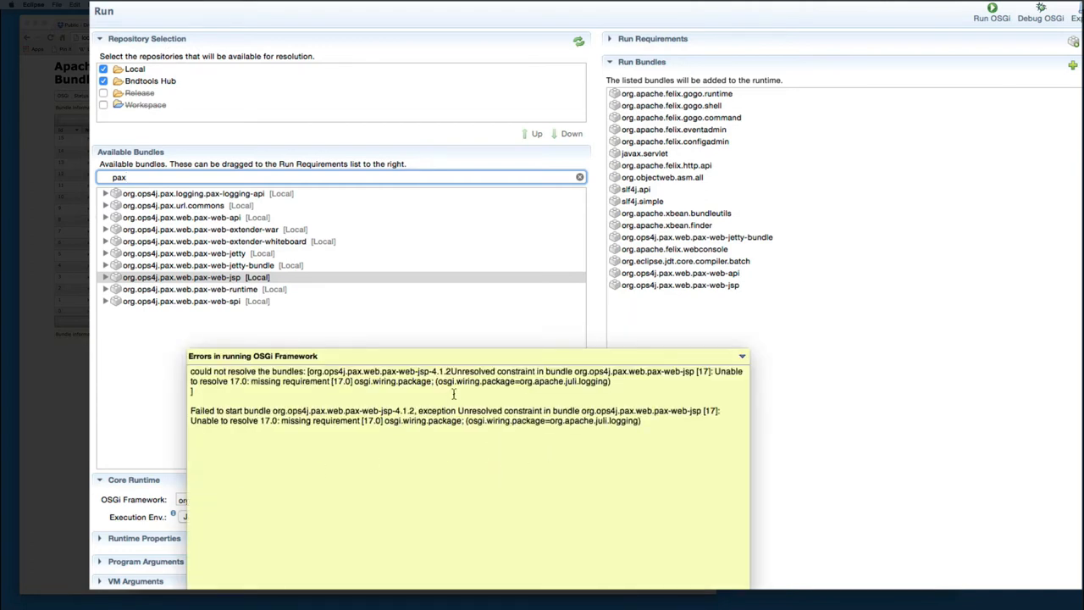
mouse_move(560, 400)
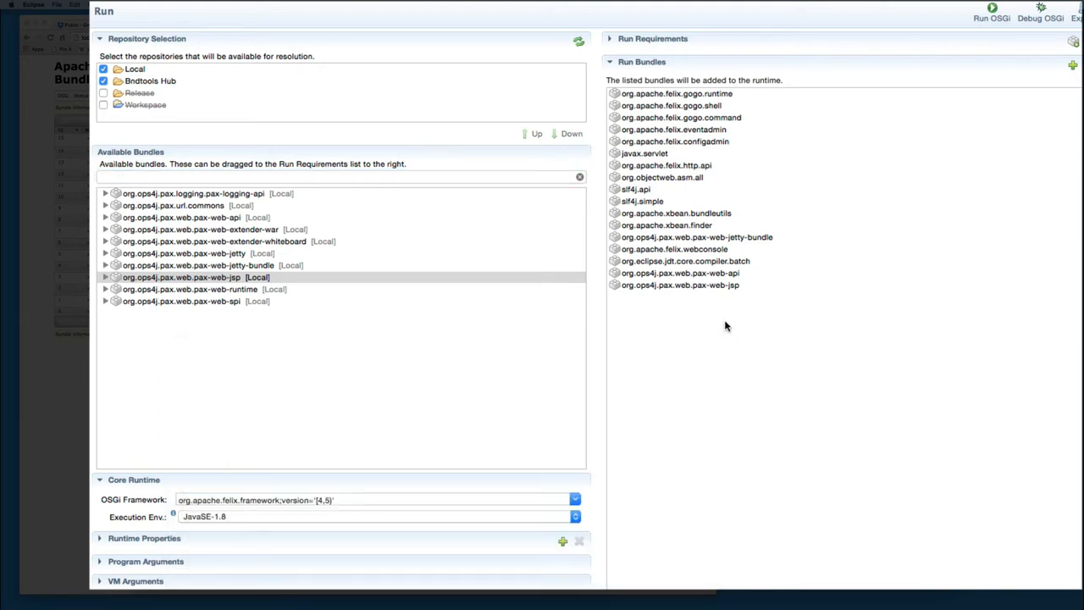
mouse_move(702, 292)
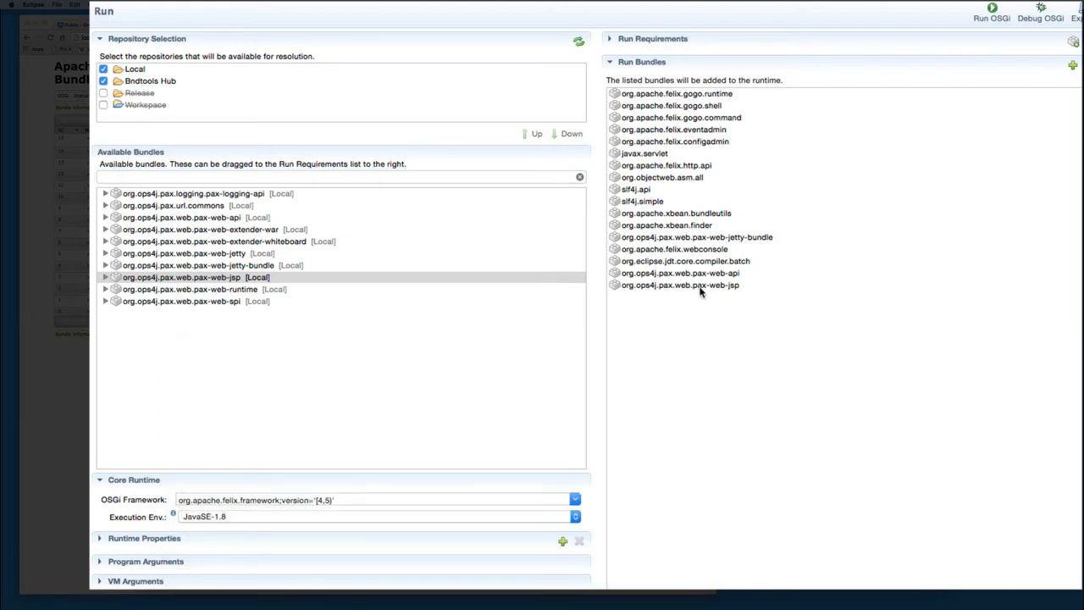
click(217, 193)
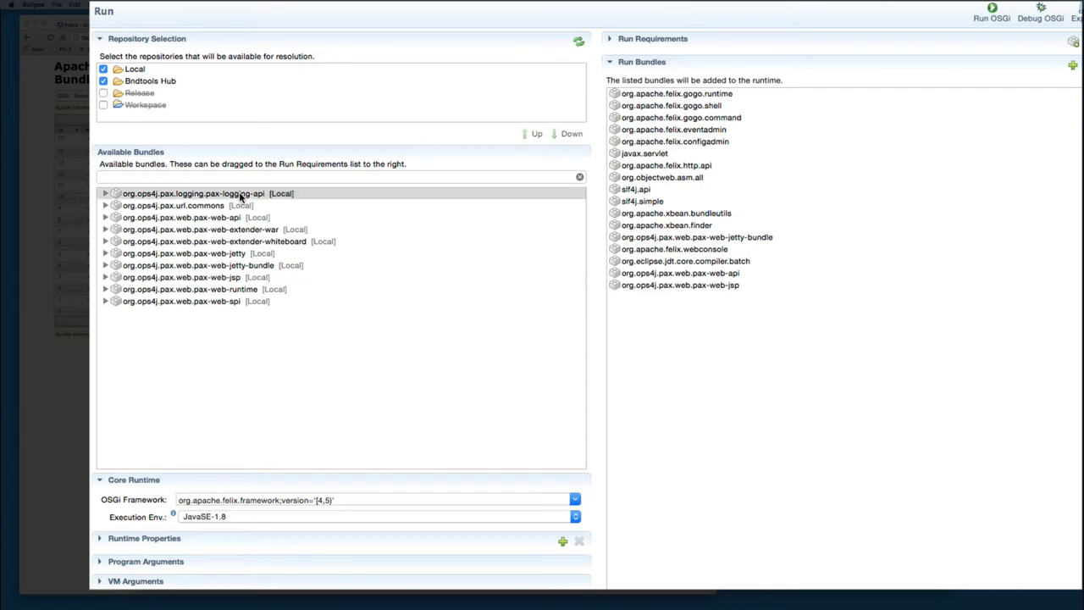
click(678, 273)
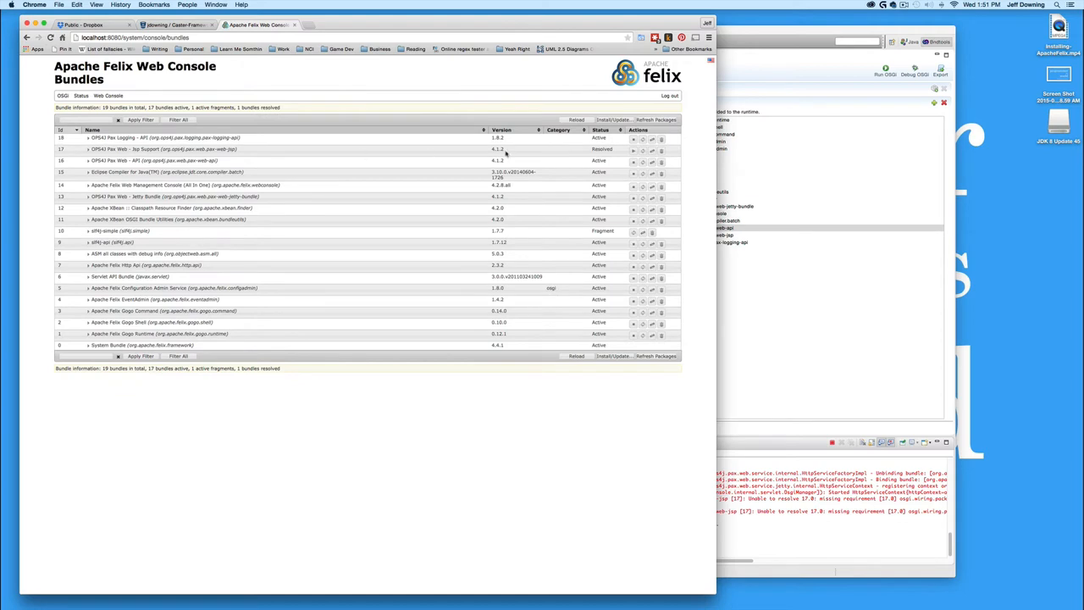
mouse_move(584, 149)
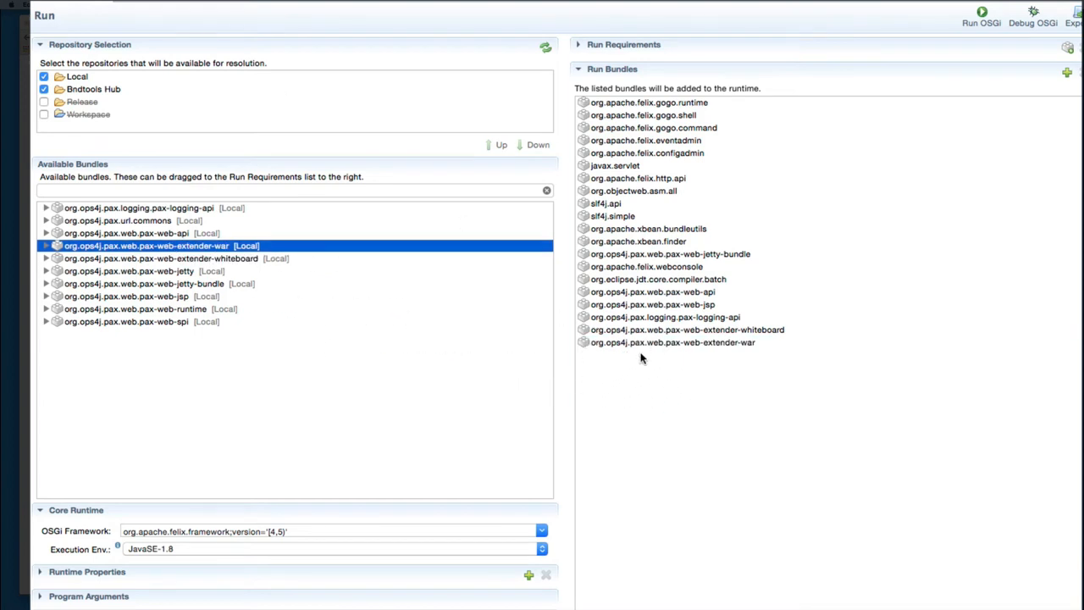
mouse_move(720, 356)
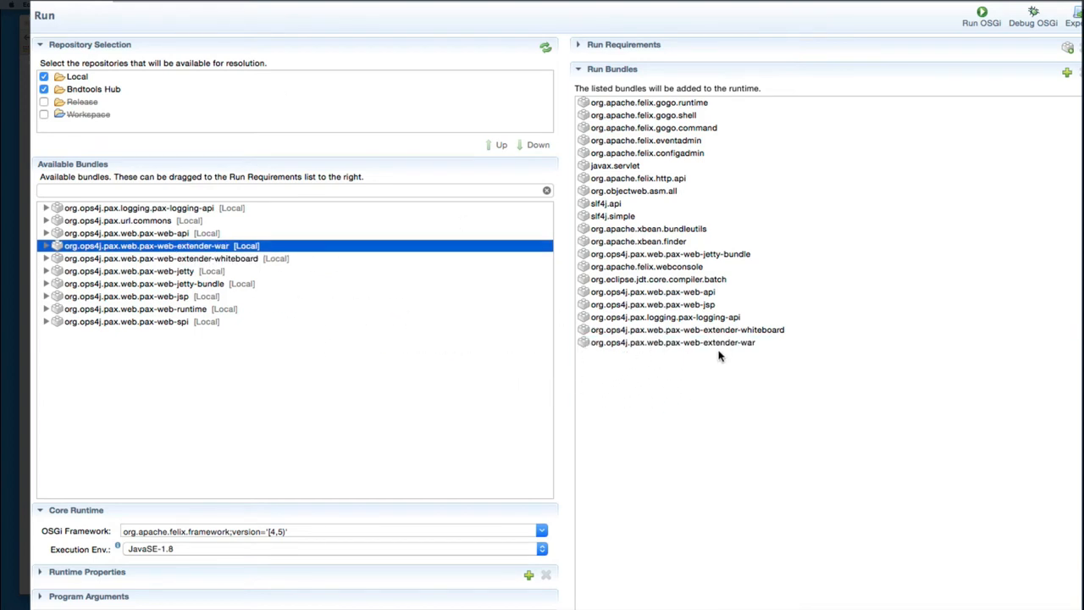
mouse_move(671, 356)
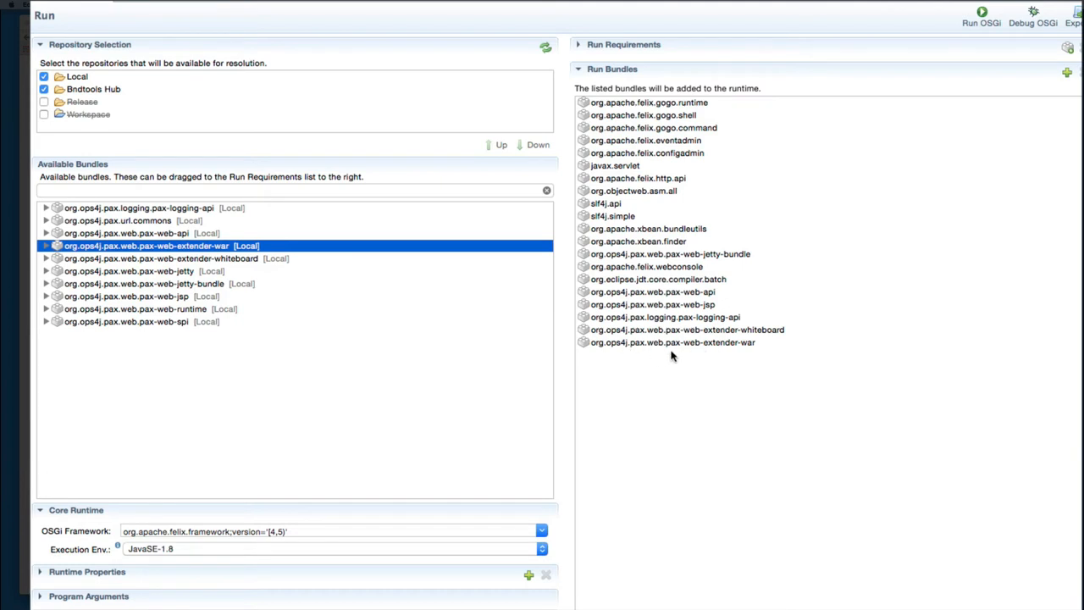
mouse_move(674, 351)
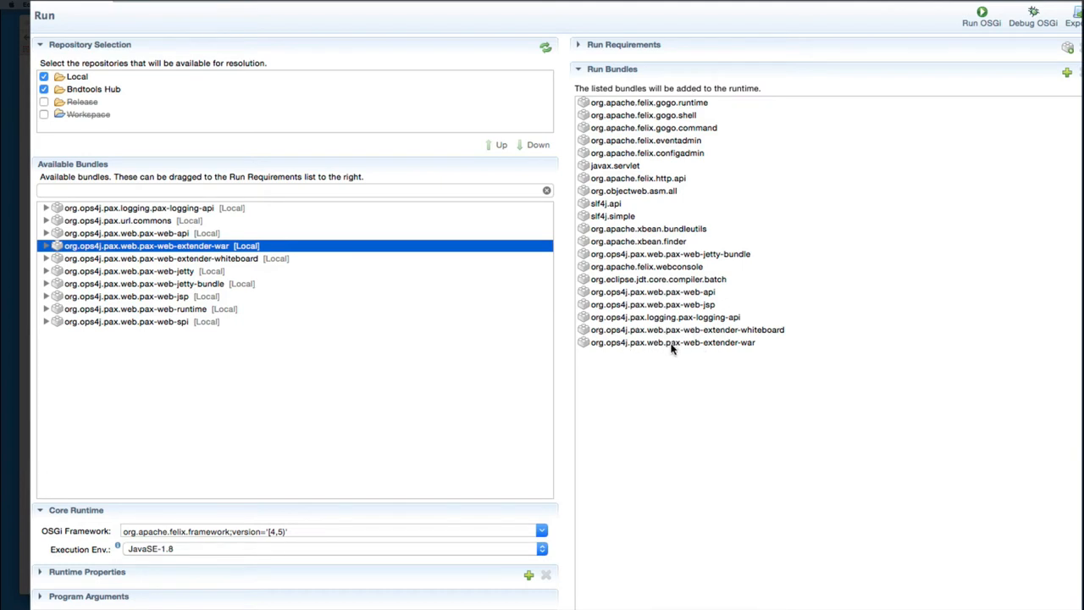
mouse_move(664, 360)
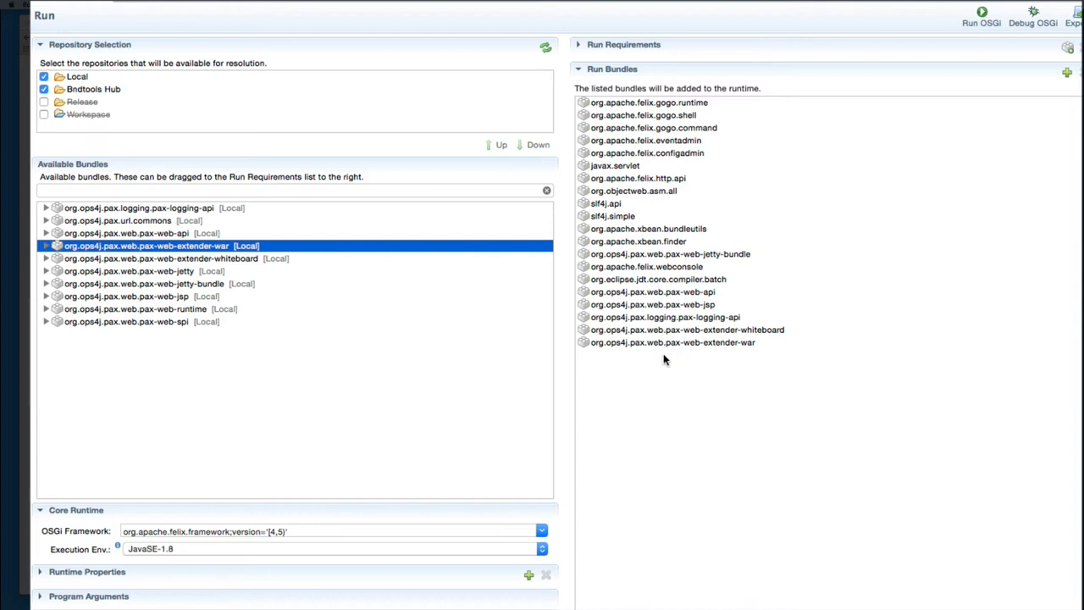
mouse_move(698, 362)
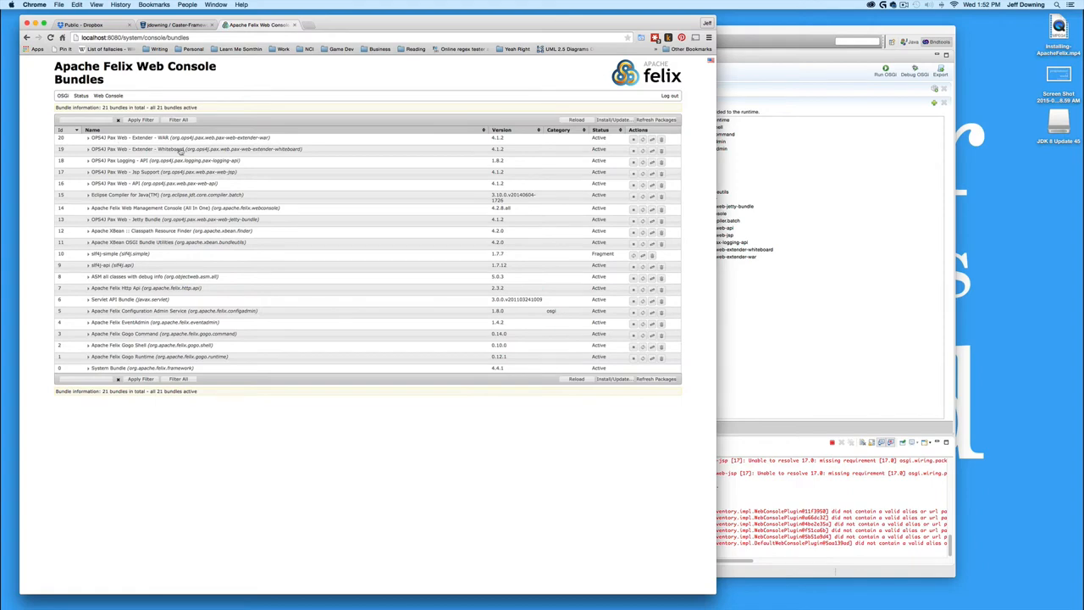
mouse_move(613, 170)
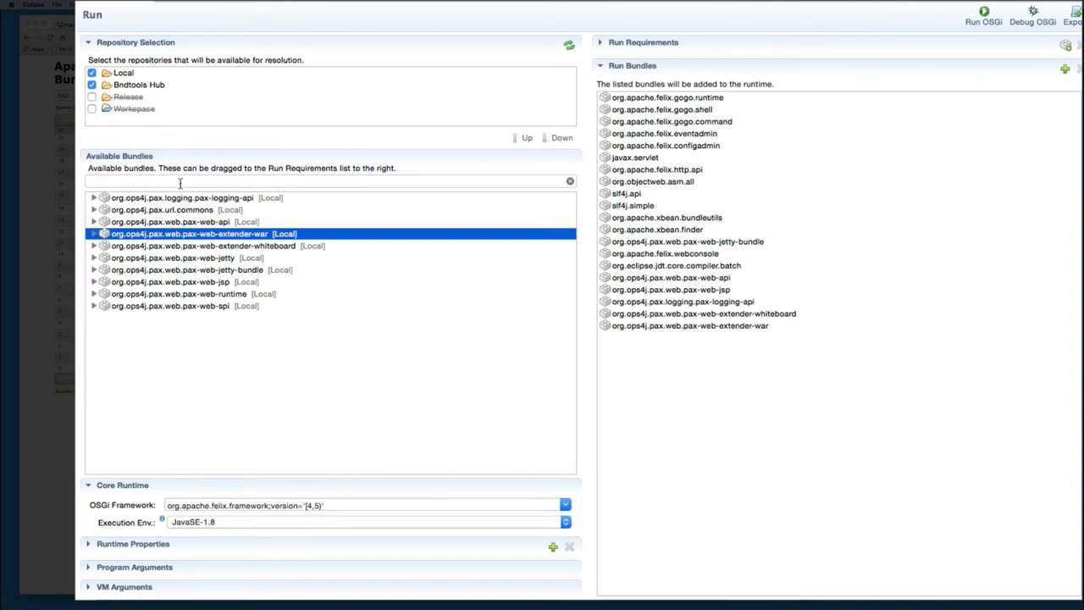
Add javax.servlet.jsp.jstl-api and the Felix log bundle to the runtime's Run Bundles
text(p)
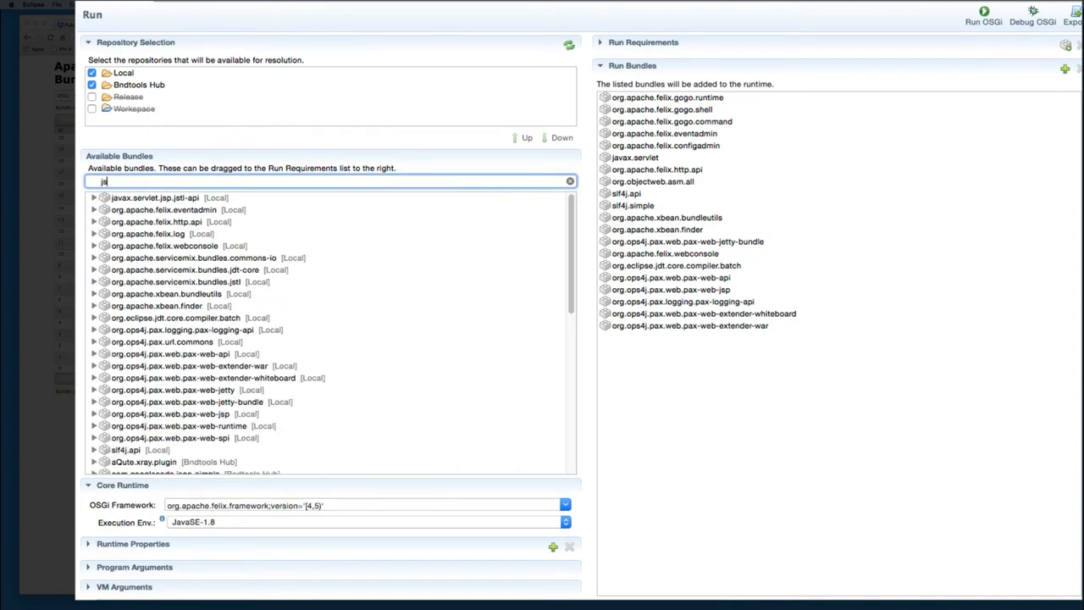
text(l)
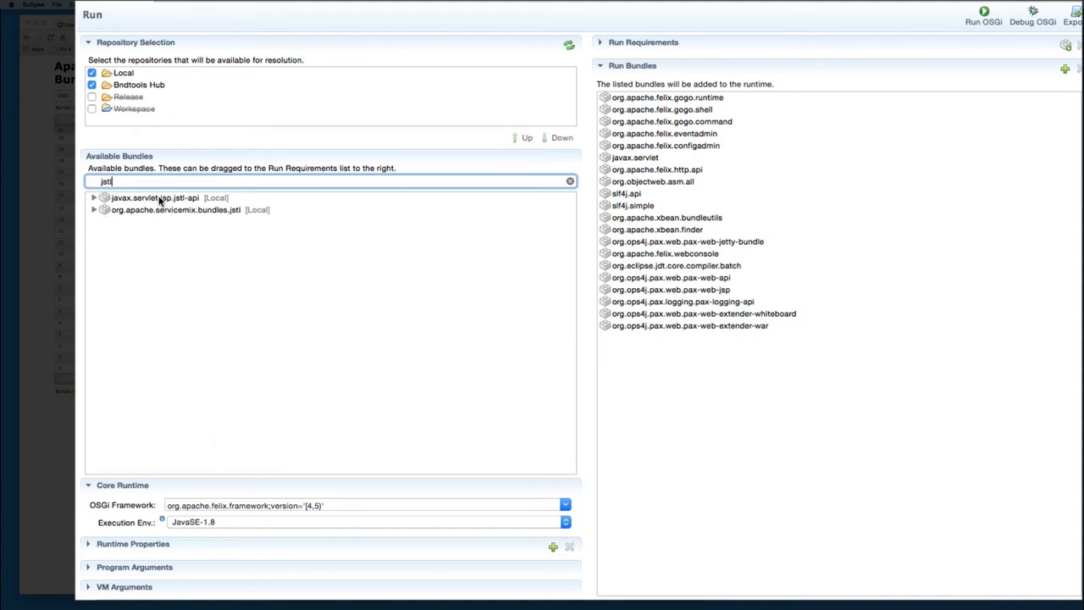
drag(155, 196, 618, 359)
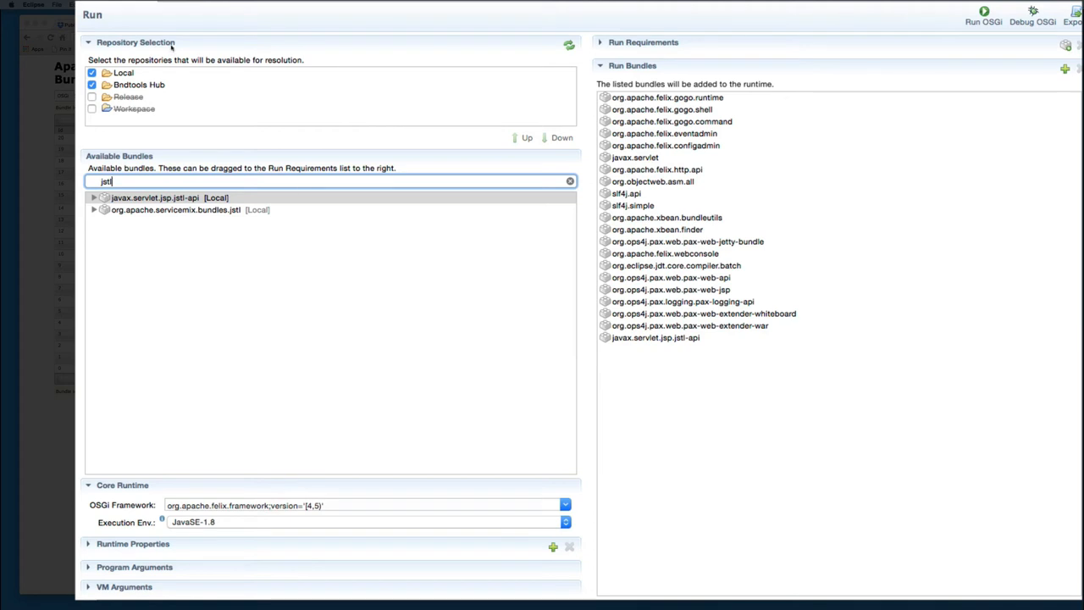
mouse_move(95, 338)
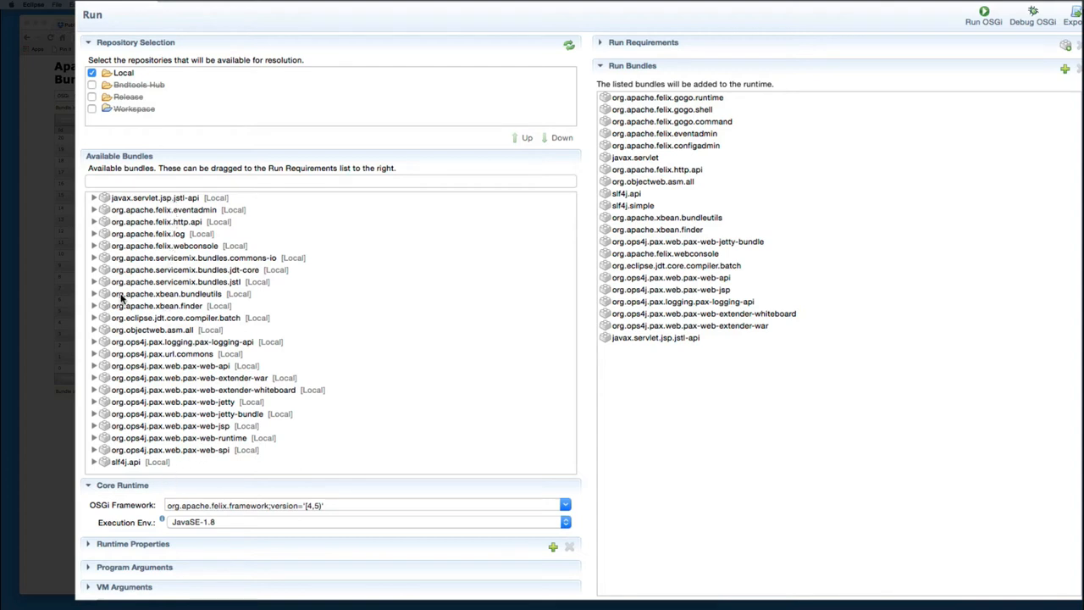
drag(149, 234, 644, 351)
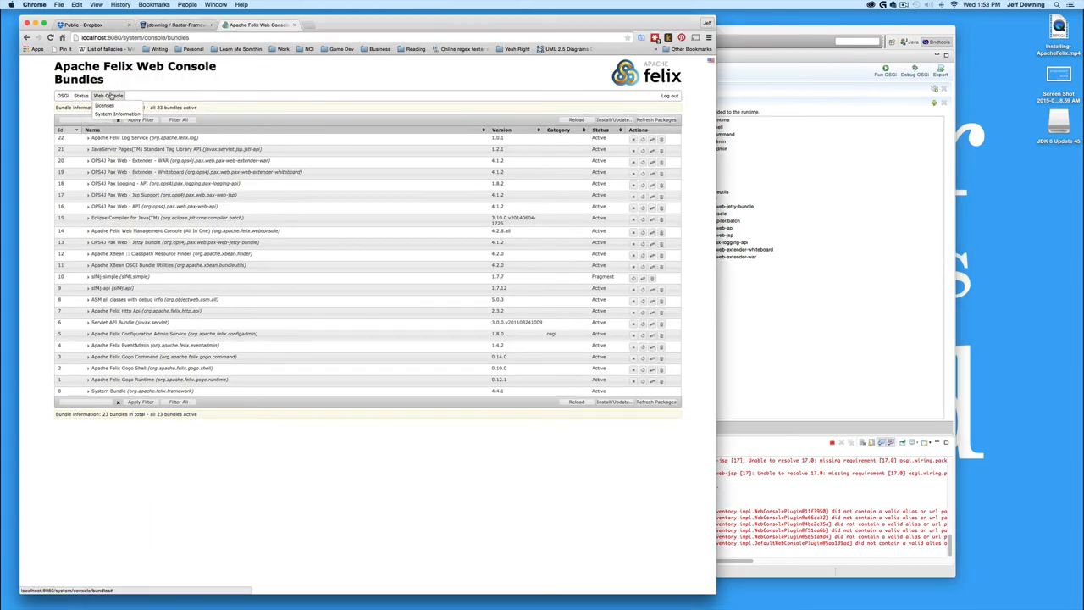
click(64, 95)
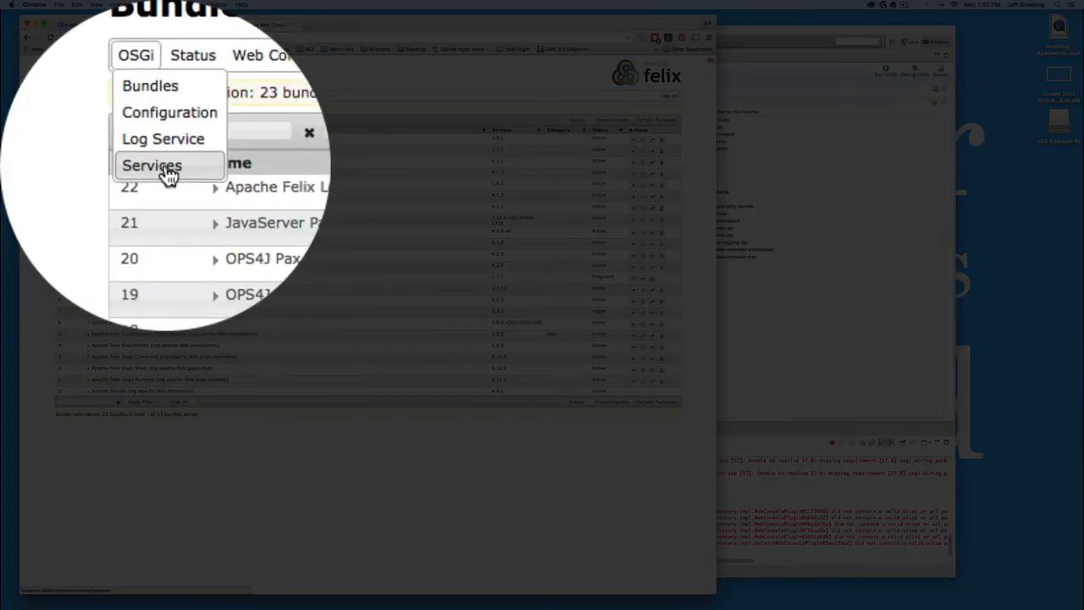
click(163, 139)
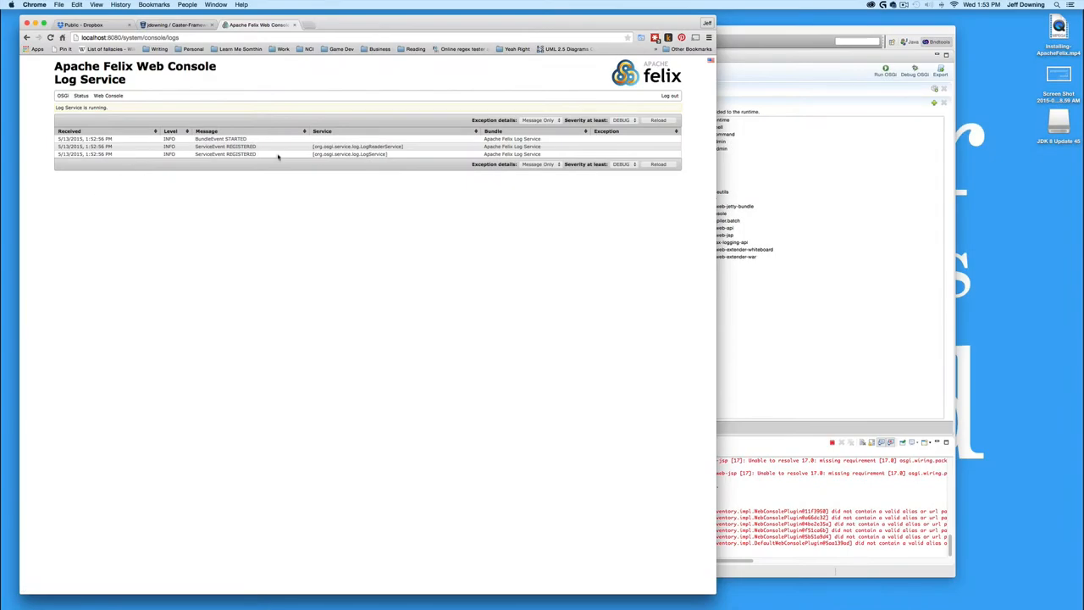
click(63, 95)
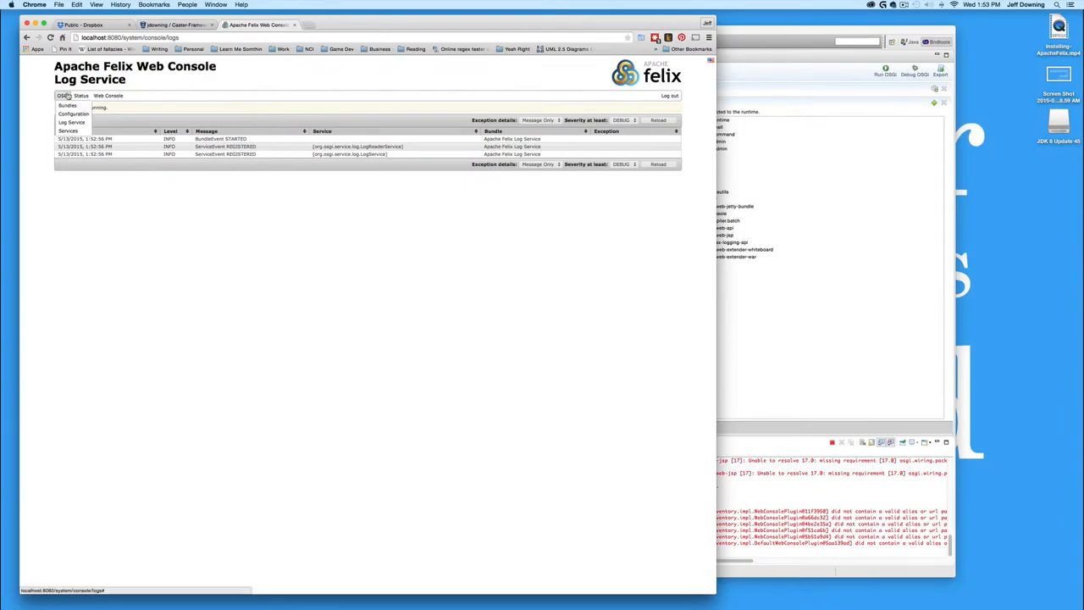
click(68, 105)
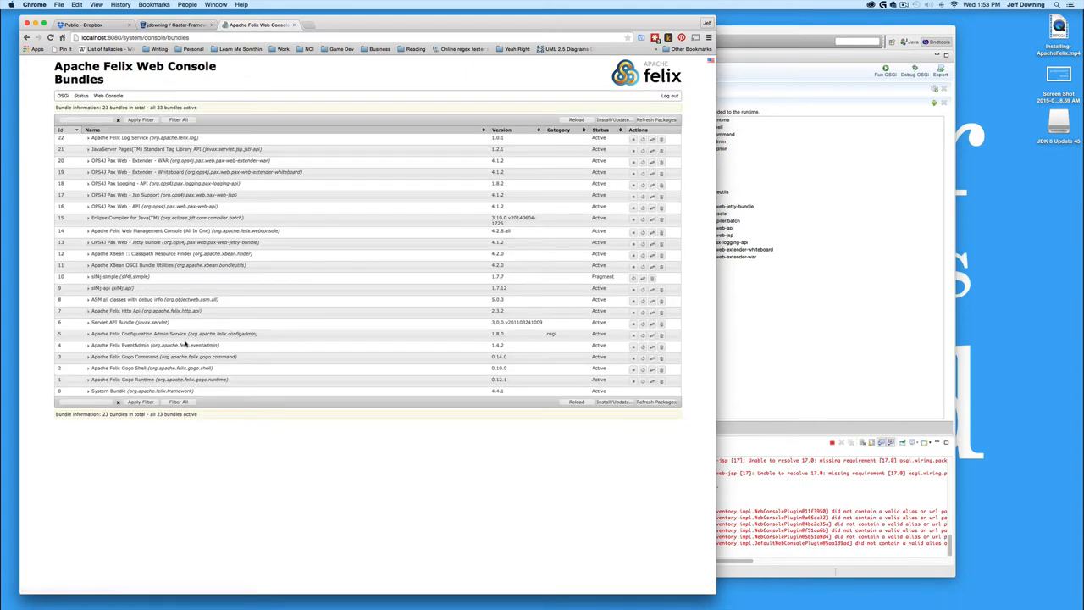
mouse_move(211, 309)
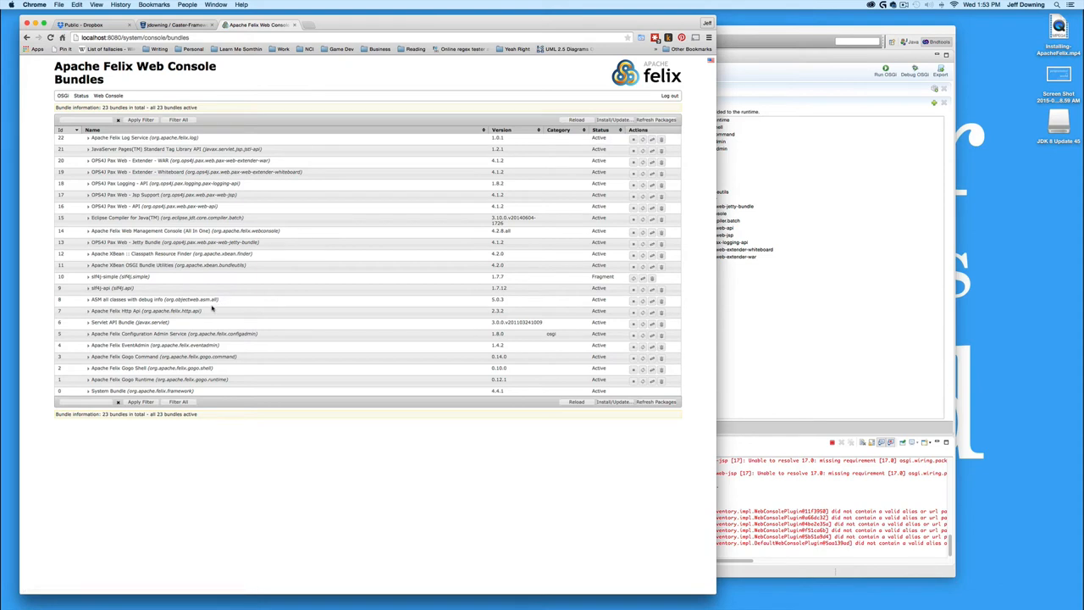
mouse_move(342, 281)
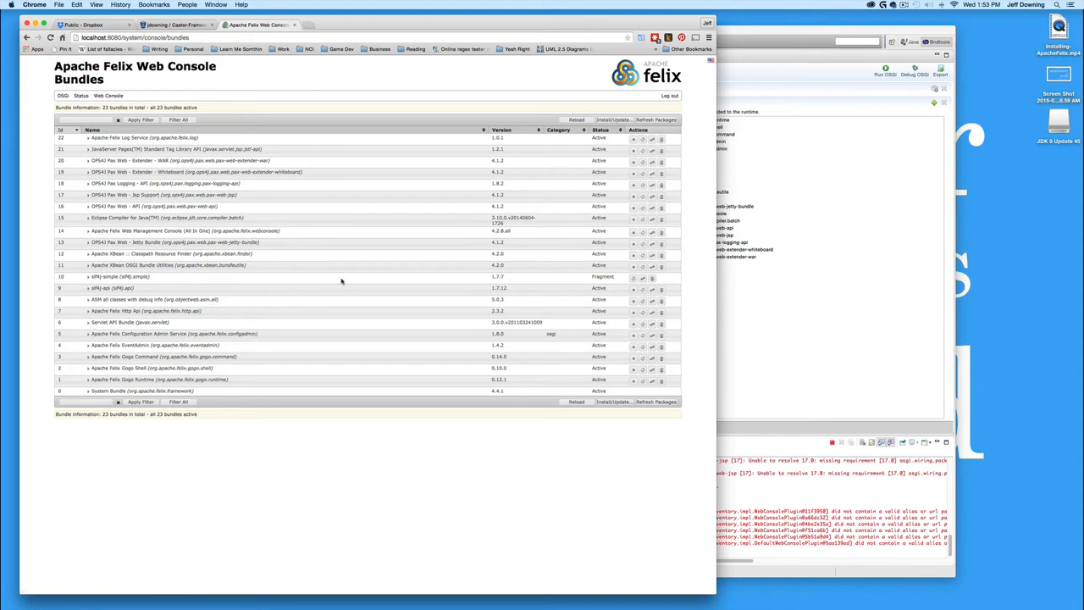
mouse_move(225, 354)
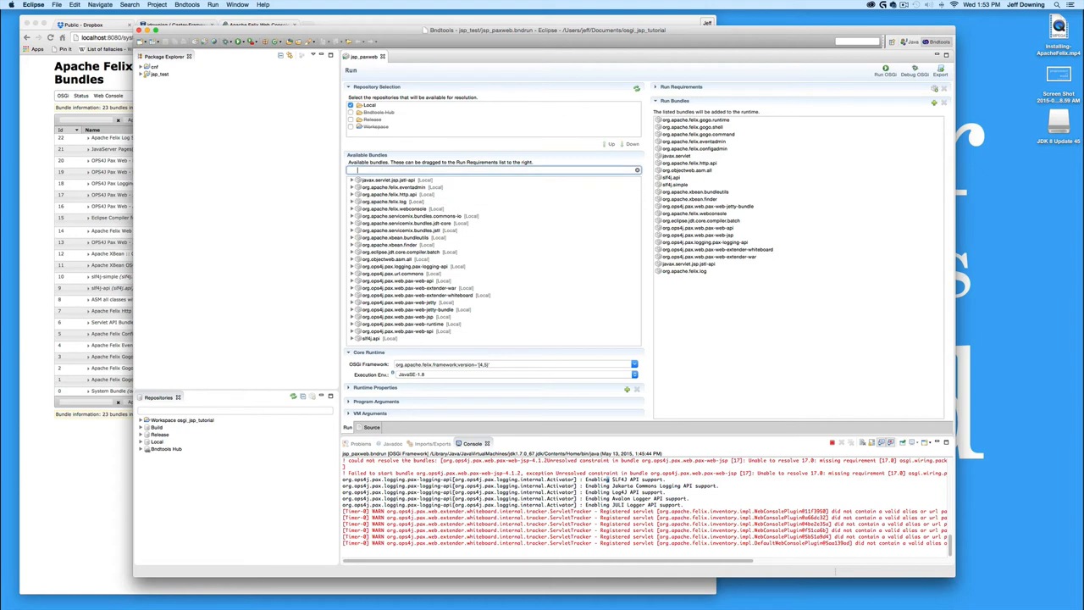
mouse_move(326, 136)
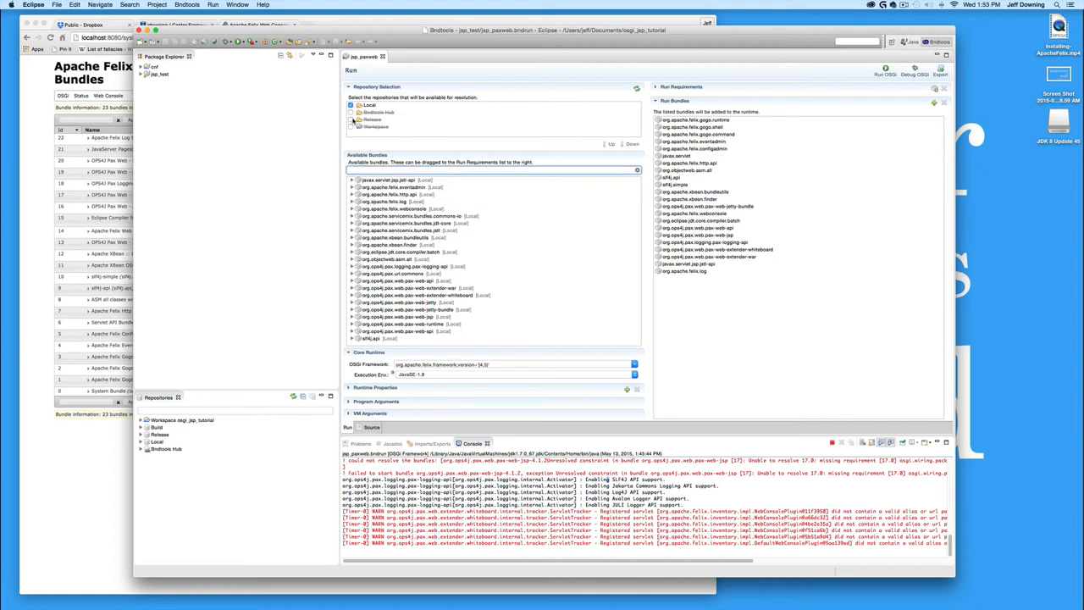
Re-enable the Bndtools Hub and Workspace repositories and close jsp_paxweb.bndrun
click(352, 112)
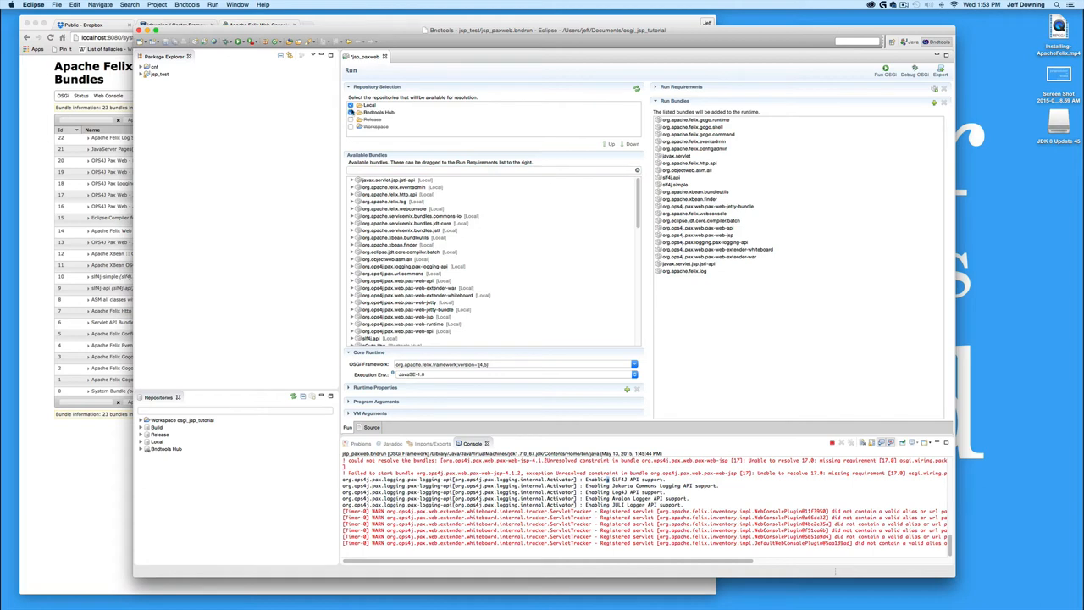
click(353, 127)
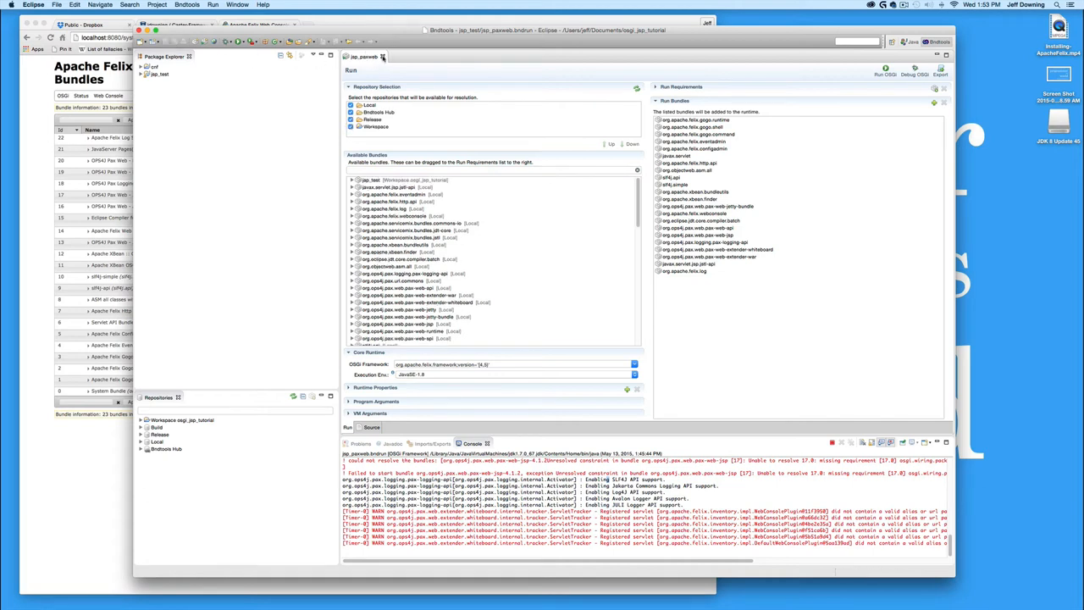
click(383, 56)
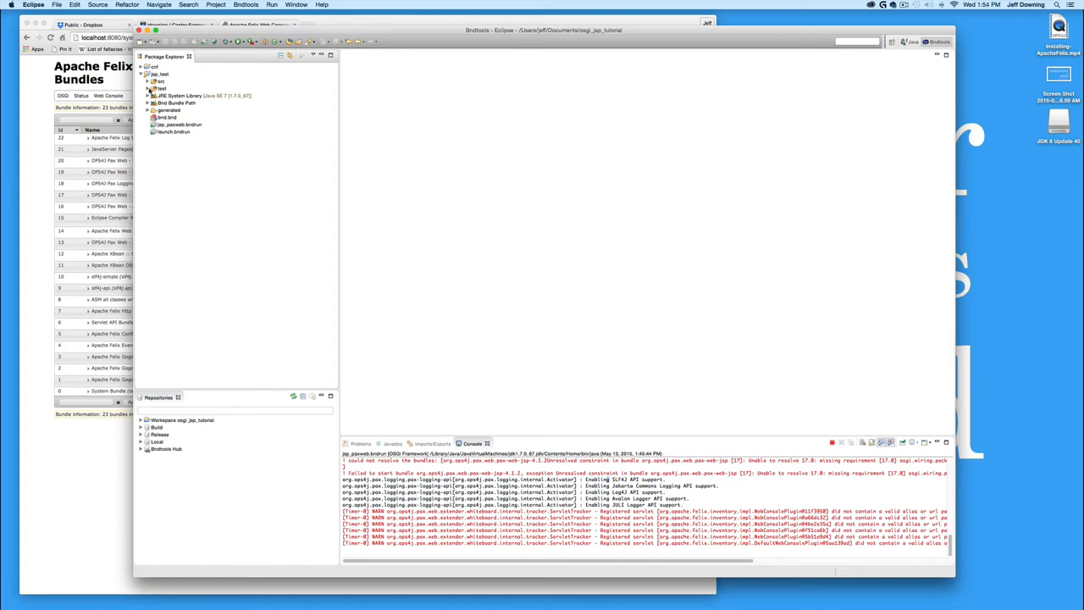
Review the jsp_test project's src and generated folders in Package Explorer
click(149, 81)
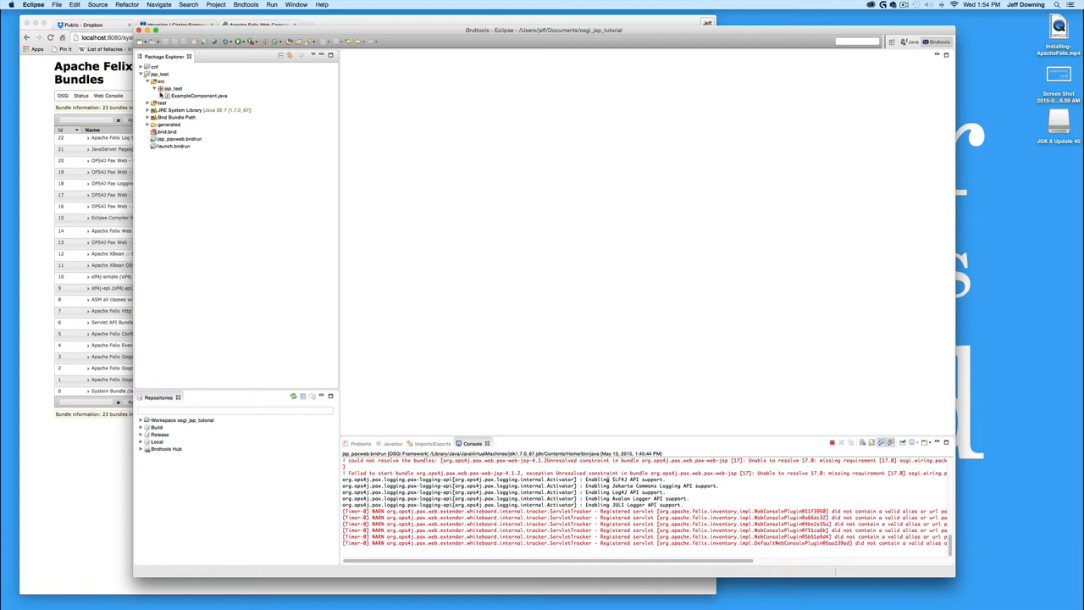
click(149, 89)
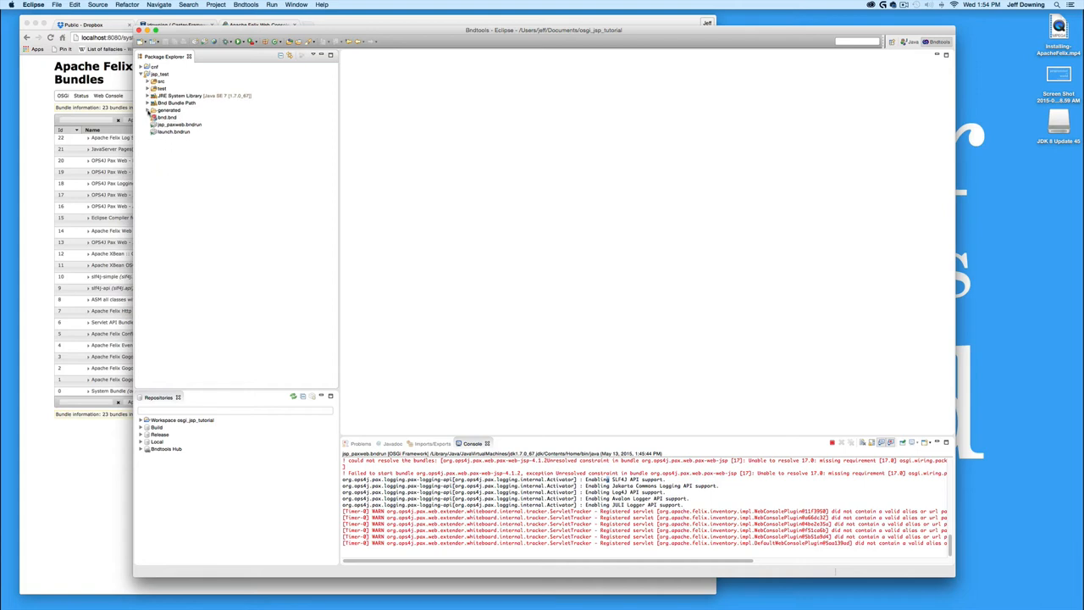
click(149, 110)
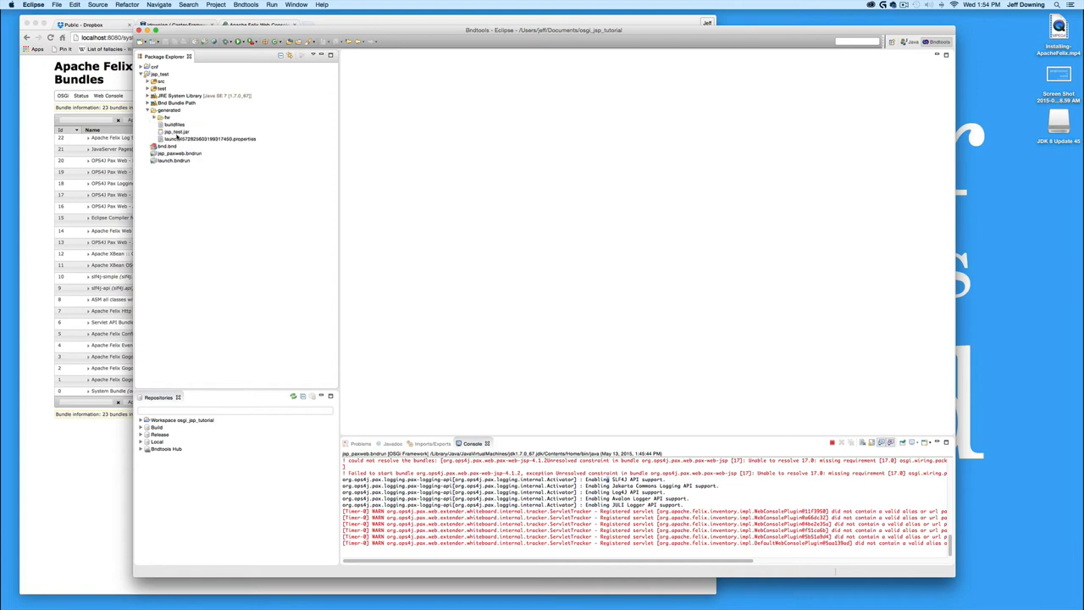
click(149, 110)
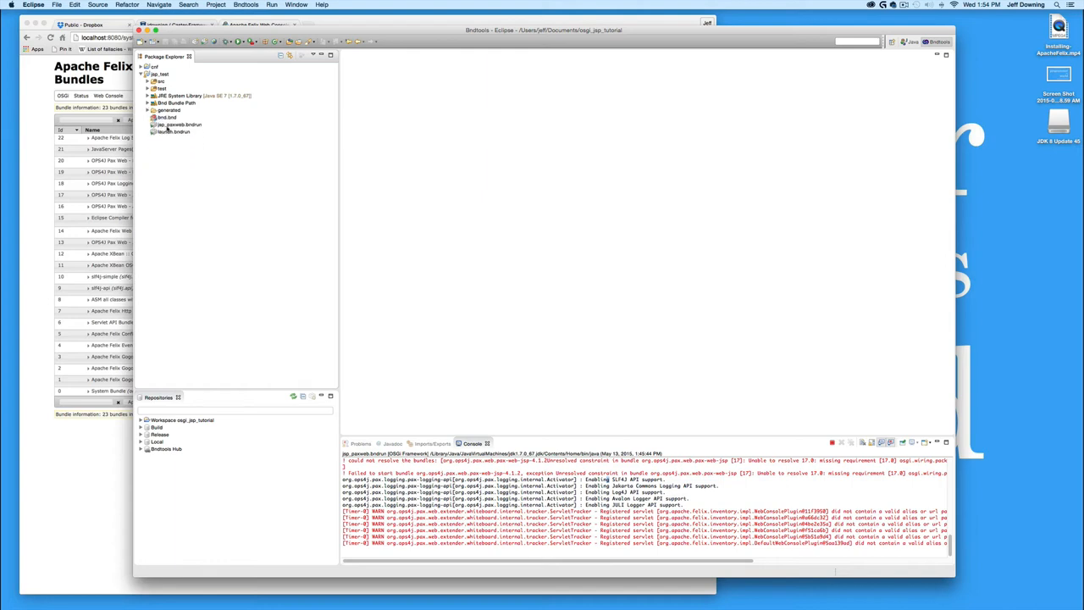
click(166, 117)
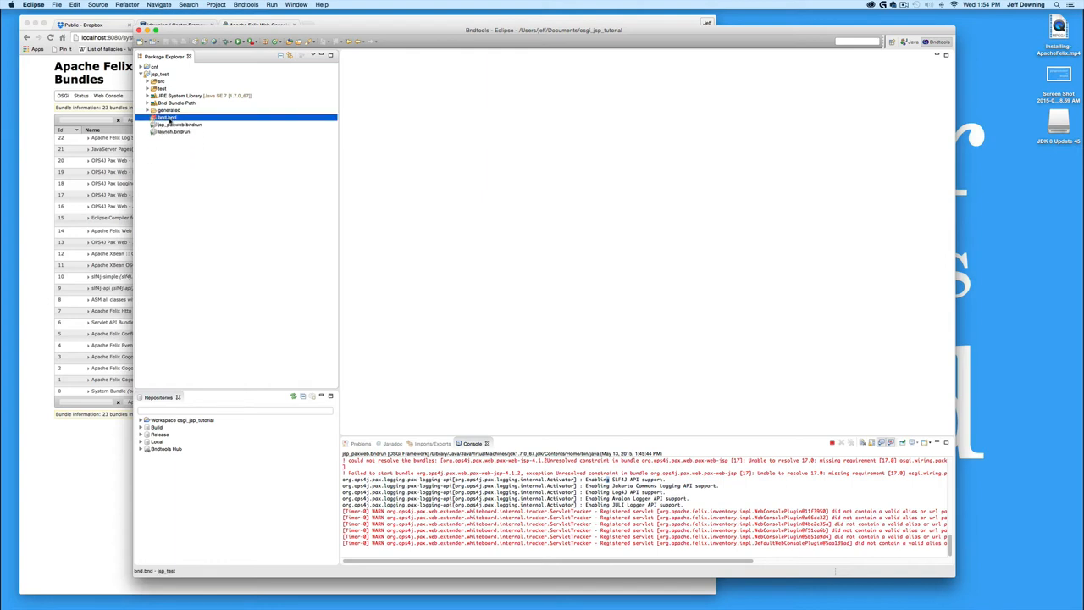
click(128, 6)
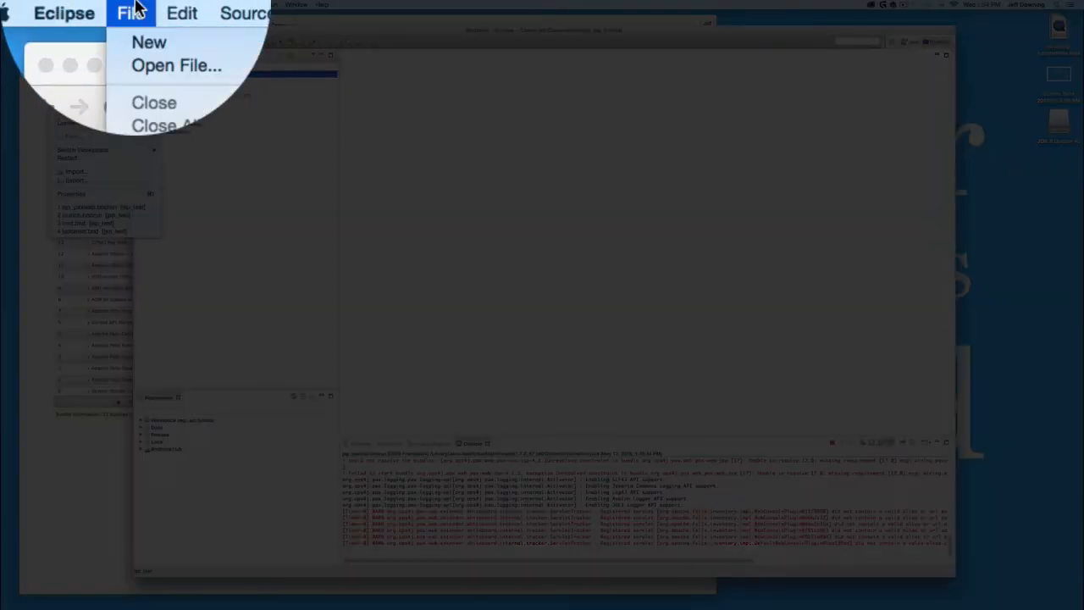
Create a Bnd OSGi bundle descriptor named jspdemo in jsp_test, accepting sub-bundles
click(150, 41)
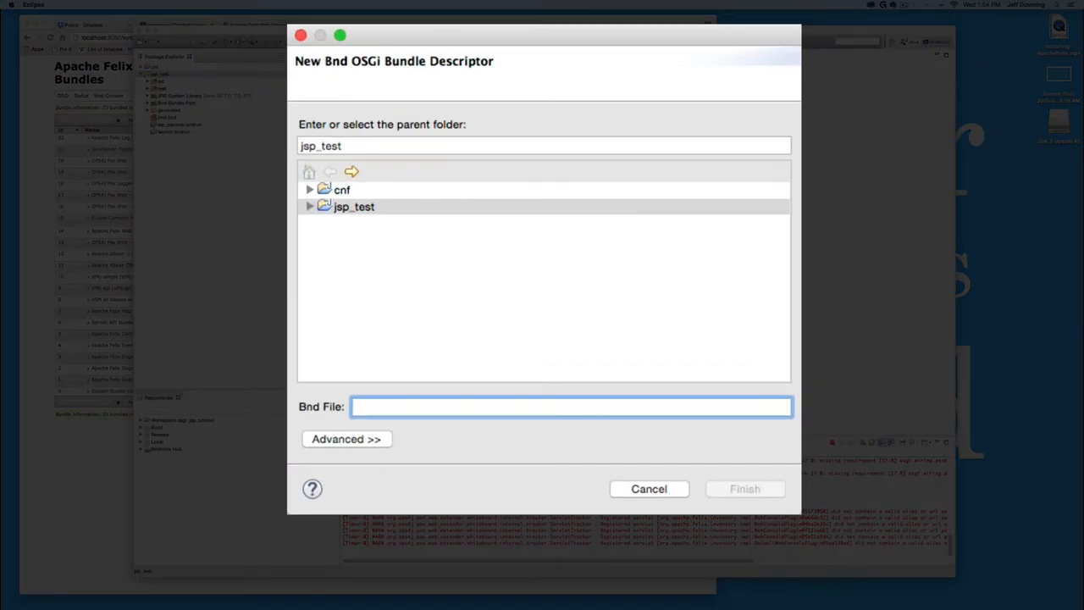
text(jspdemo)
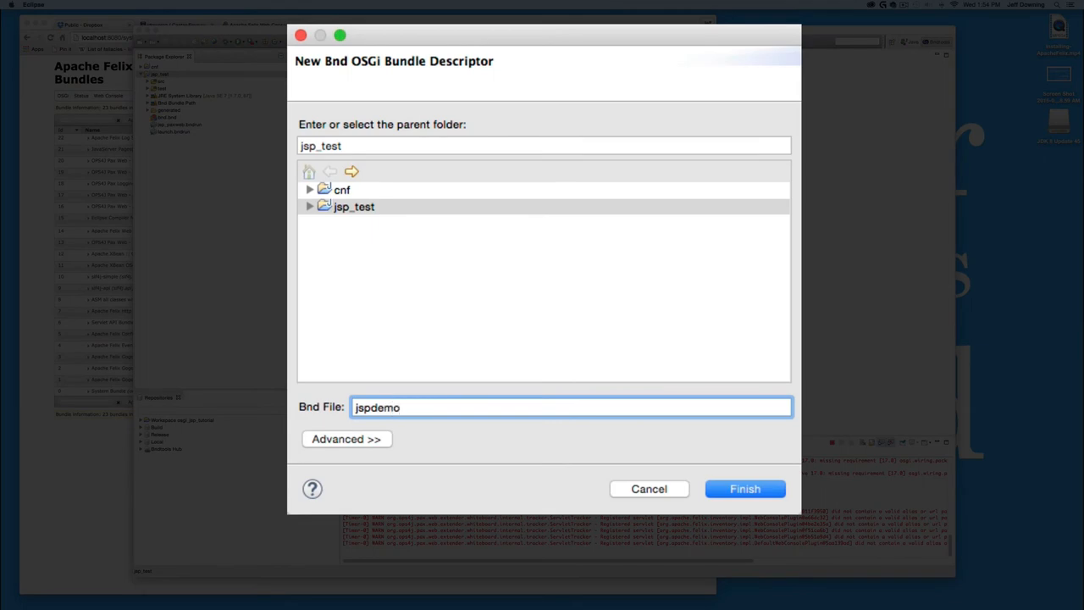
click(745, 488)
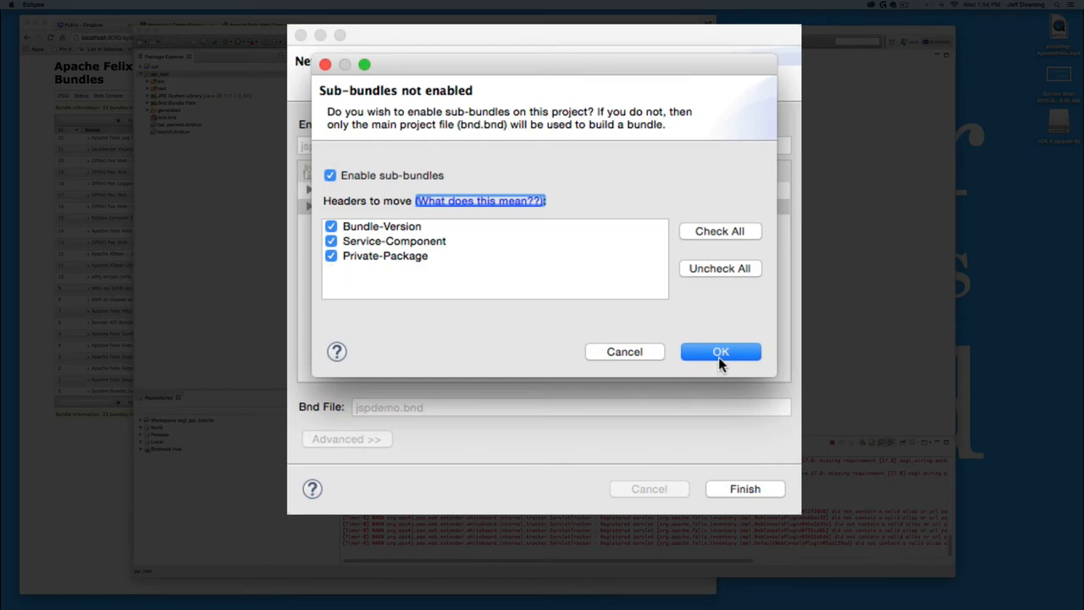
mouse_move(721, 364)
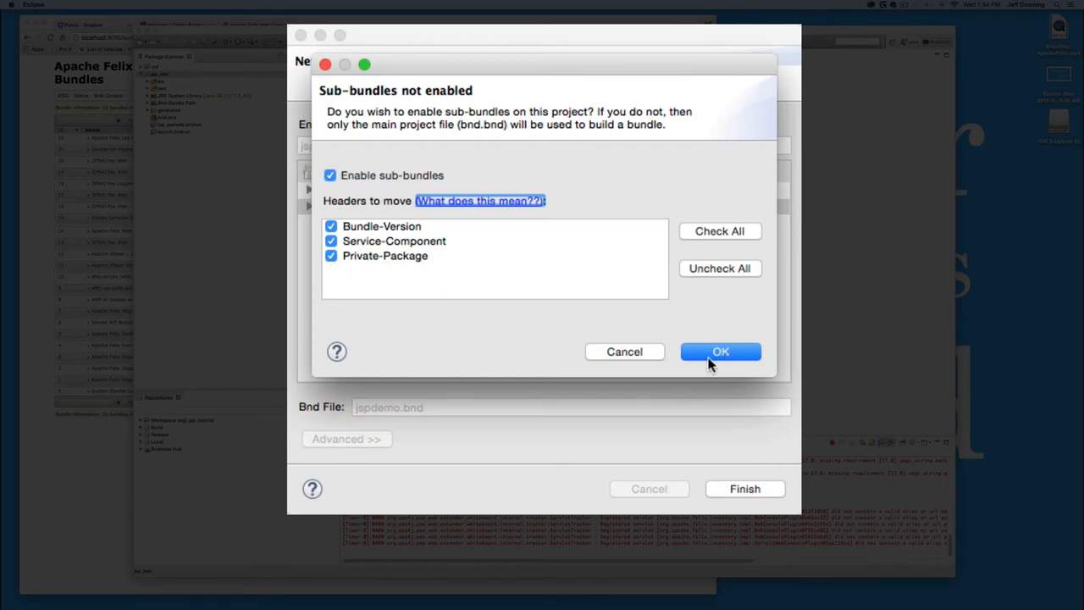
click(720, 351)
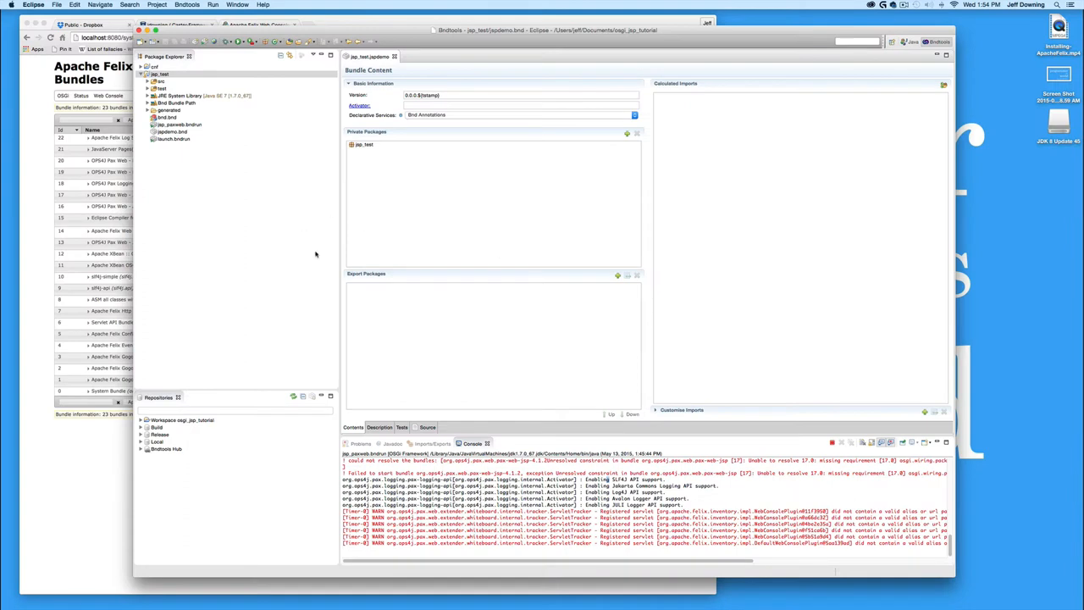
mouse_move(371, 159)
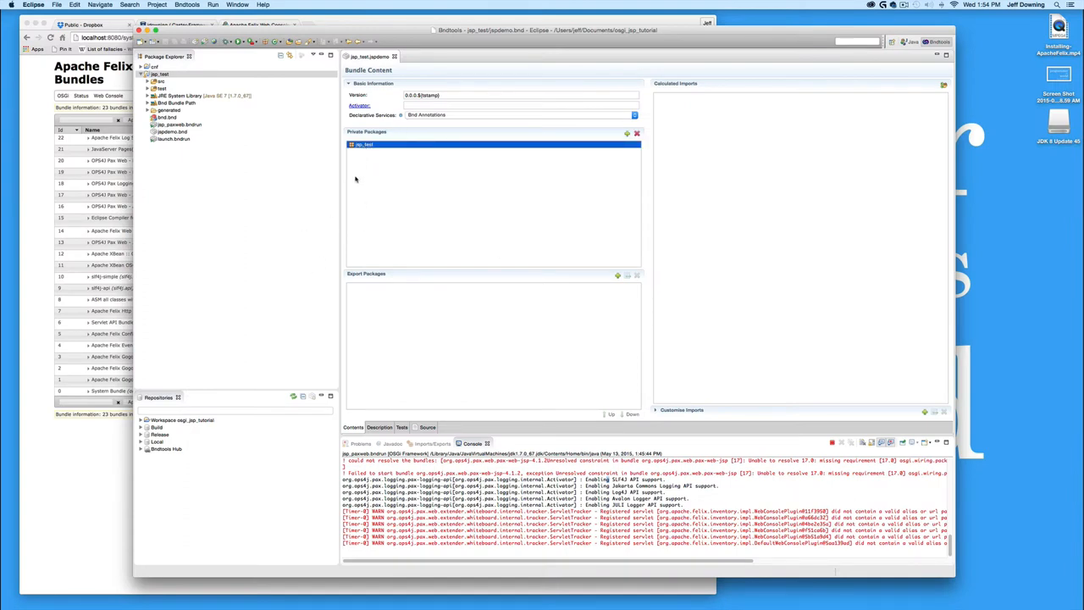
mouse_move(410, 237)
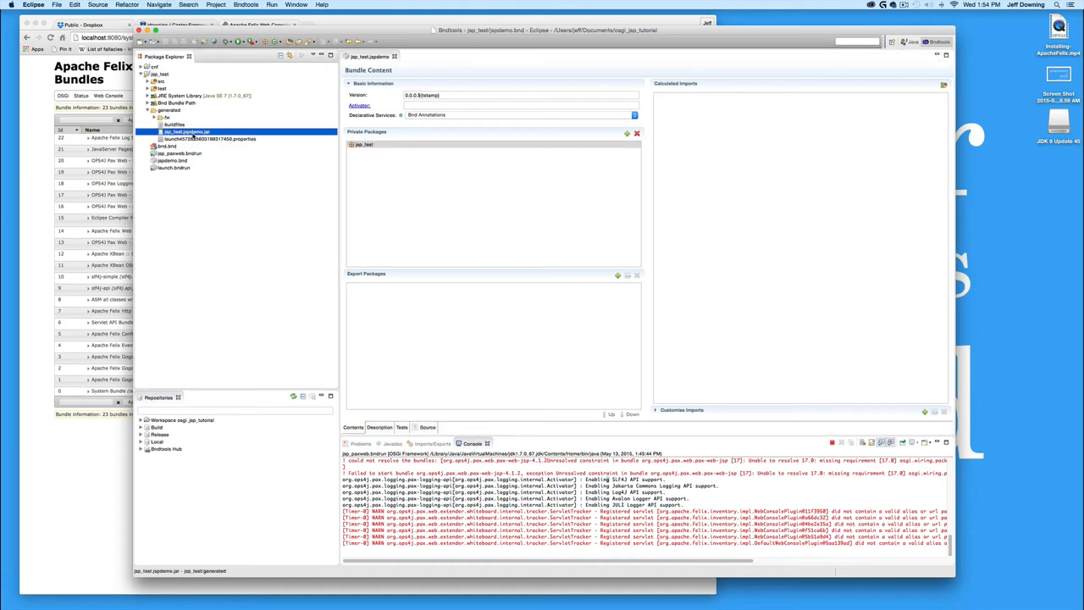
mouse_move(402, 193)
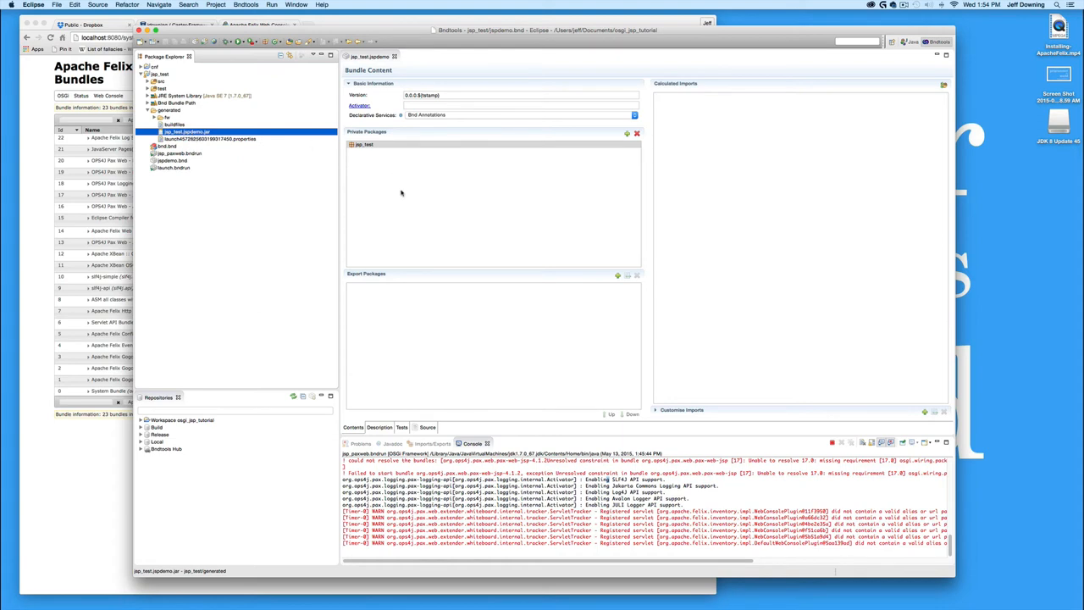
double_click(185, 132)
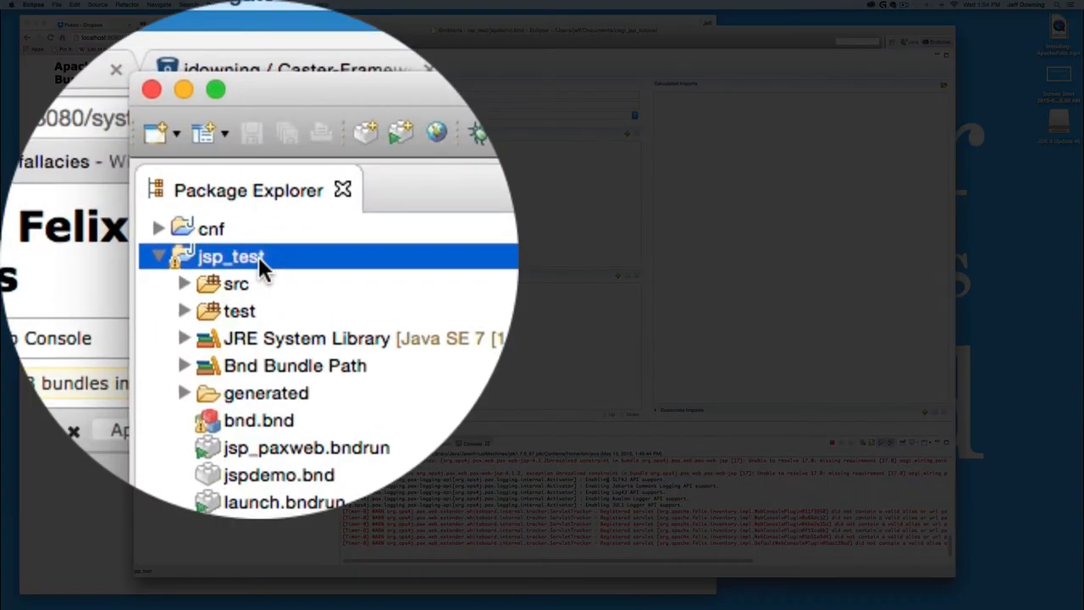
Create a webapp folder in the jsp_test project
right_click(231, 258)
text(we)
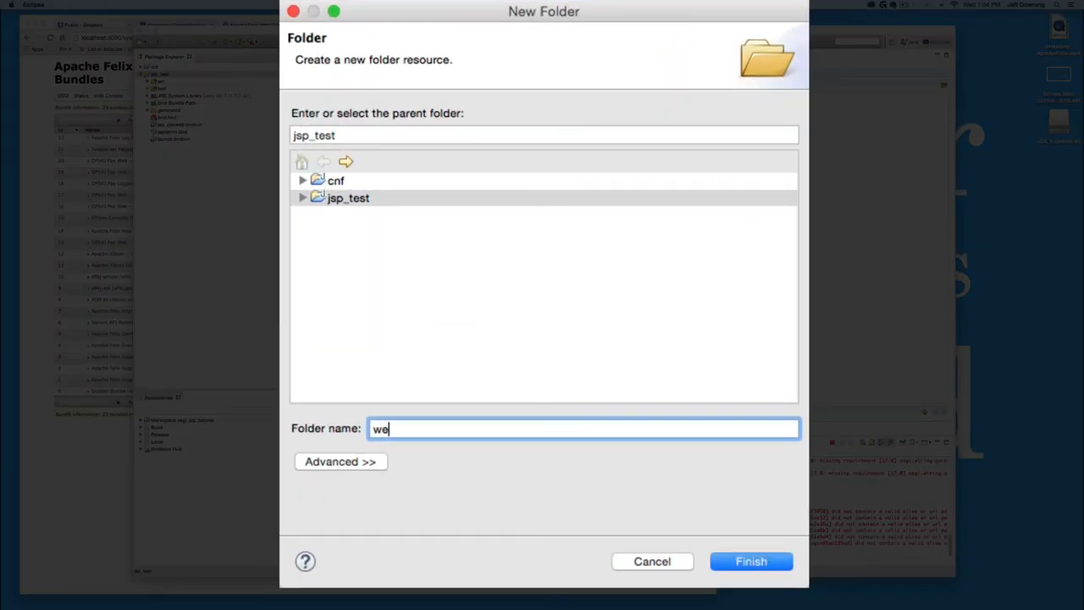
click(751, 561)
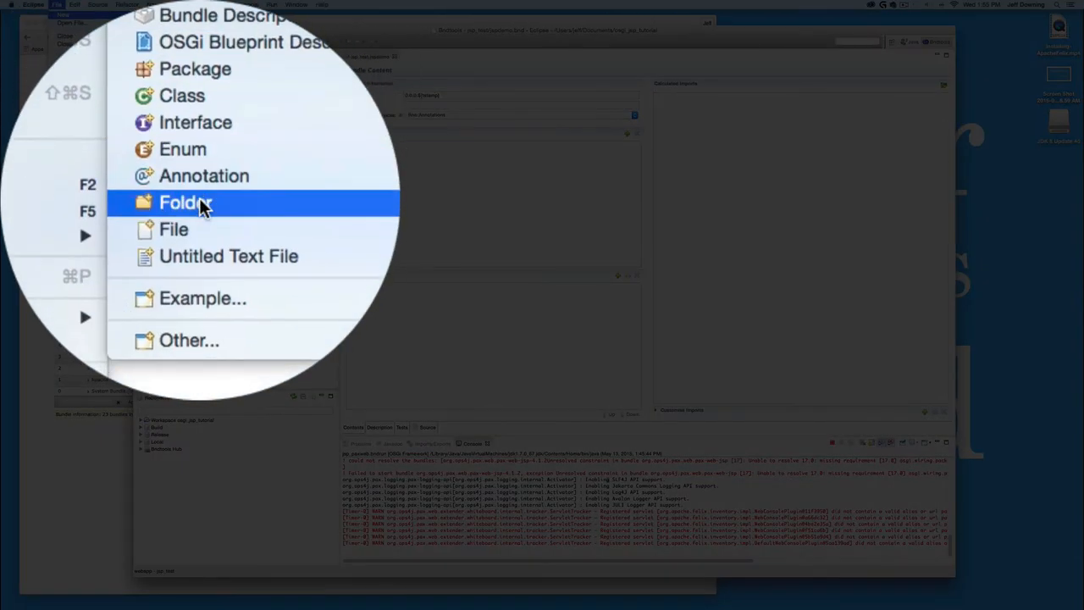
Create a WEB-INF folder inside webapp
click(186, 201)
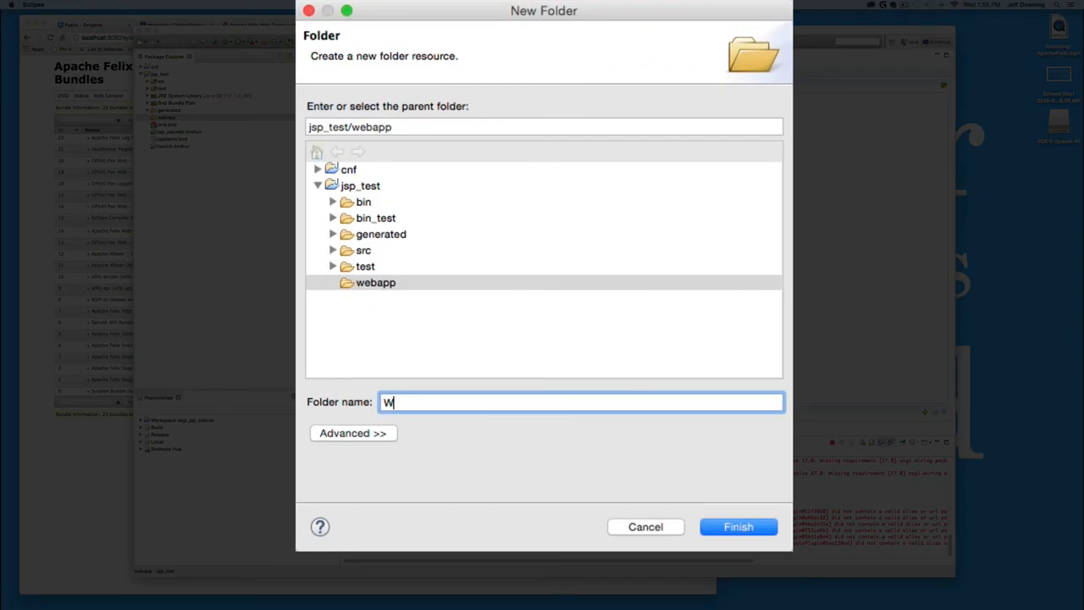
text(EB-INF)
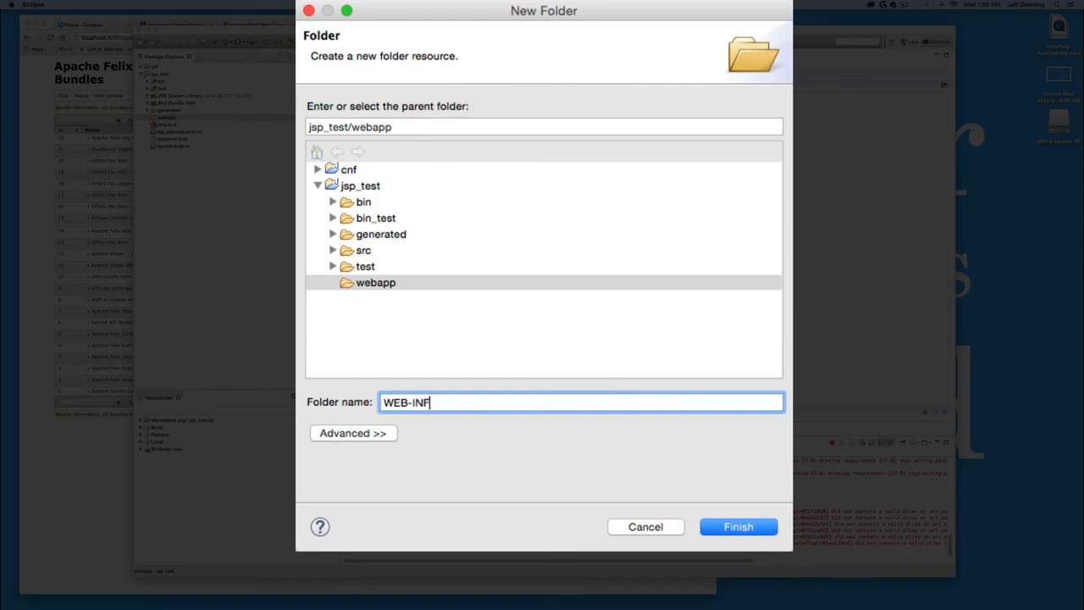
click(739, 525)
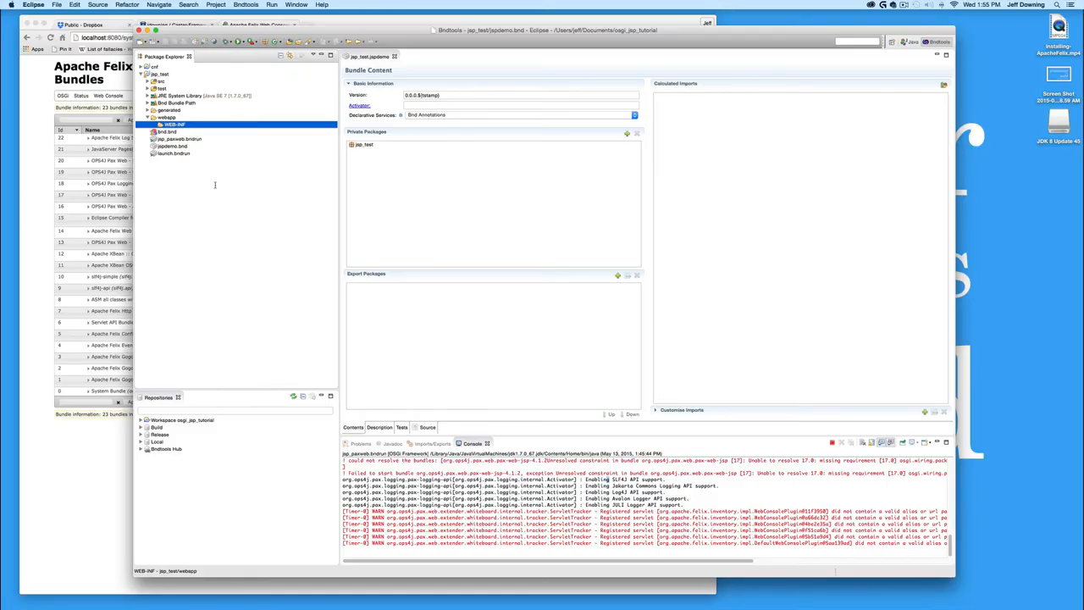
click(167, 117)
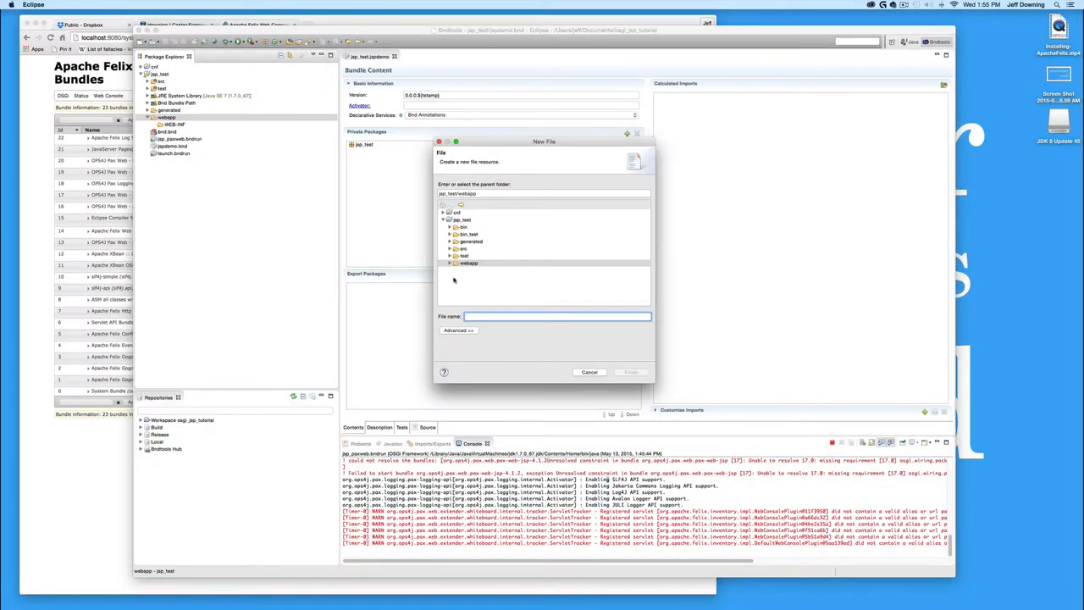
Create a new file named test.jsp in the webapp folder
text(test)
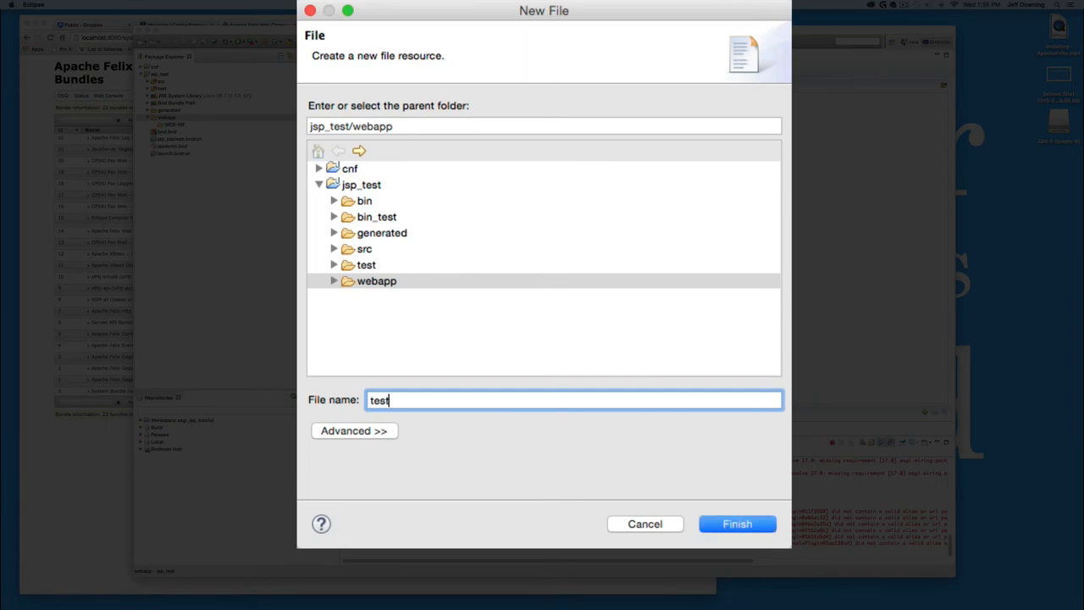
text(.jsp)
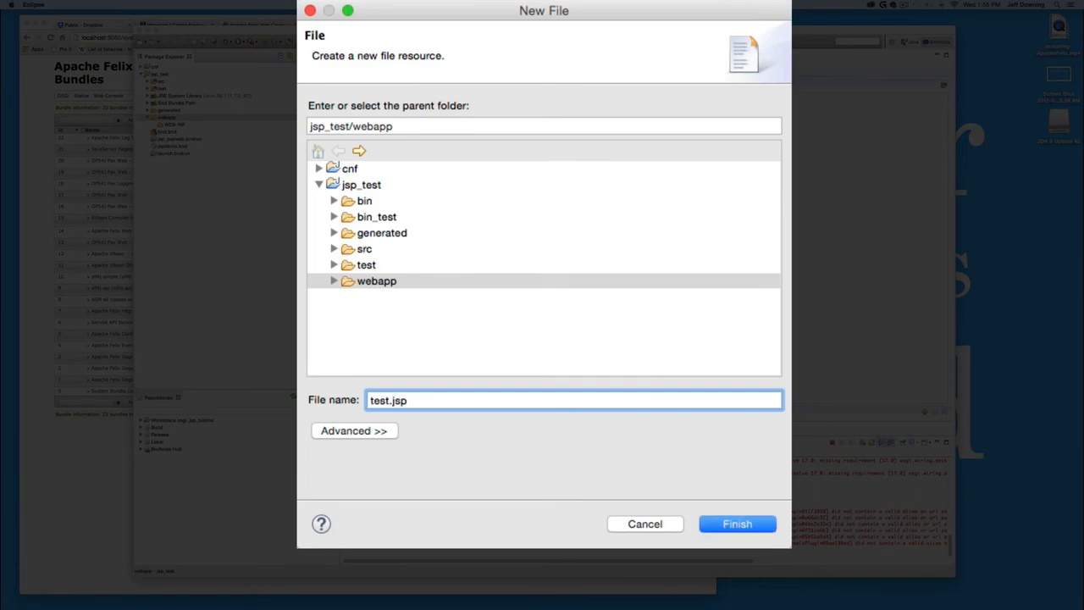
click(737, 523)
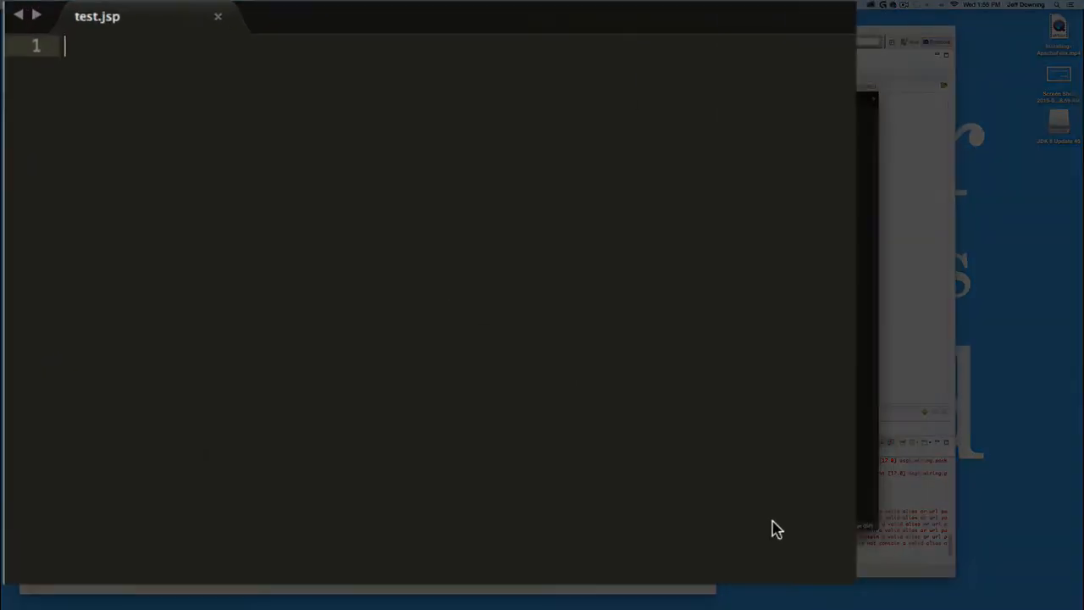
Write the html and head tags with the title 'It Worked!' in test.jsp
text(<html>)
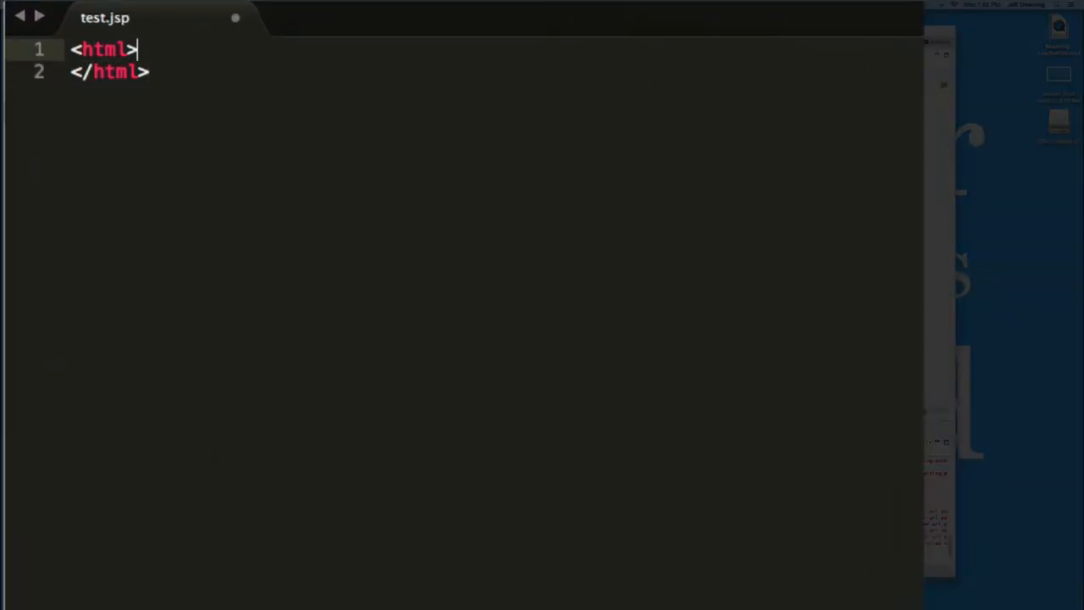
text(<head>)
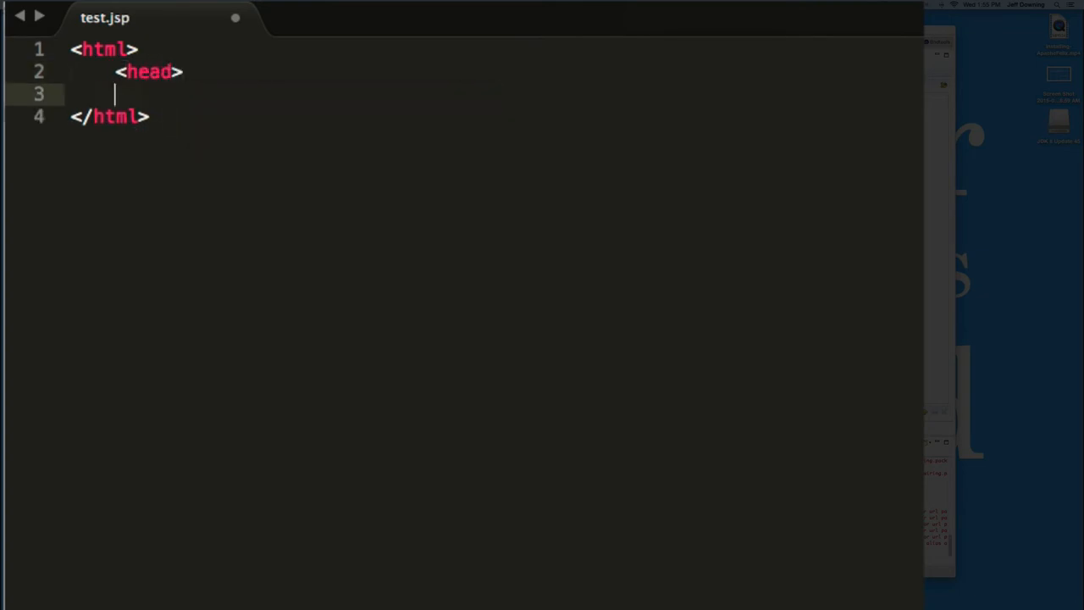
text(</head>)
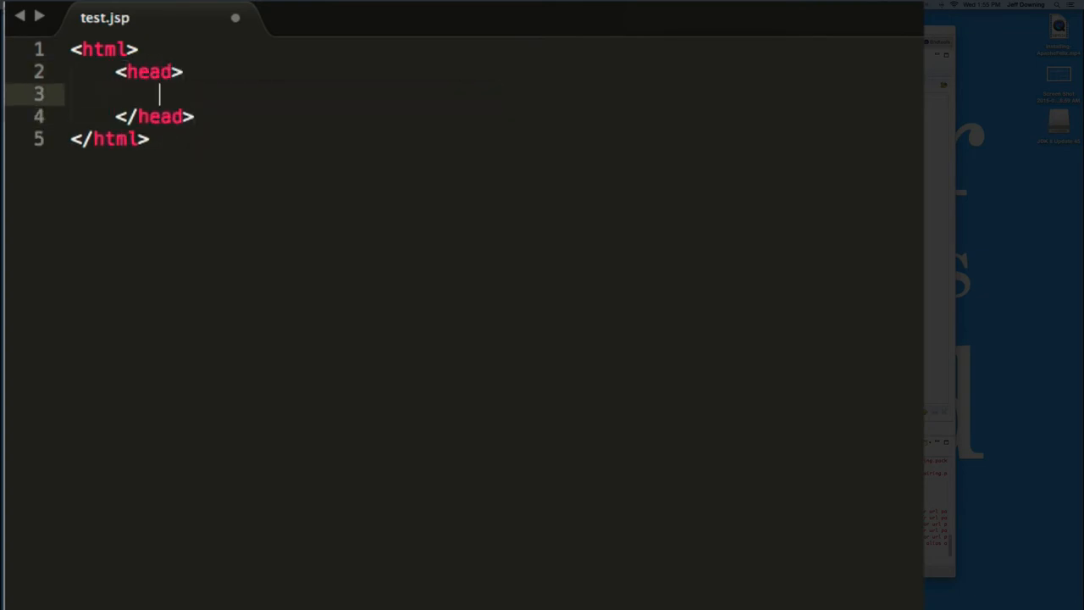
text(<title)
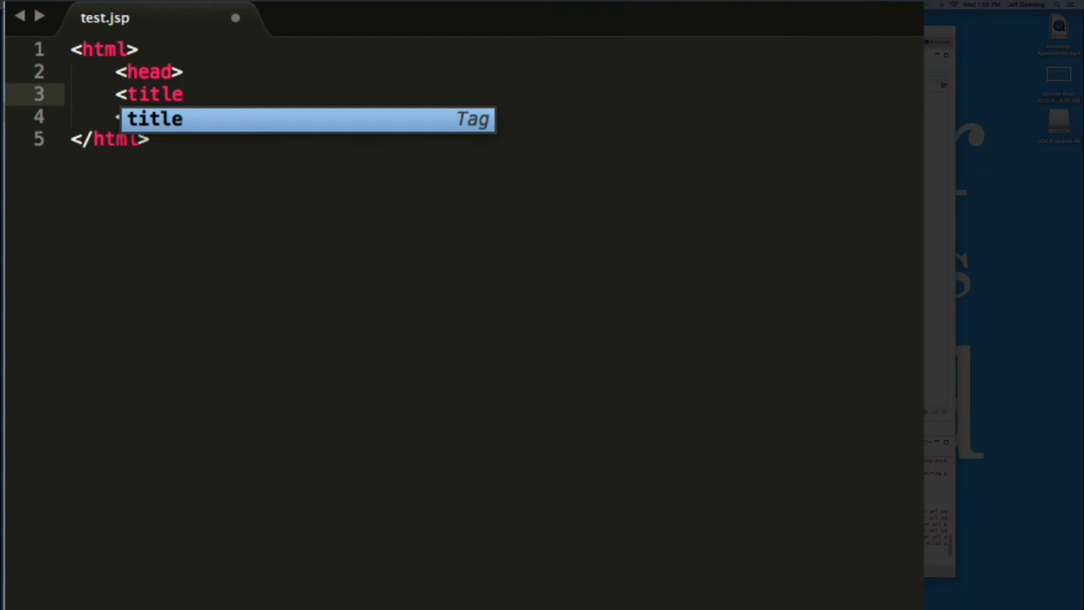
text(>It Workd)
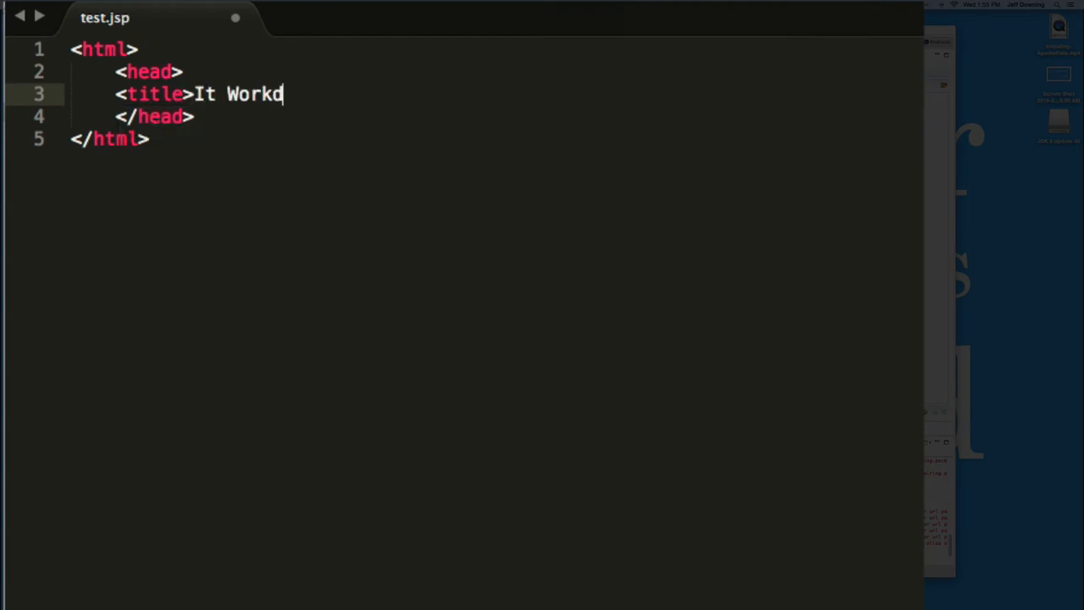
text(ed!</title>)
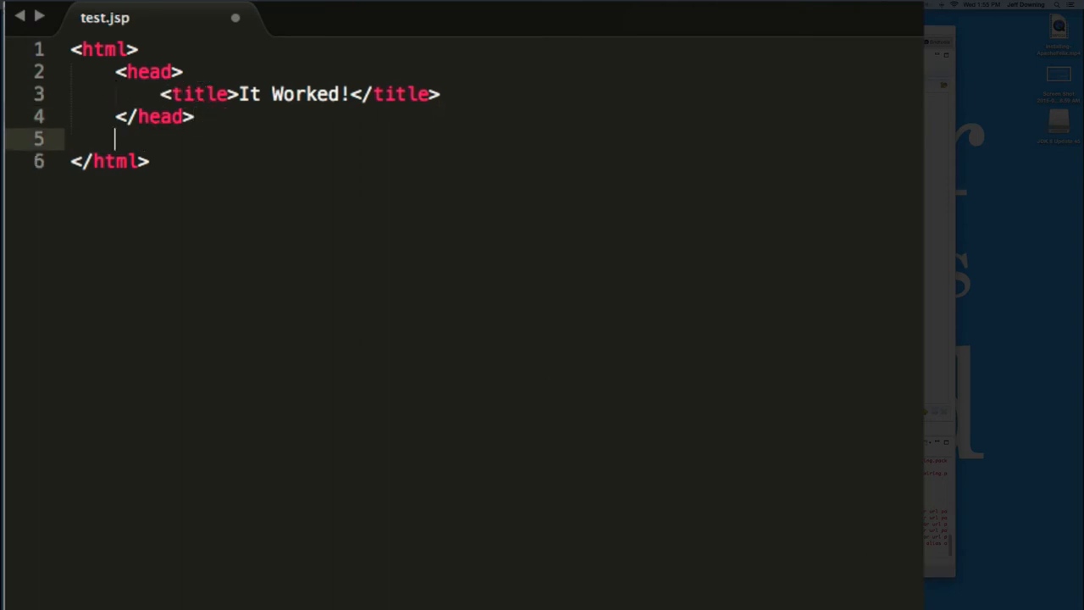
Add a body with the h1 heading 'This JSP Worked With No Tags!'
text(<body>)
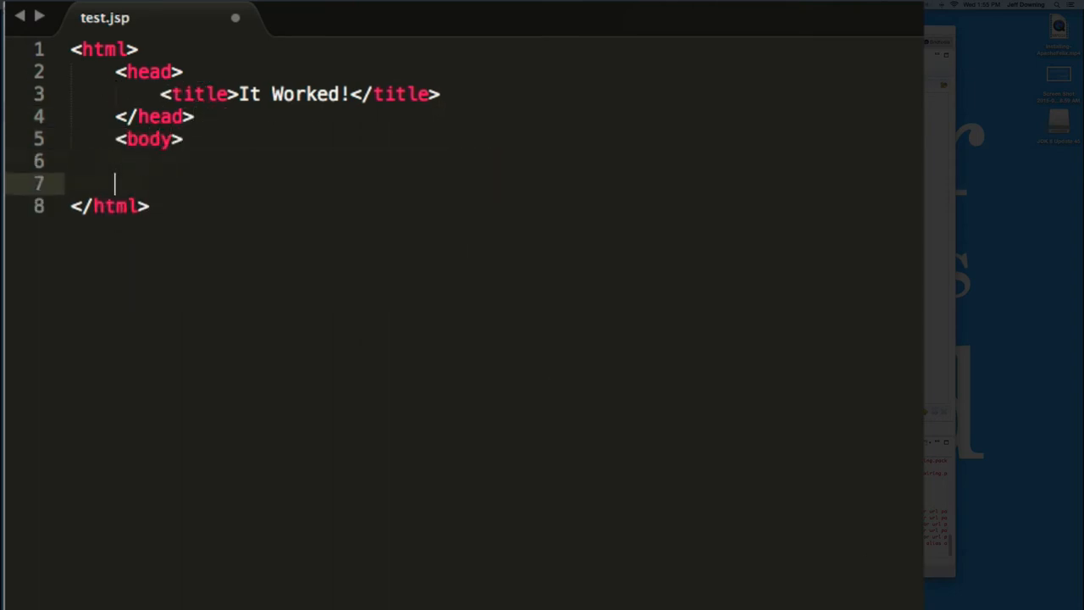
text(</body>)
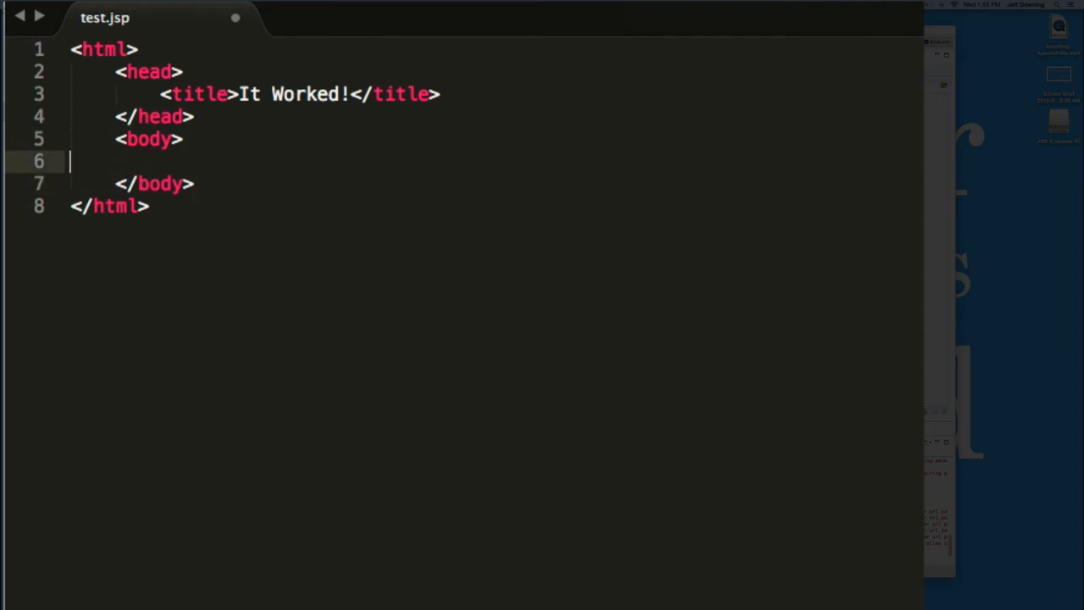
text(<h1>)
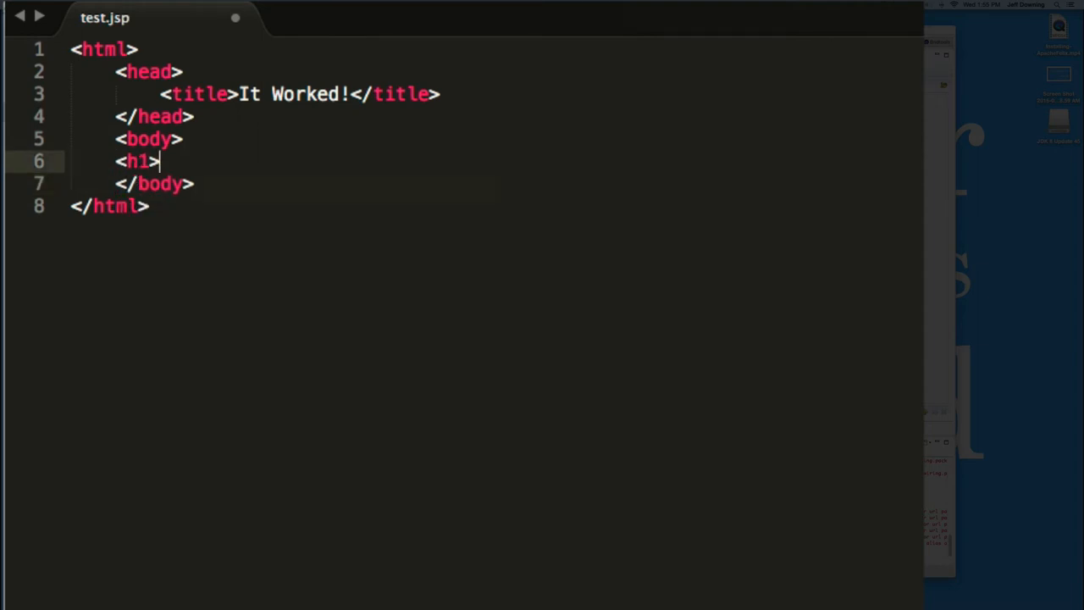
text(THe JS)
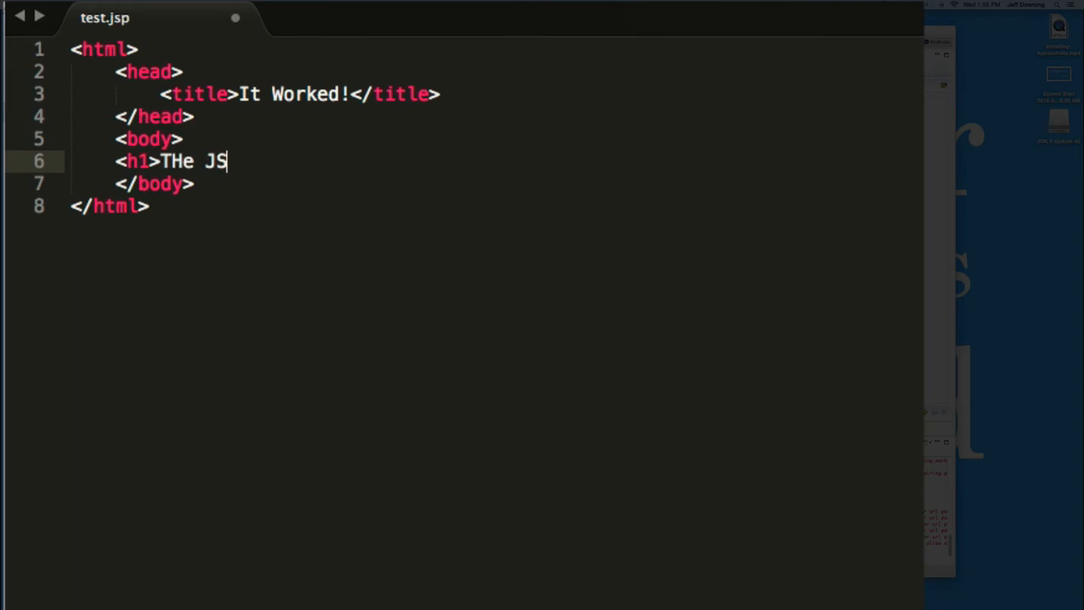
key(Backspace)
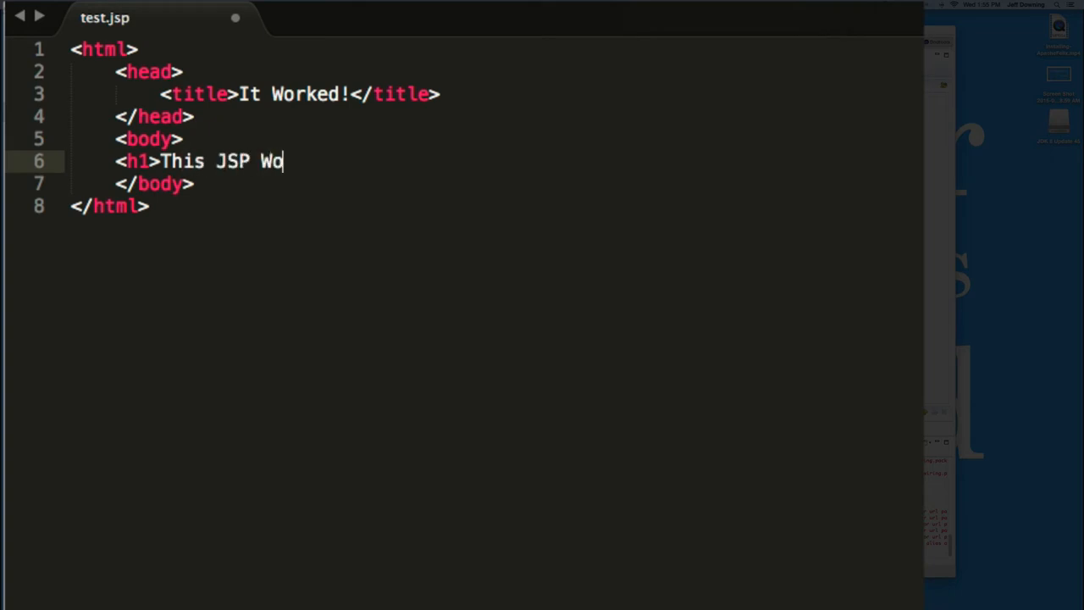
text(rked With No Tag)
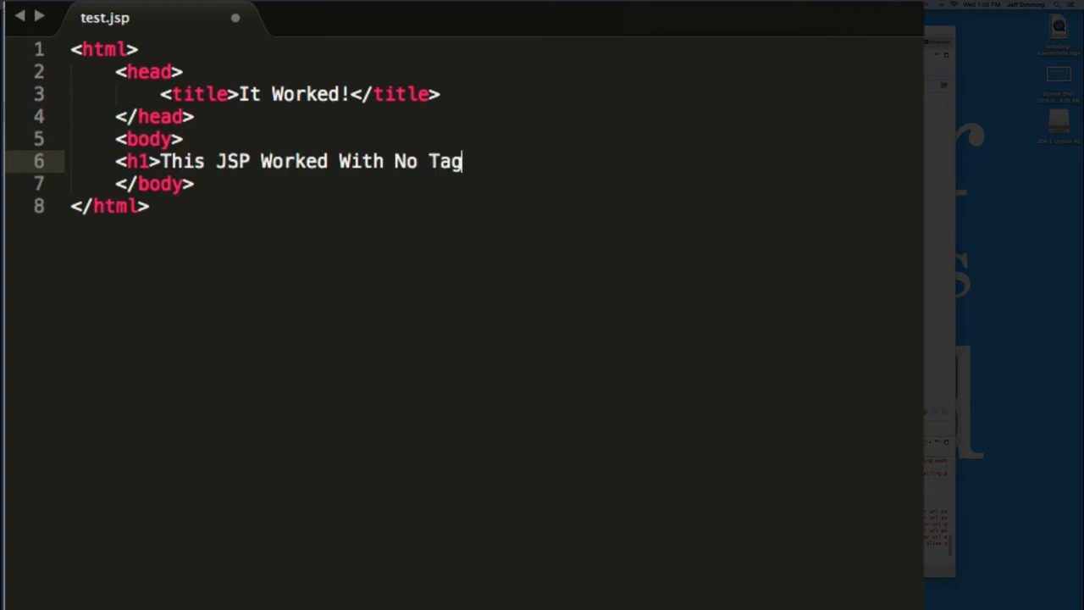
text(s!</h1>)
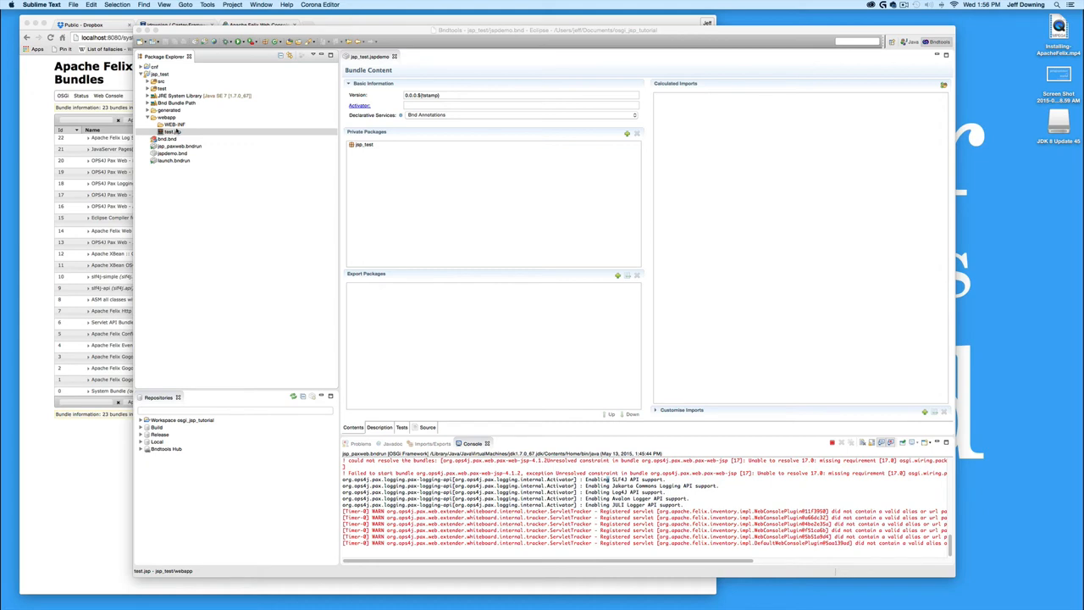
Show test.jsp under webapp in Eclipse and view jspdemo.bnd as raw source
click(173, 125)
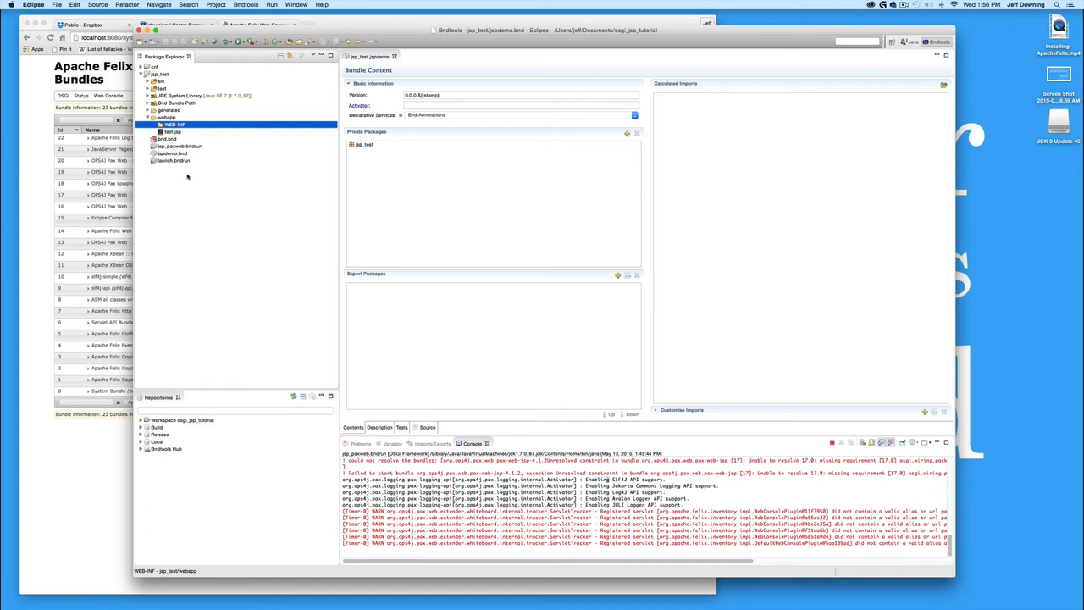
mouse_move(219, 186)
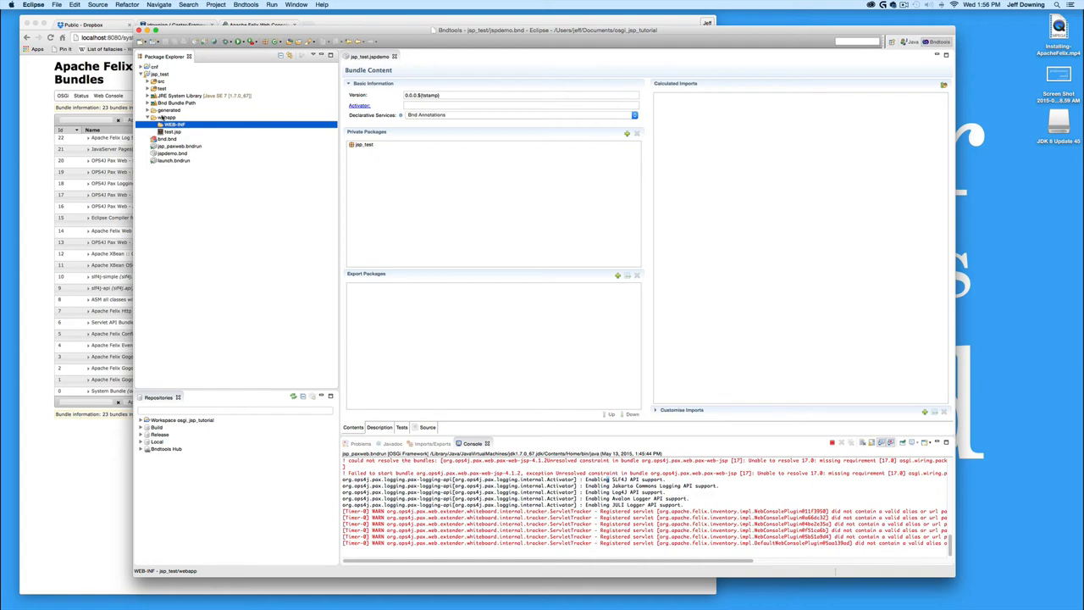
click(167, 117)
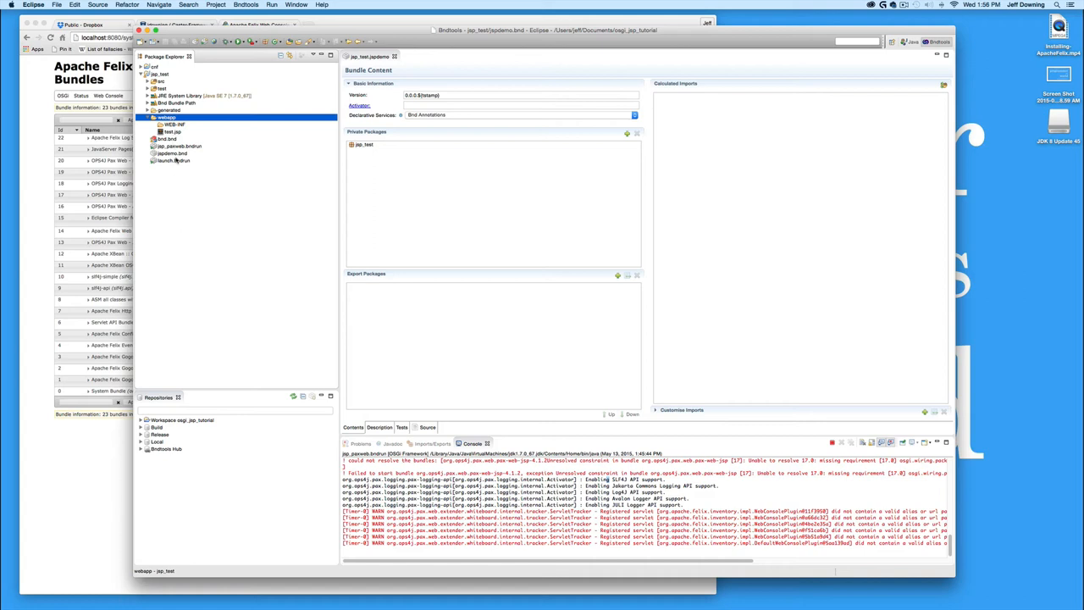
mouse_move(173, 164)
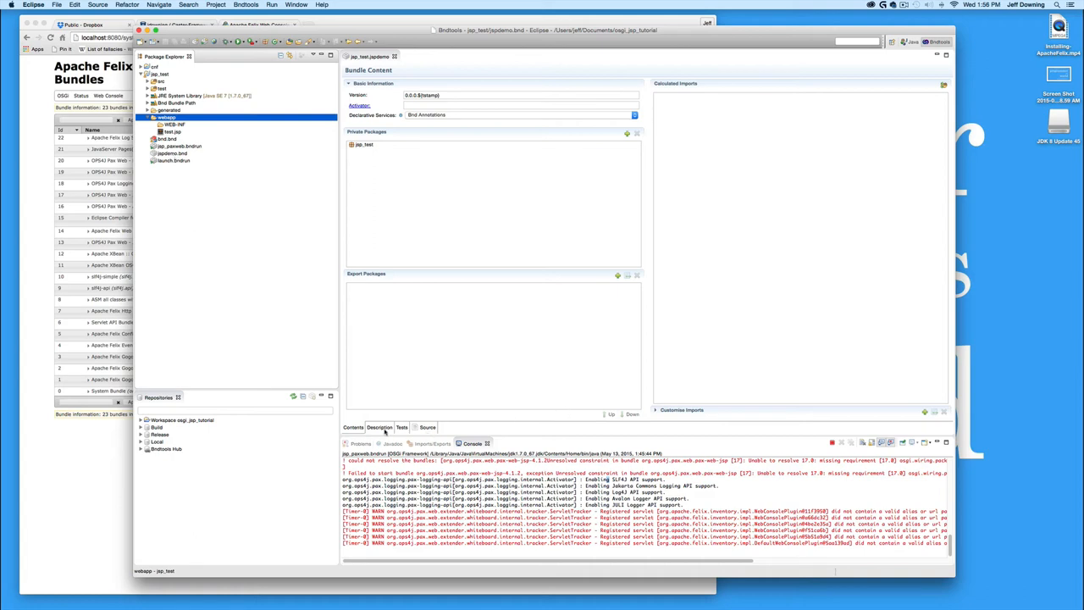
click(427, 427)
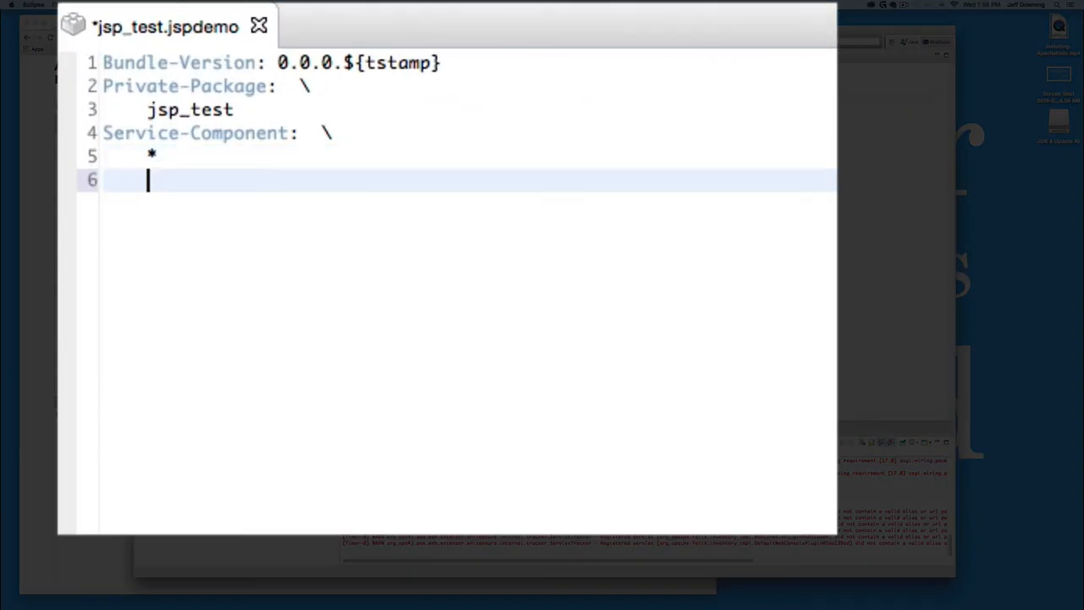
Add Web-ContextPath: testme/ and WebApp-Context: testme/ headers to the bnd file
text(Web-)
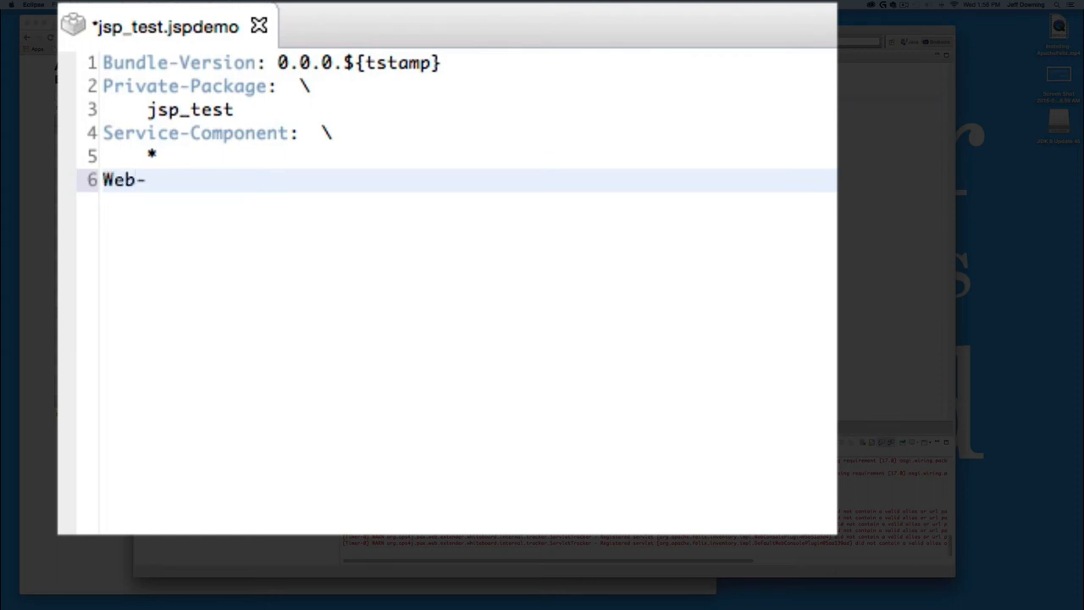
text(ContextPath)
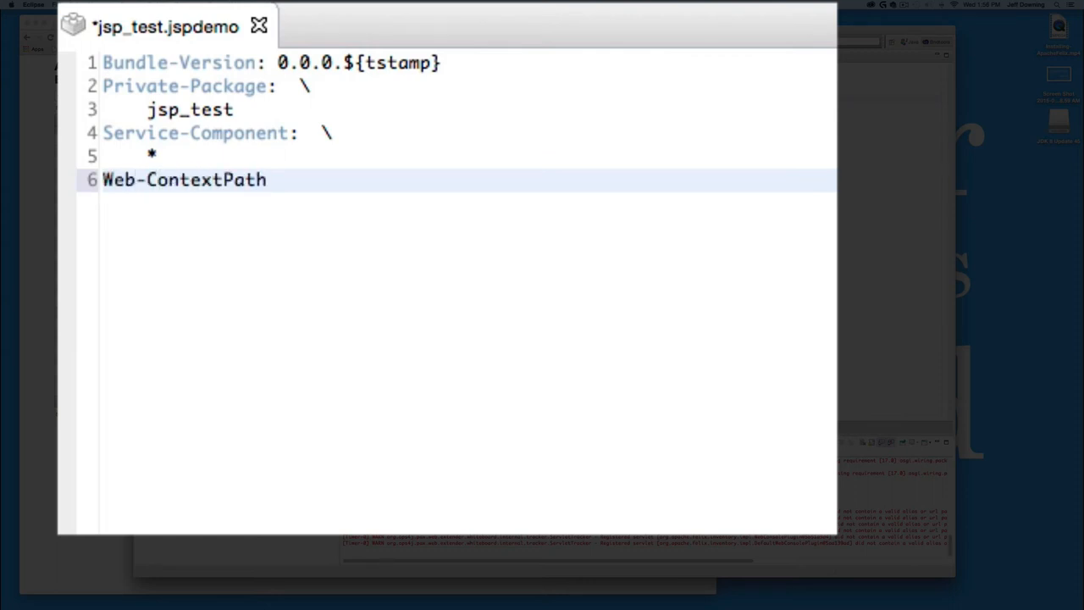
text(: testme/)
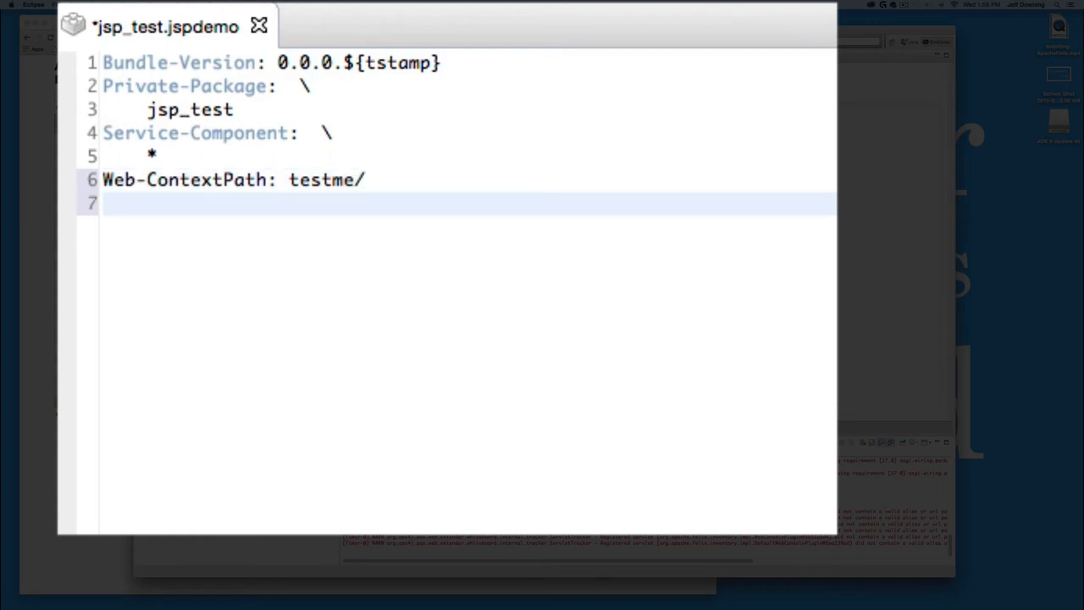
text(WebA)
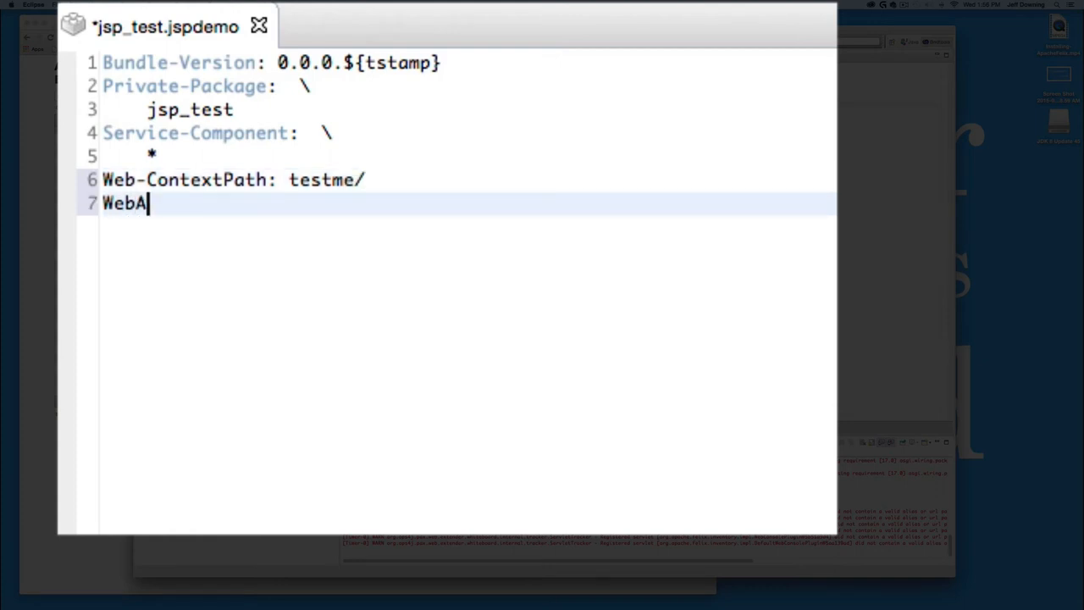
text(pp-Context:)
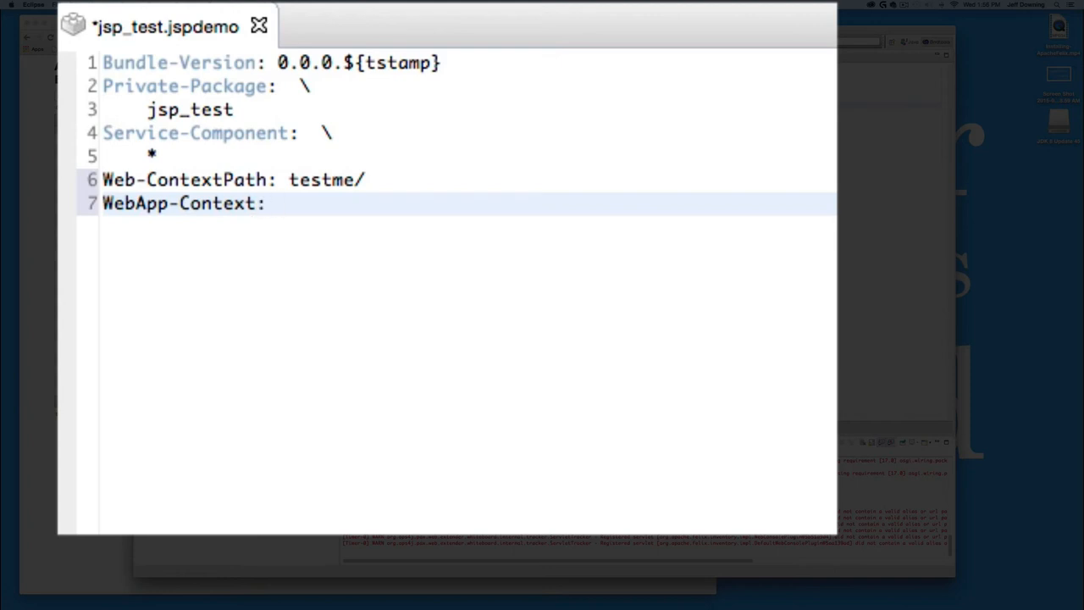
text(testme/)
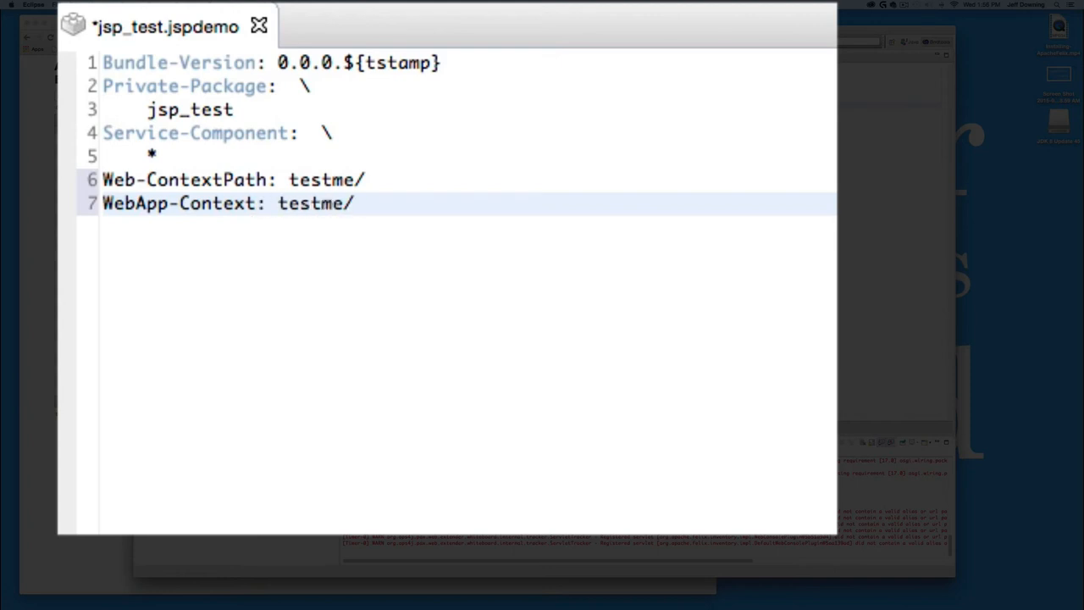
key(Return)
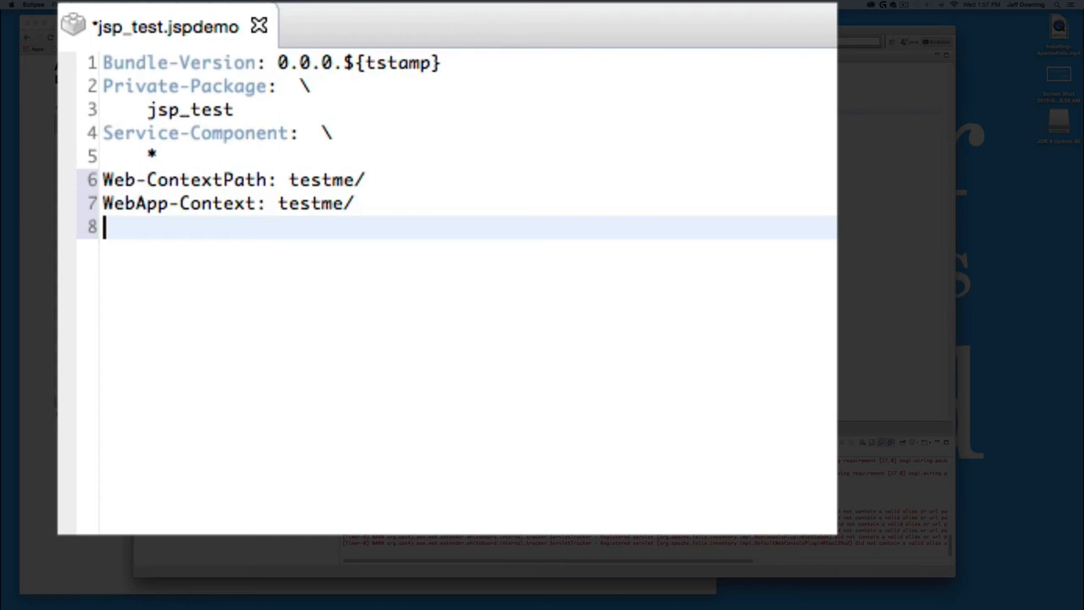
Add the -wab: webapp/ instruction, then select the generated bundle jar
text(-wab)
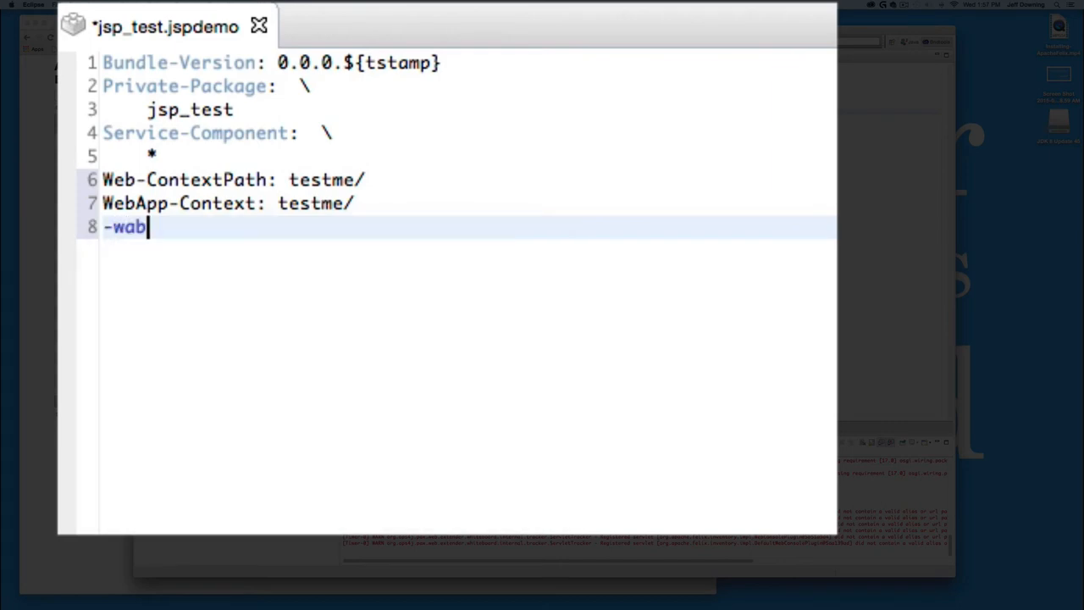
text(: web)
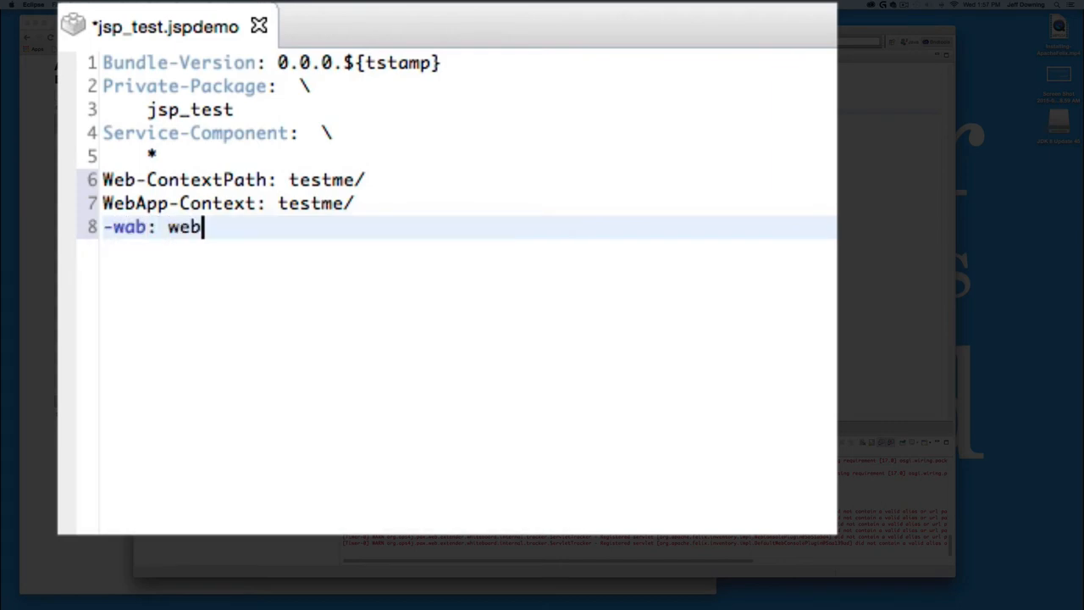
text(app/)
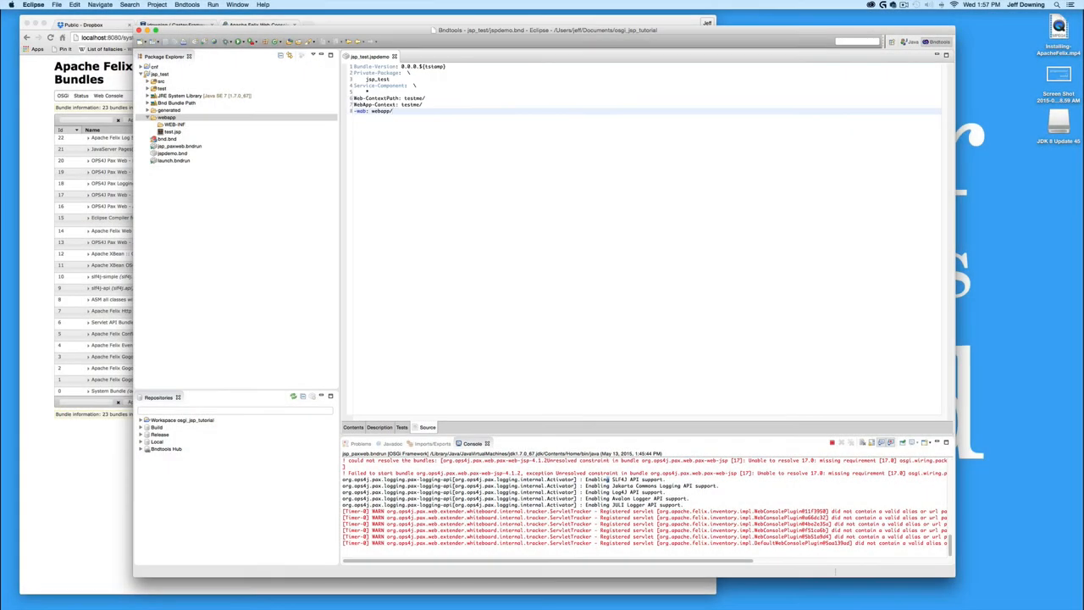
click(152, 117)
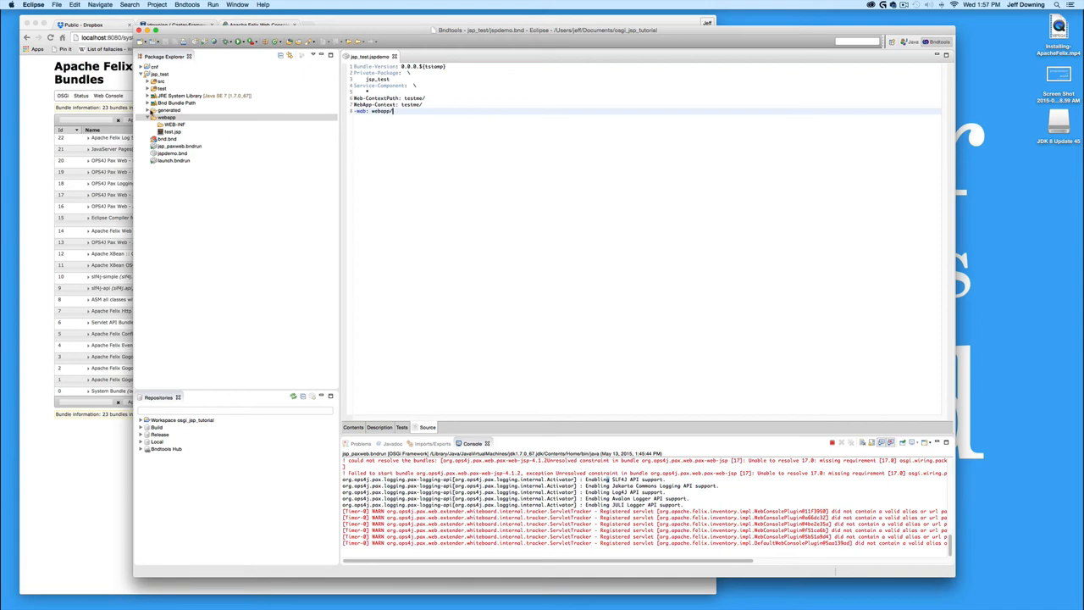
double_click(185, 132)
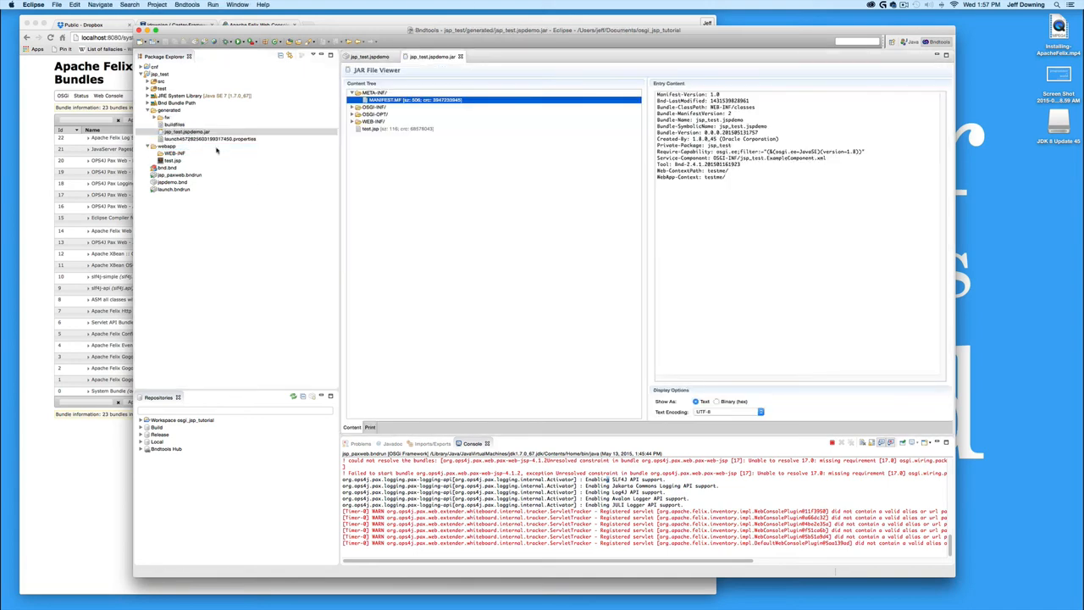
click(382, 129)
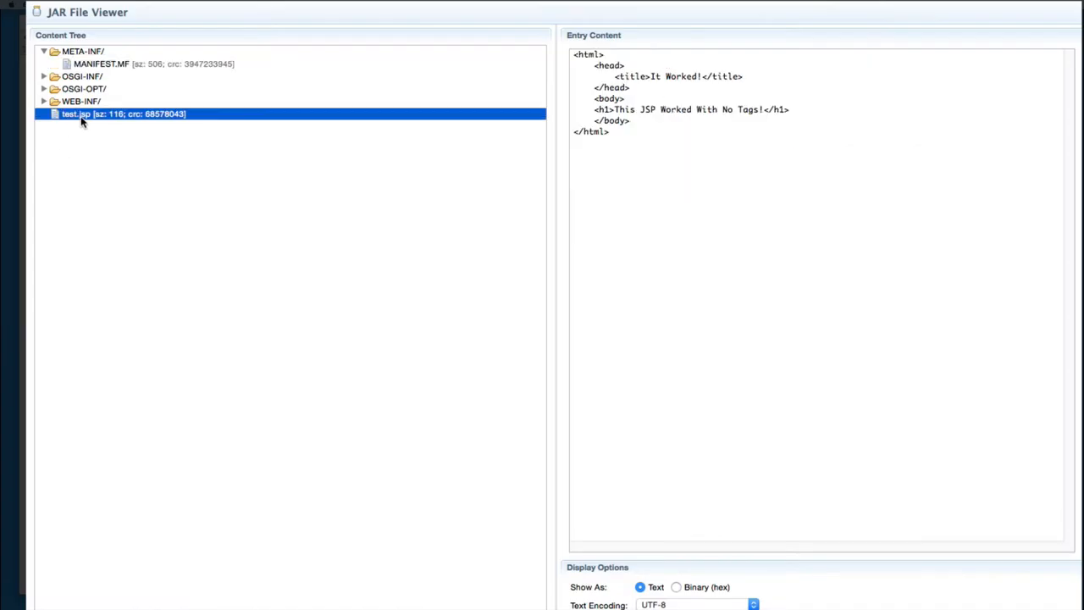
click(44, 51)
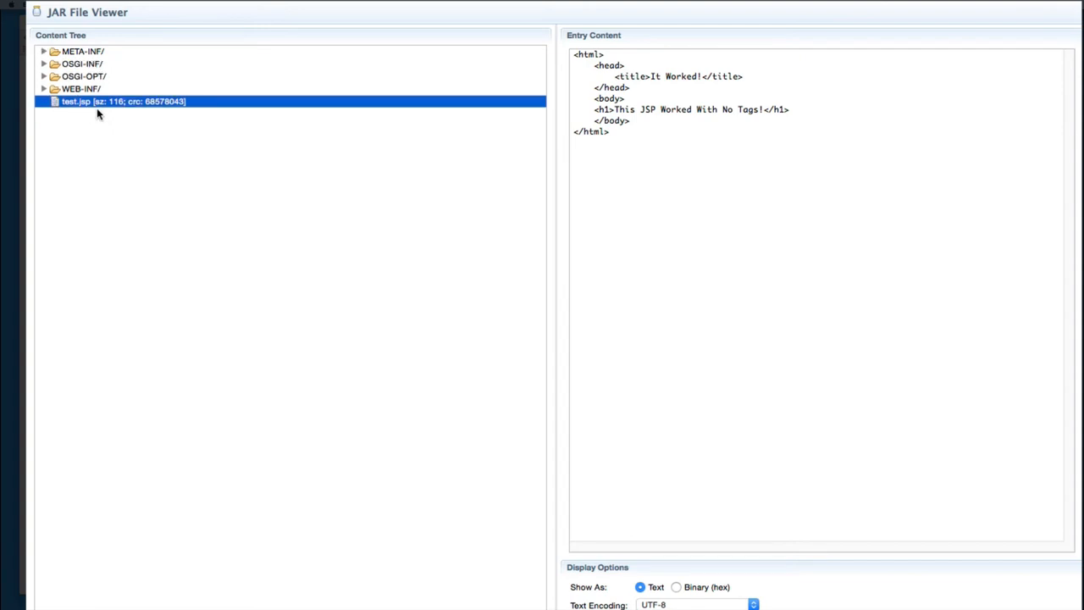
click(44, 88)
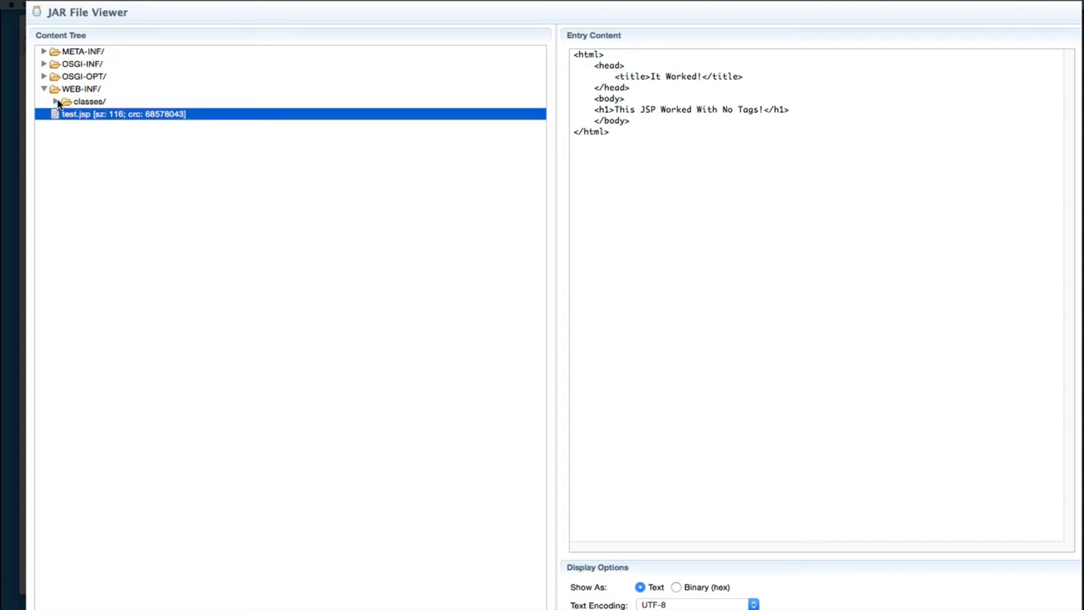
click(54, 102)
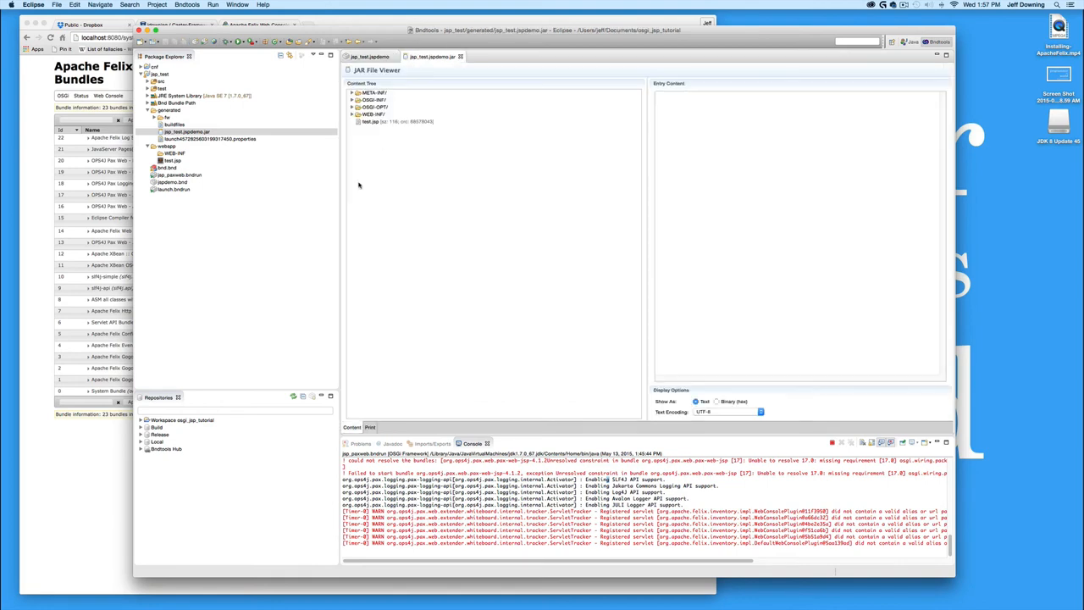
mouse_move(377, 140)
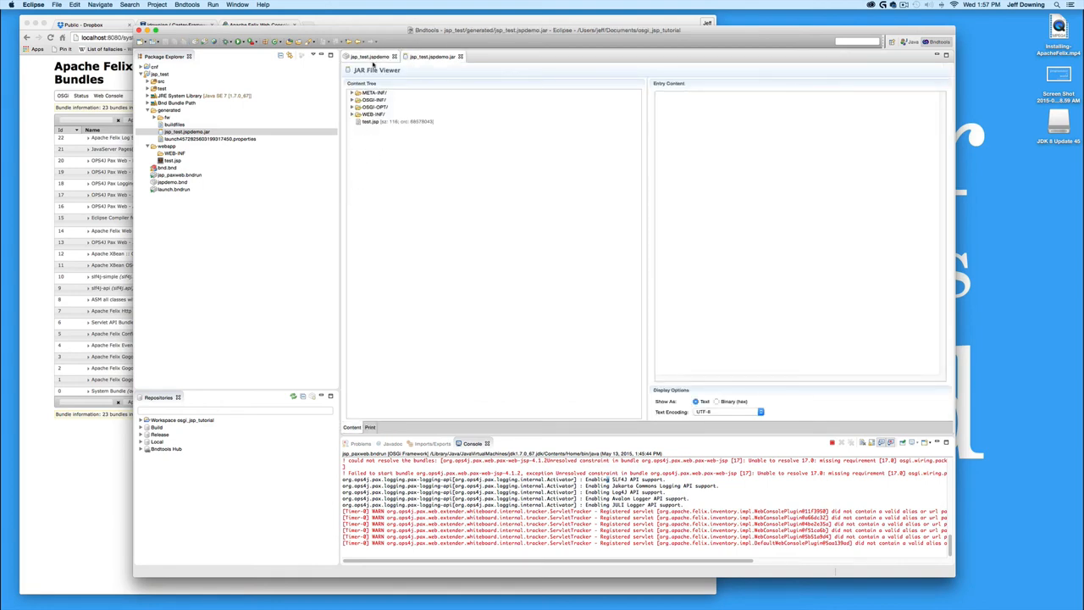
click(386, 98)
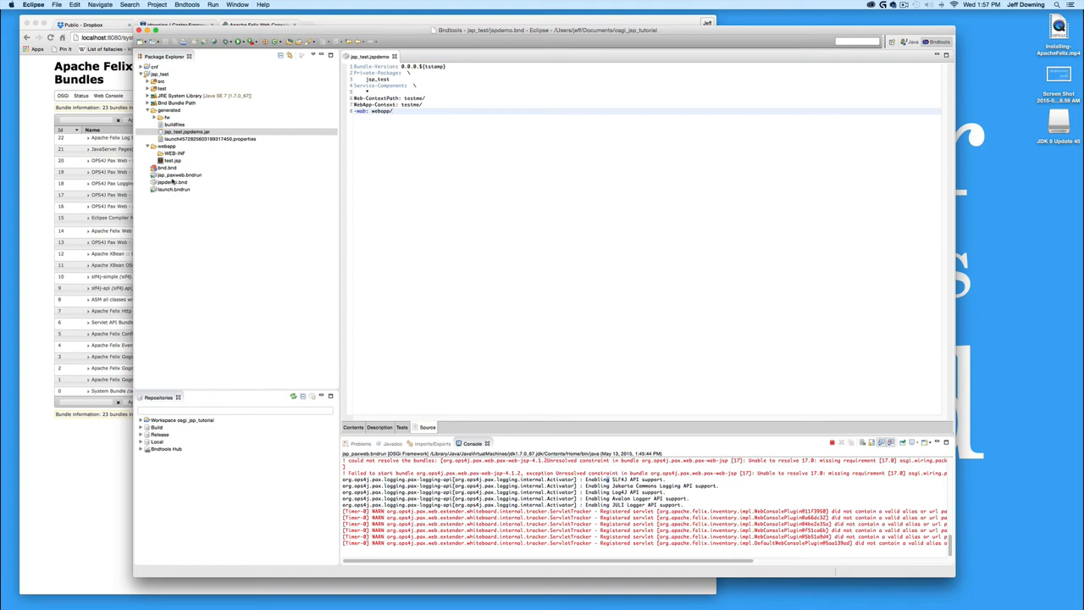
Launch the jsp_passed run descriptor so Felix starts with the bundles
double_click(178, 174)
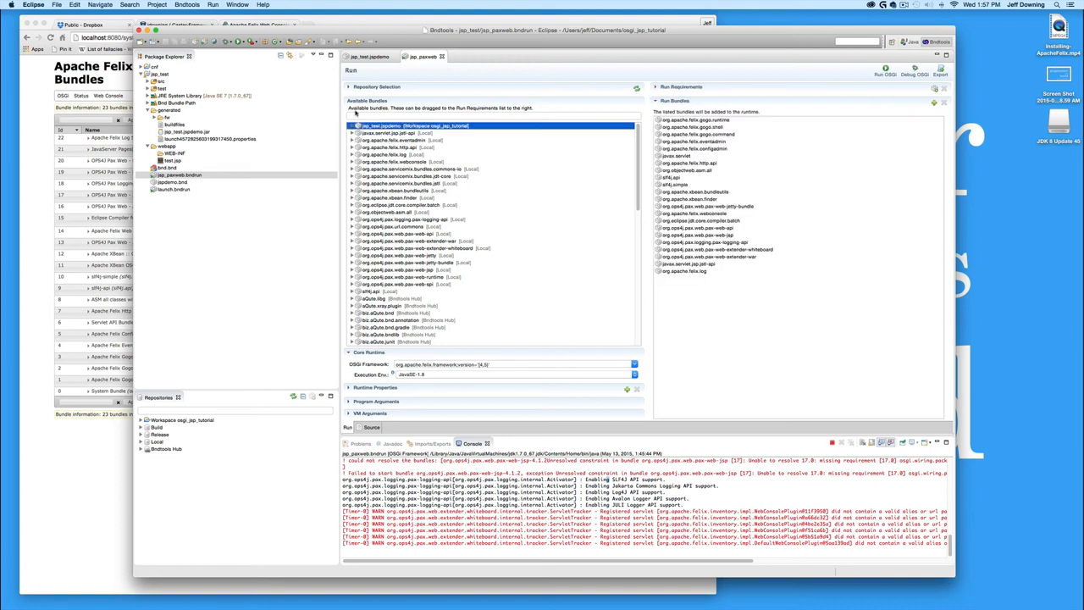
click(349, 86)
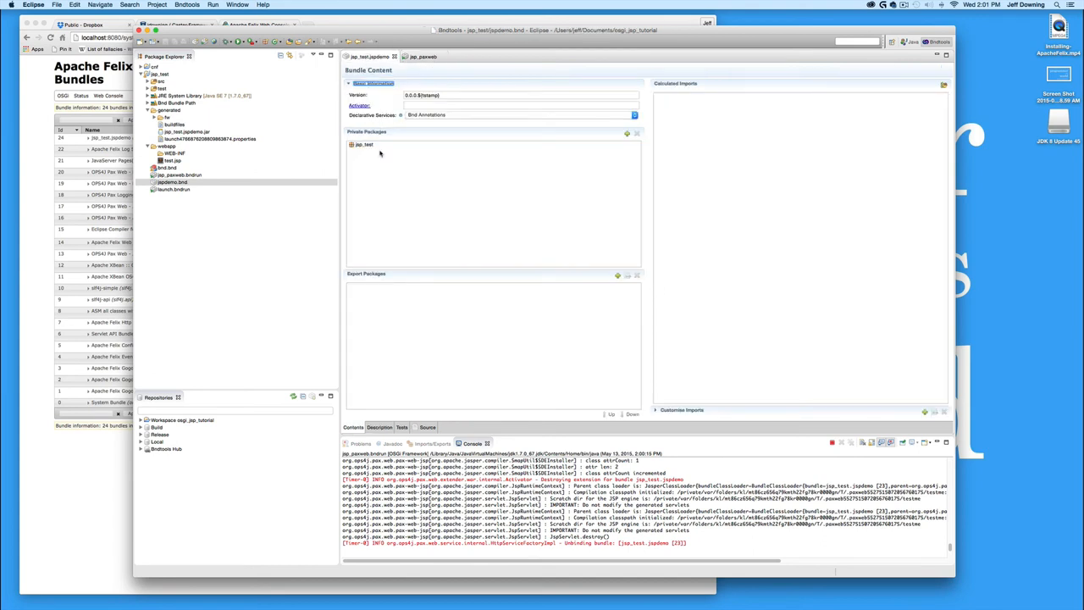
click(627, 132)
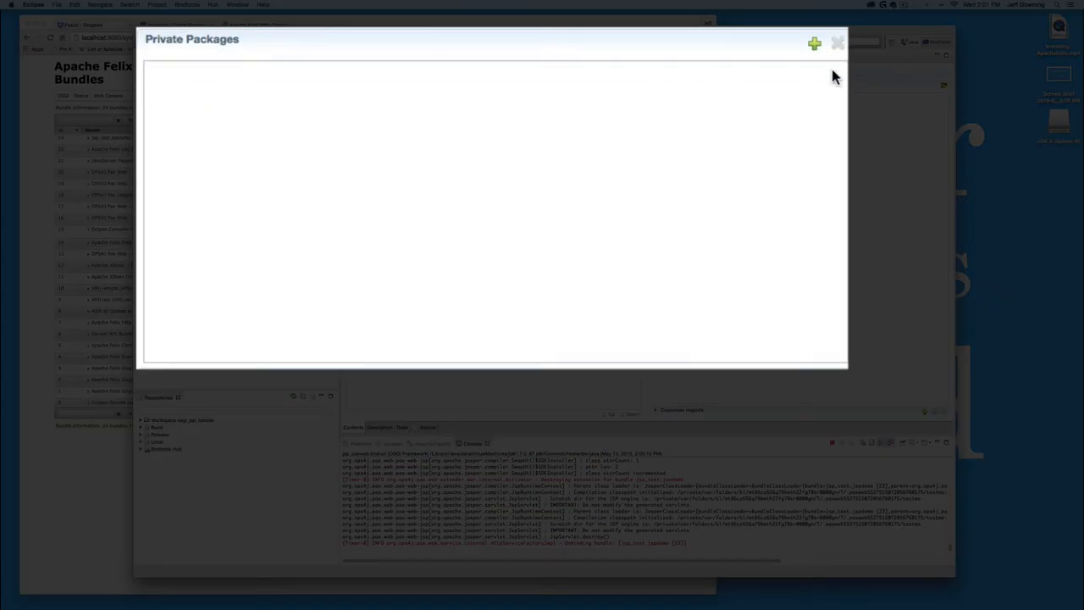
click(837, 42)
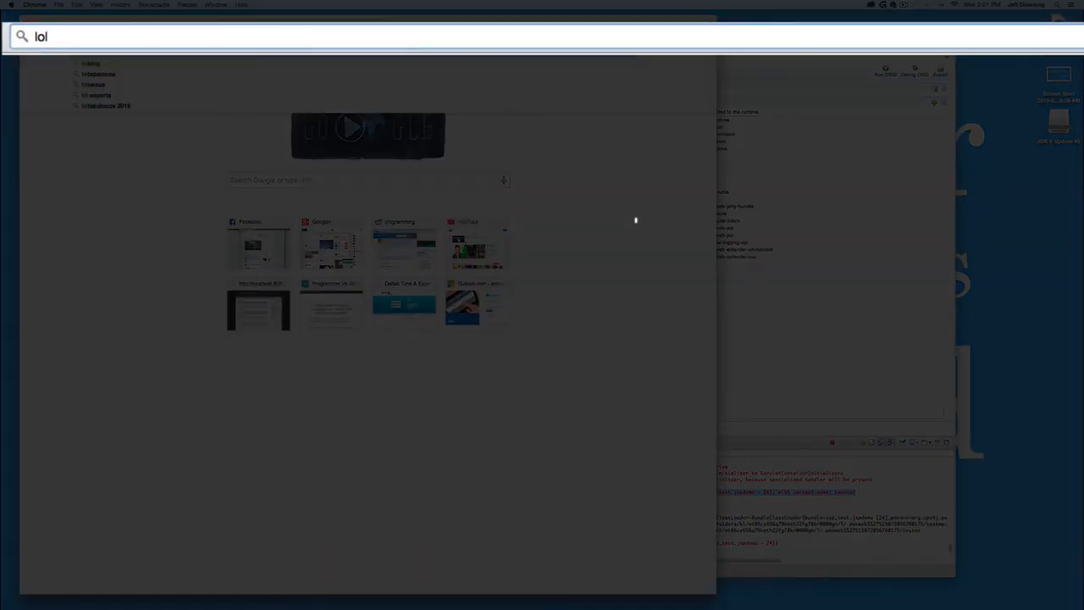
Request testme/test.jsp from the localhost server in a new Chrome tab
text(localhost:4000)
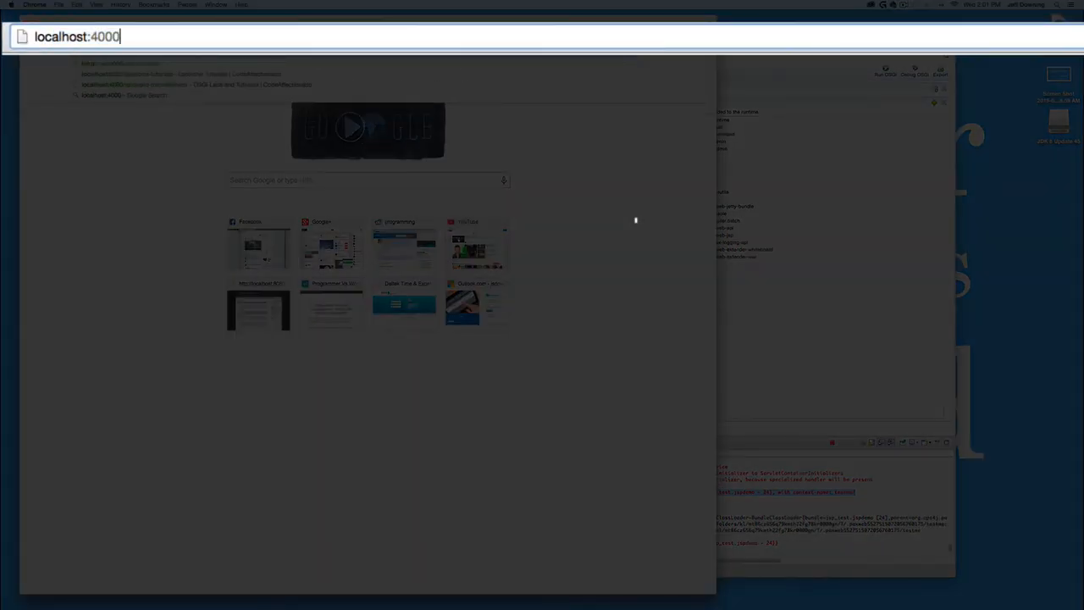
key(Backspace)
text(8080/testme/test.jsp)
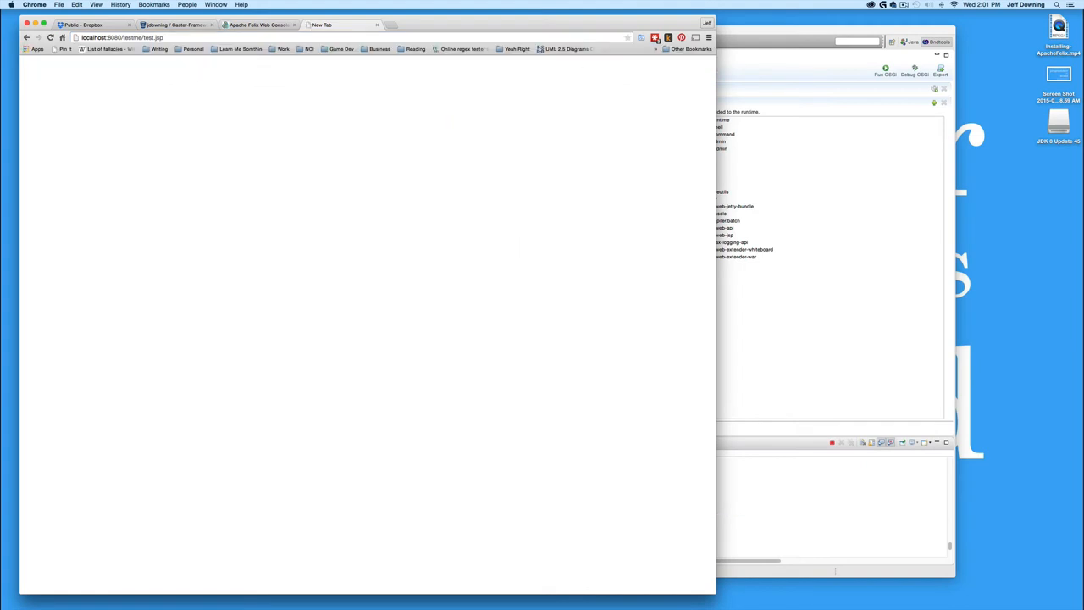
click(50, 37)
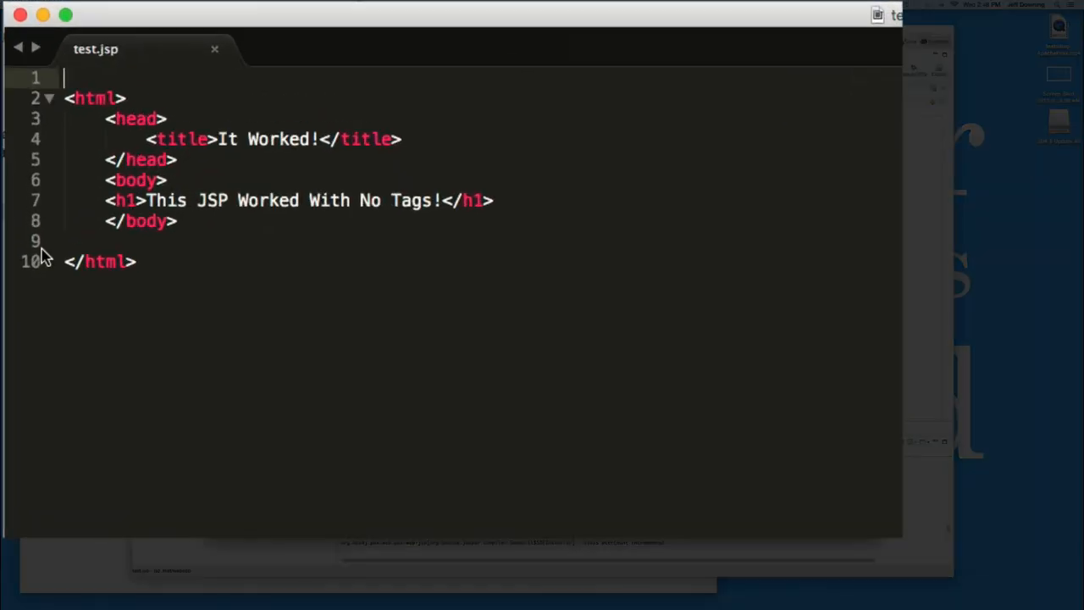
Add an h2 heading 'This Section With' ending in a <%= "...".toString() %> JSP expression
click(386, 268)
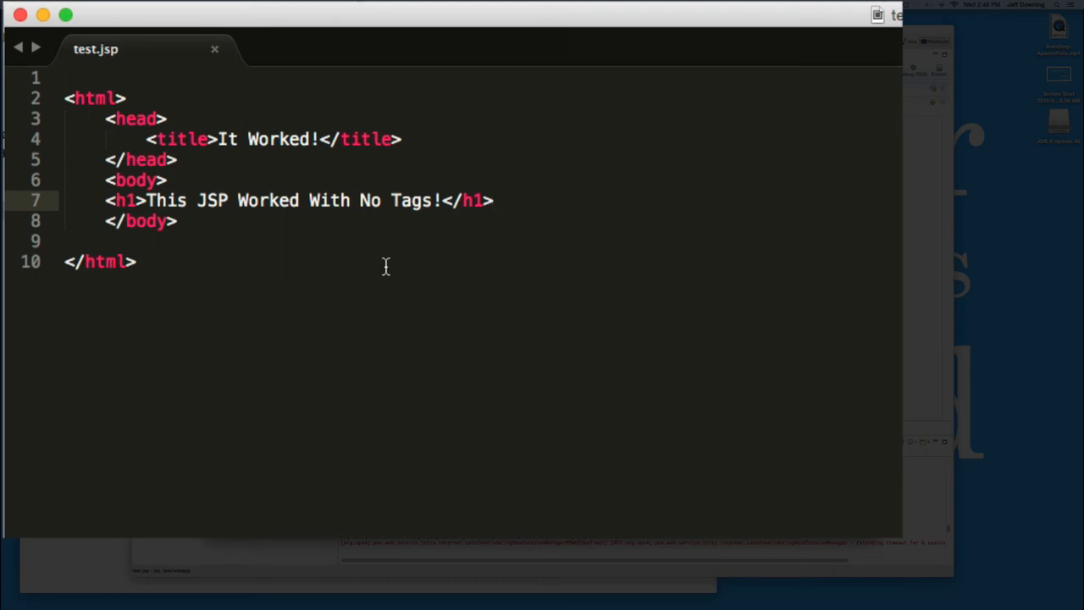
text(<h2>)
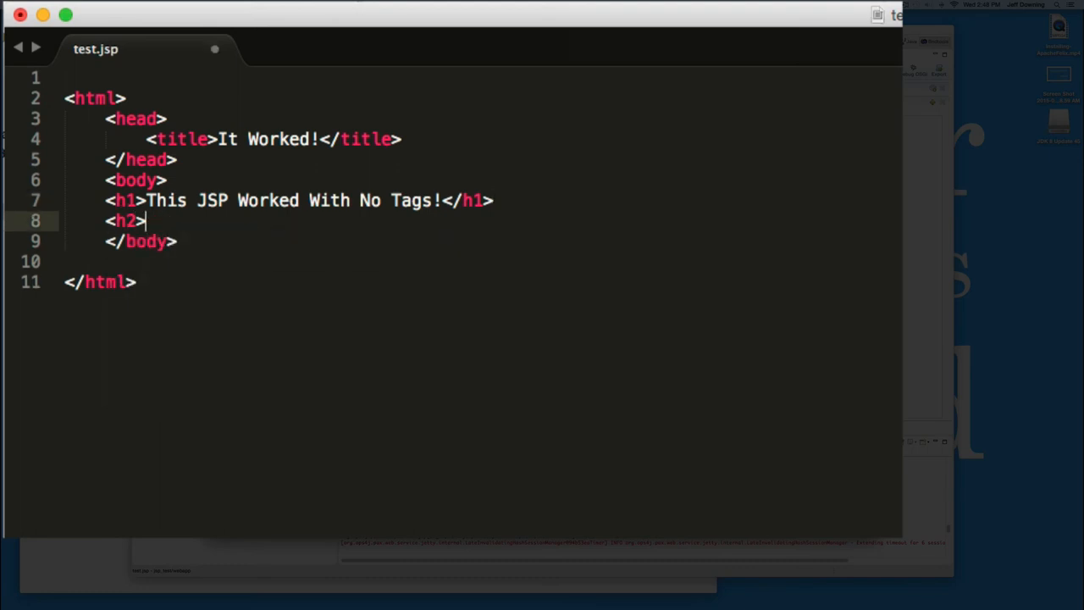
text(This Sec)
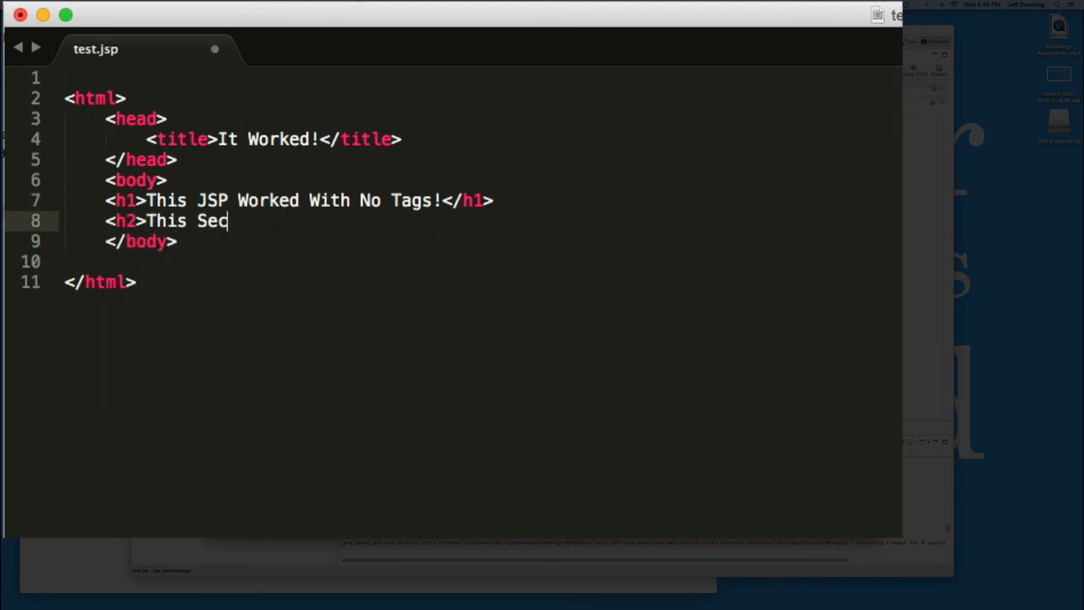
text(tion With With)
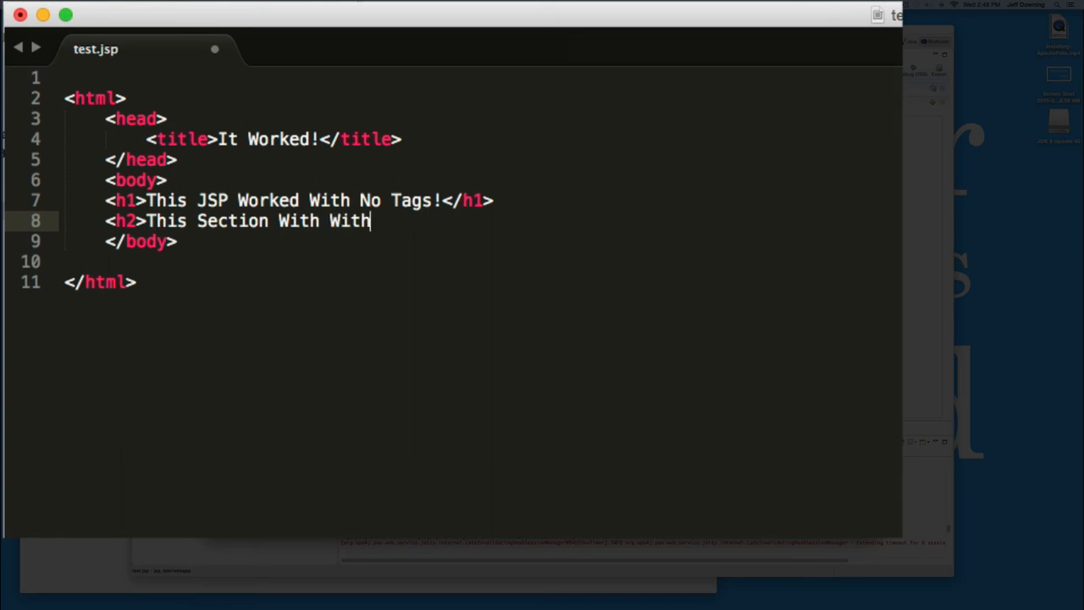
text(<%= "")
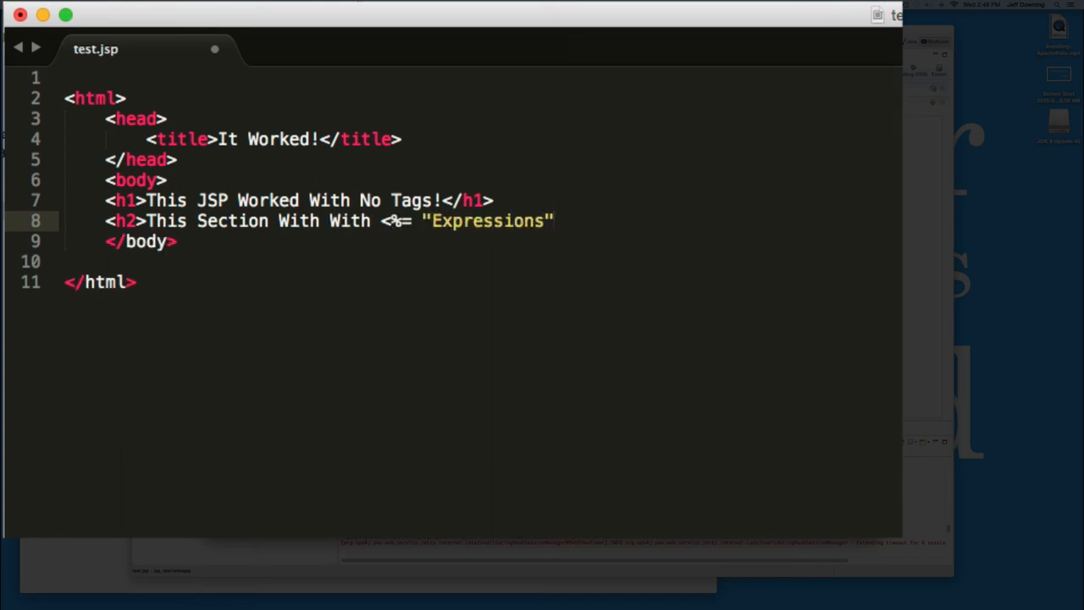
text(.toString)
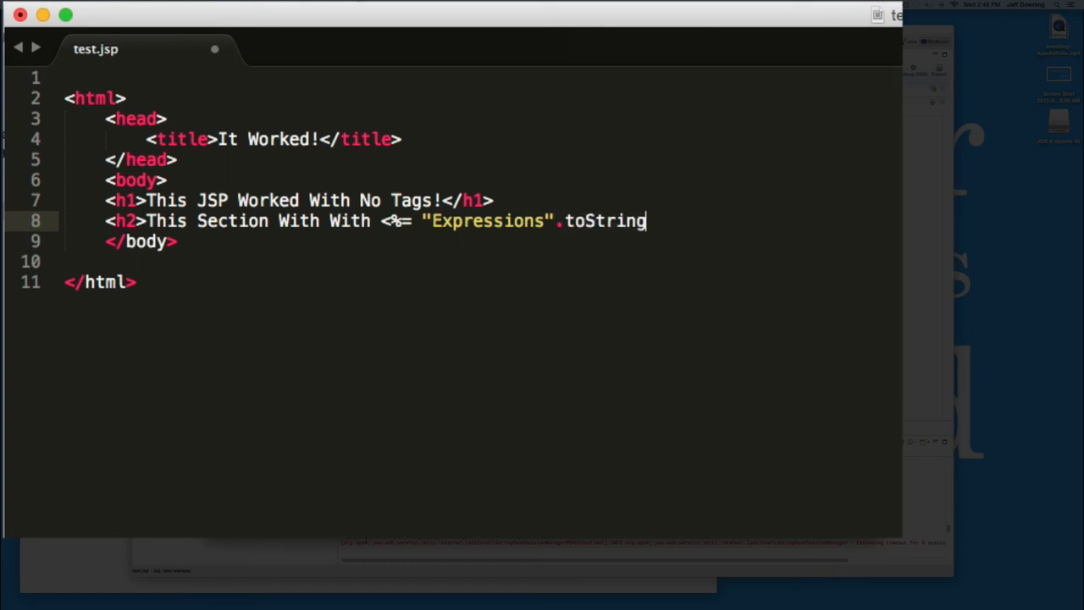
text(())
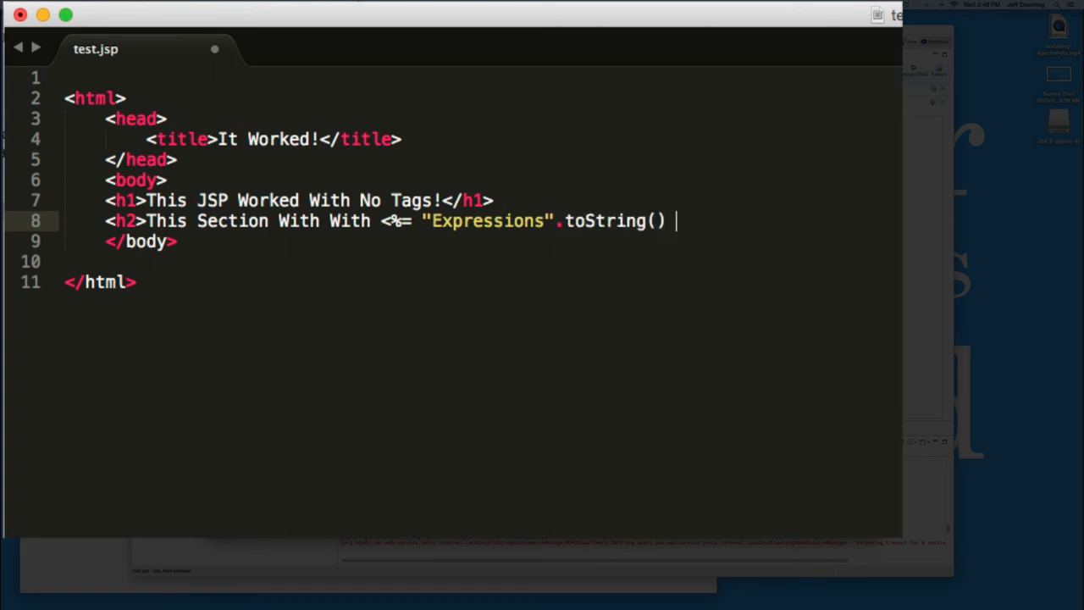
text(%></h2>)
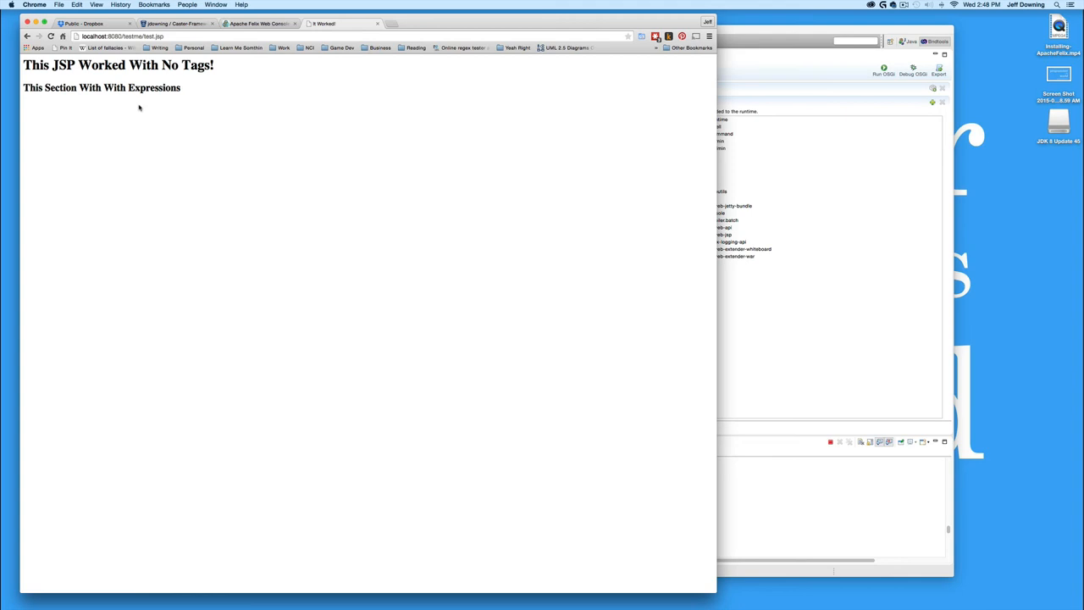
mouse_move(764, 34)
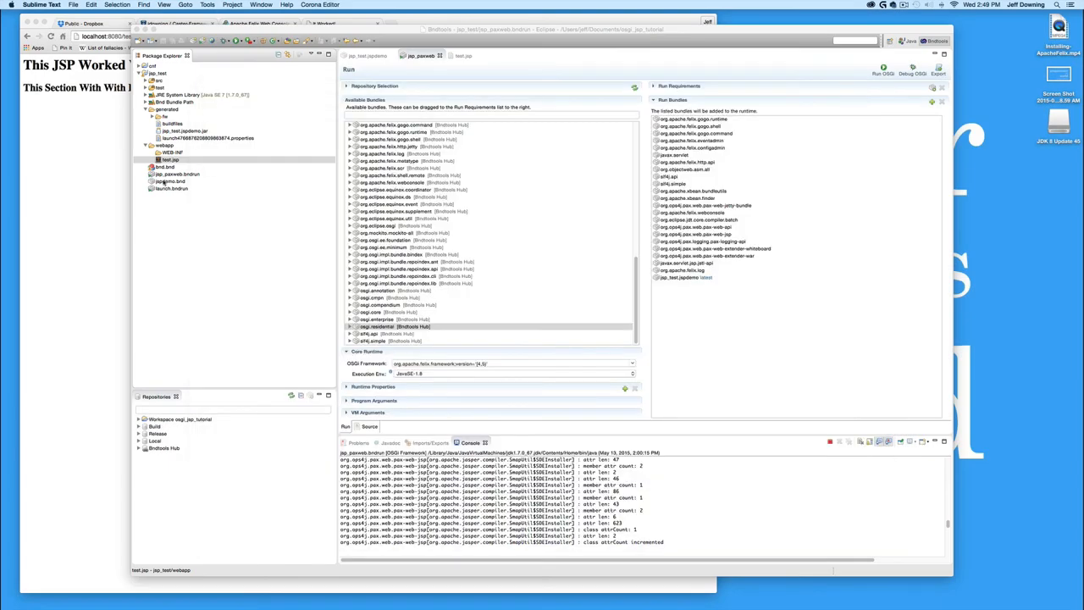
Reload test.jsp in Chrome, which returns HTTP ERROR 500 about the JSTL taglib URI
double_click(170, 159)
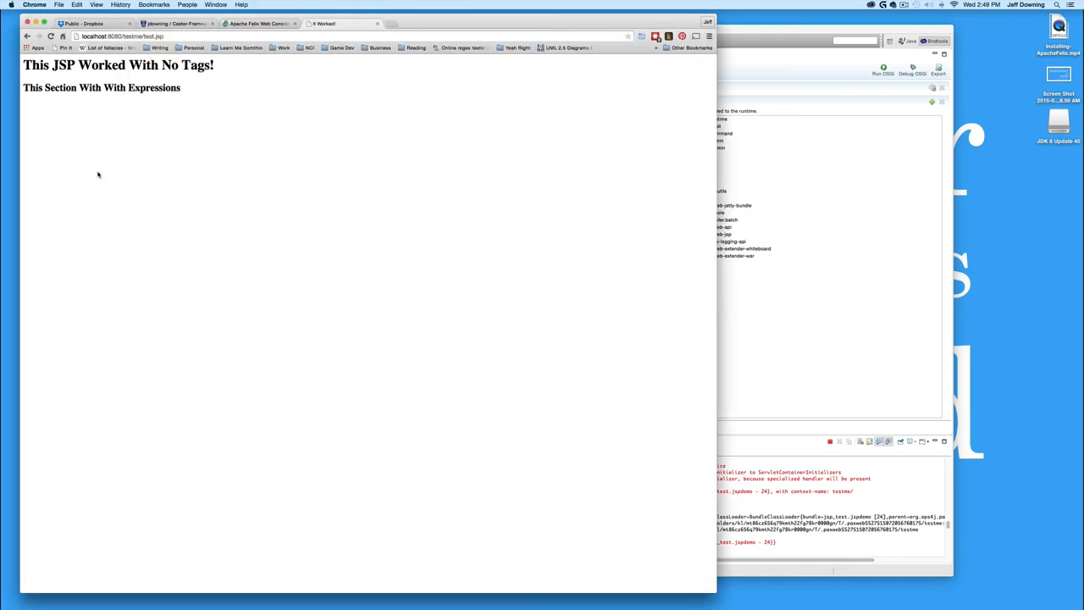
click(51, 38)
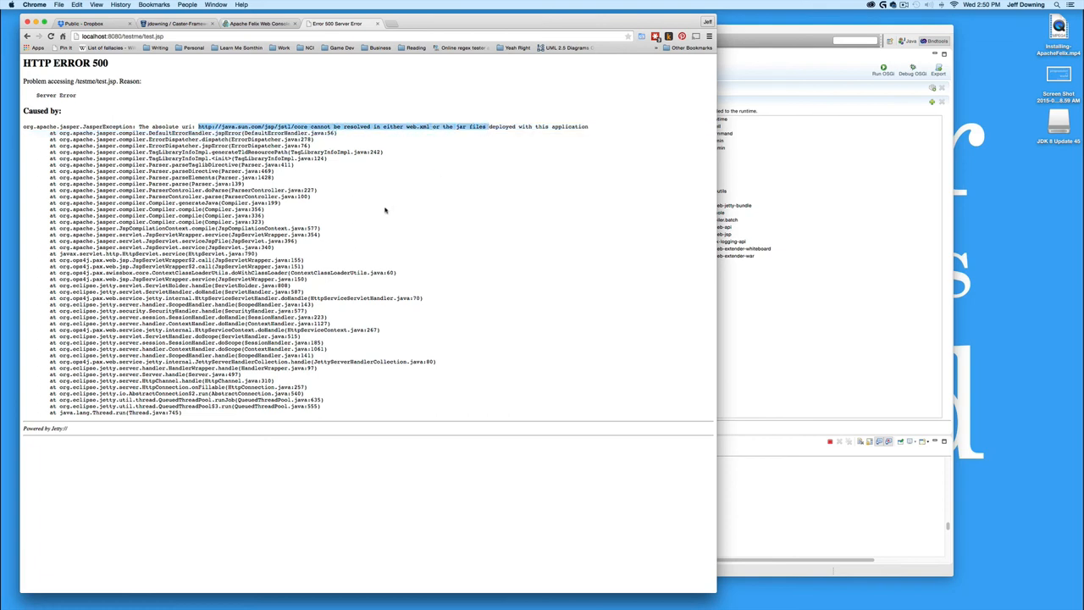
mouse_move(381, 217)
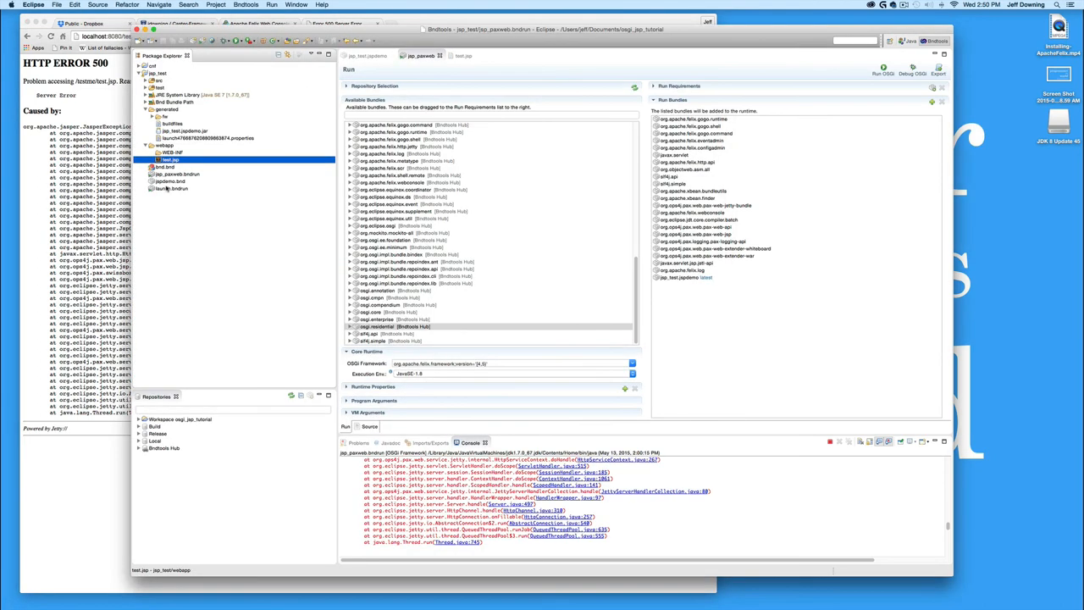
Add org.apache.taglibs.standard.lang.jstl to the bundle's customised imports in the Contents tab
click(170, 182)
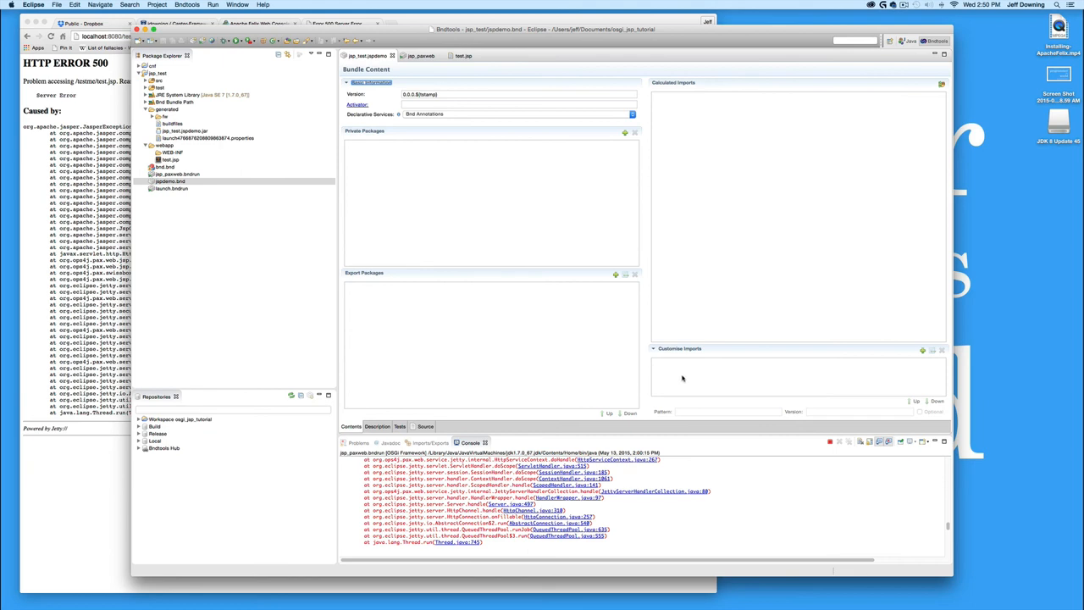
mouse_move(686, 380)
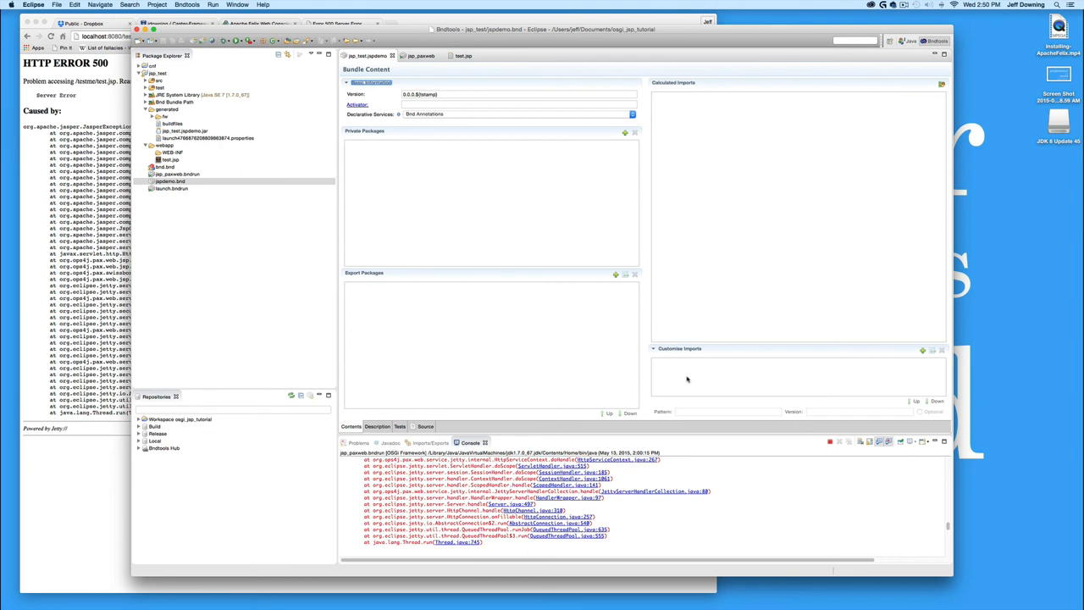
mouse_move(691, 382)
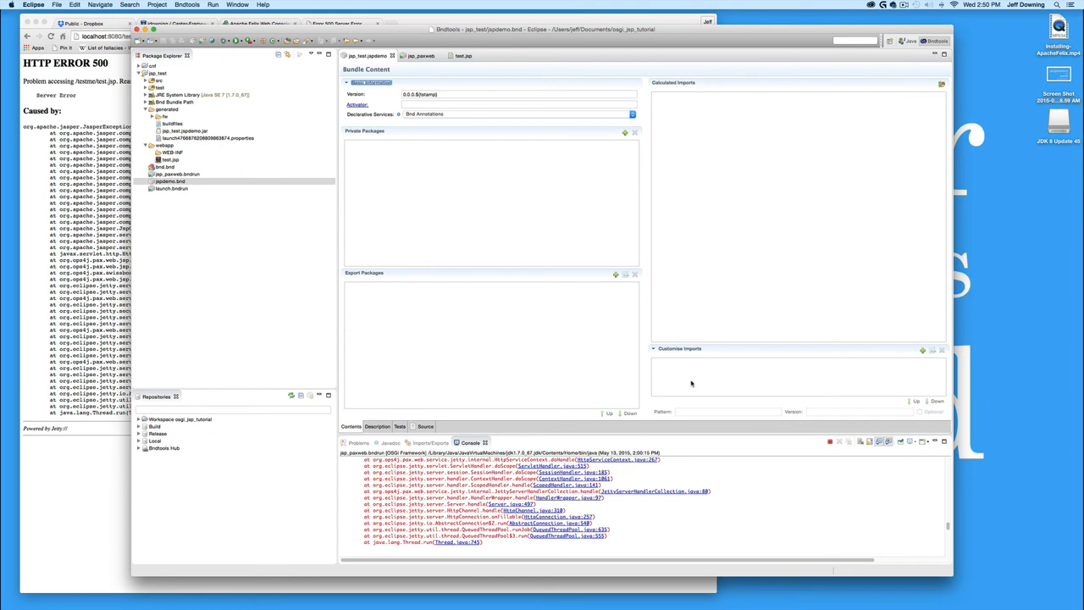
mouse_move(607, 305)
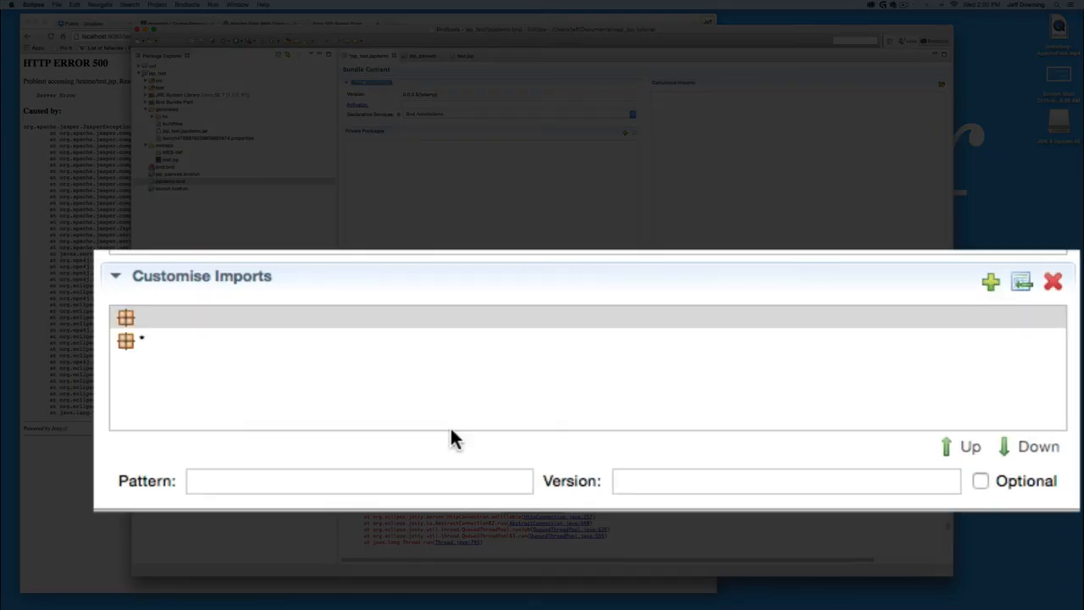
text(org.apache.taglibs.standard.lang.jstl)
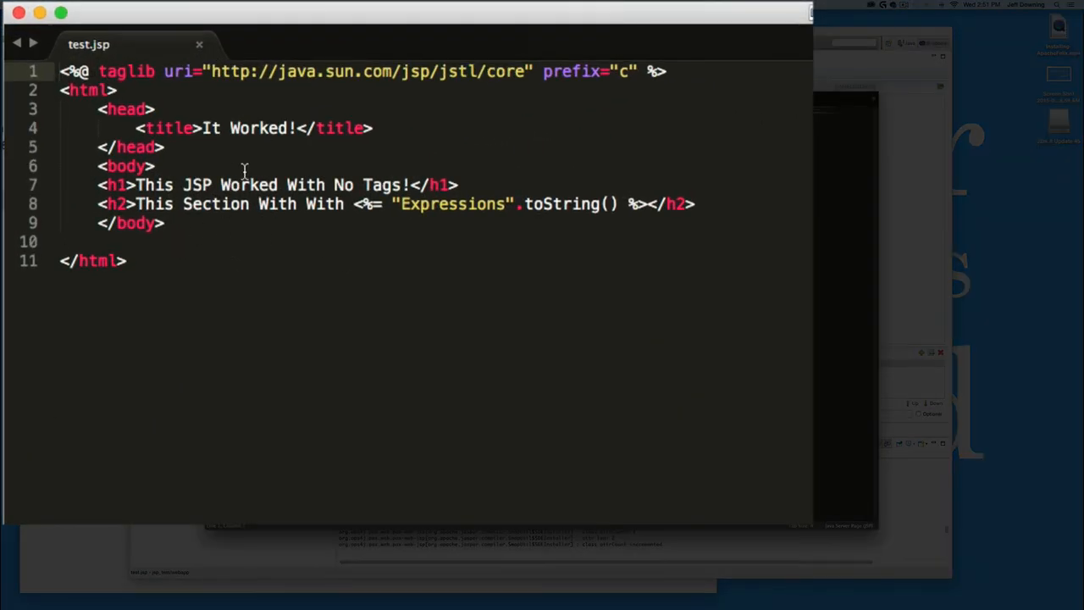
Add <c:set var="testvar" value="JSTL TagLibs"/> to test.jsp
text(<c)
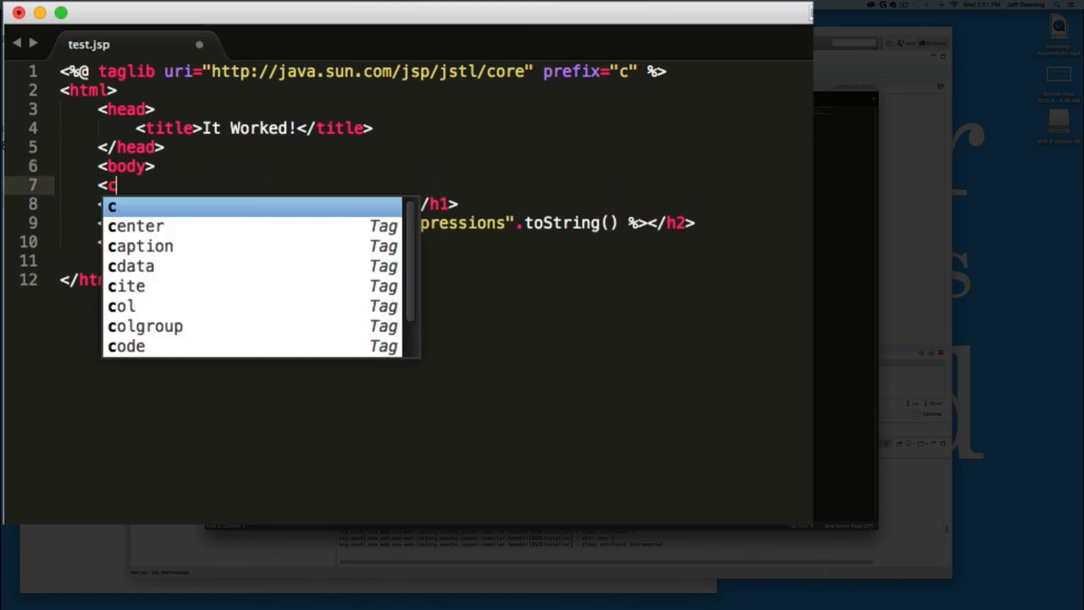
text(:set va)
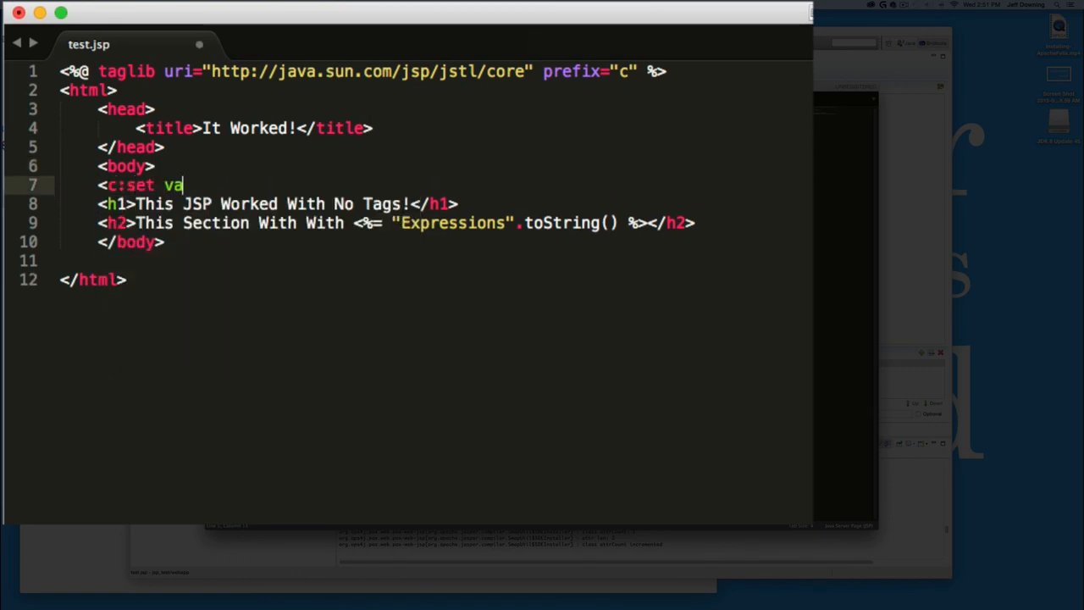
text(r="testvar")
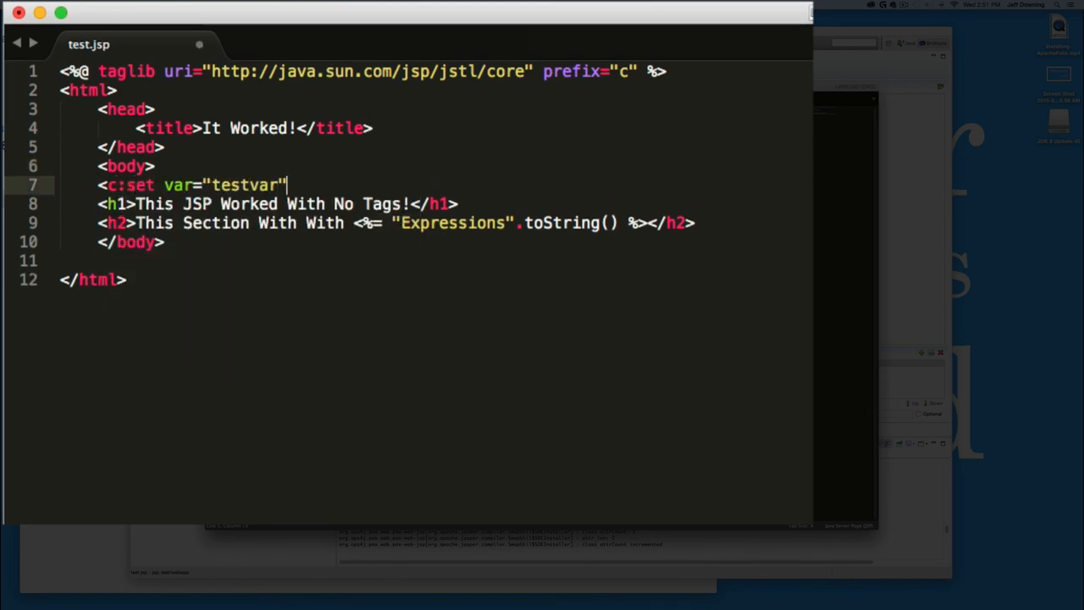
text(value="")
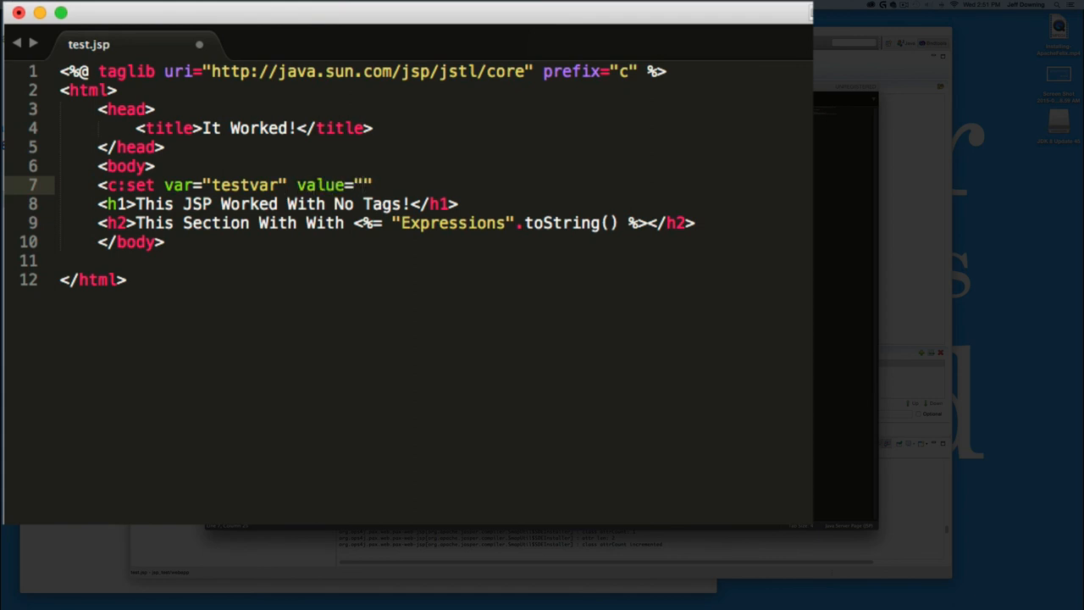
text(J)
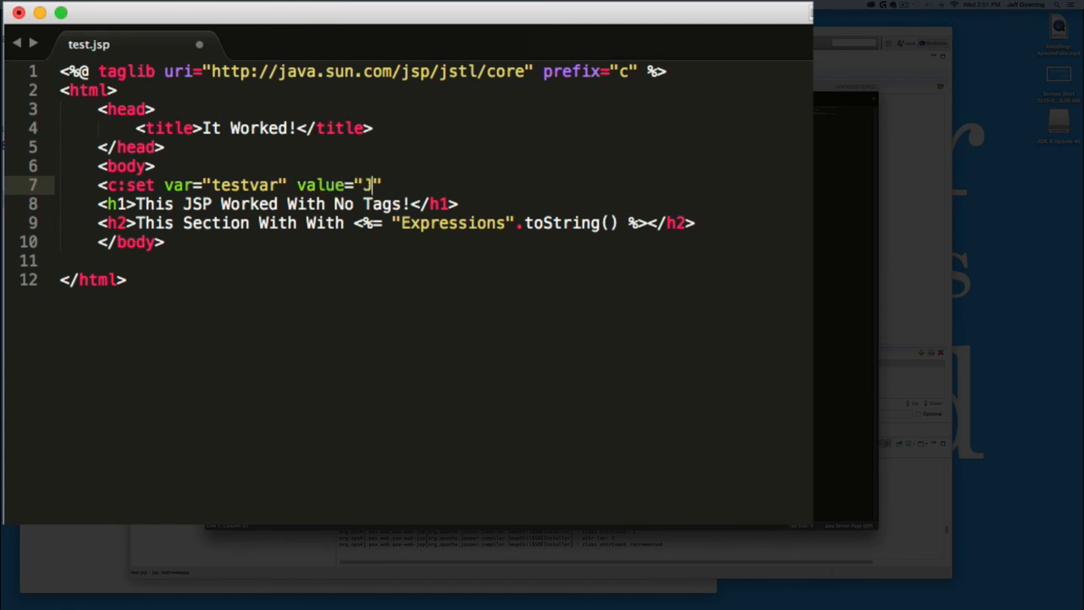
text(STL Tab)
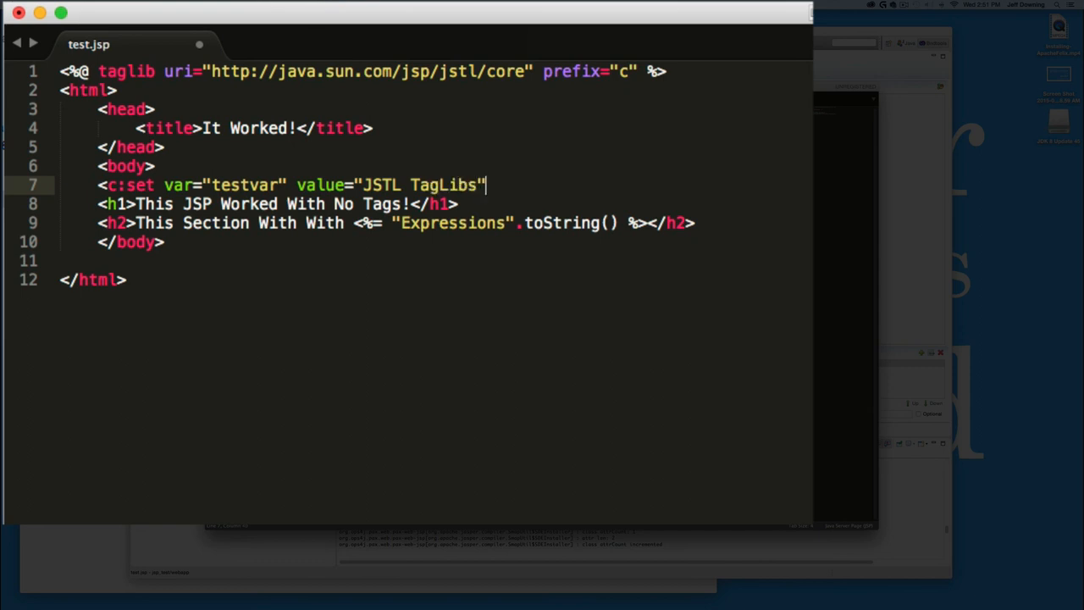
text(/>)
text(<)
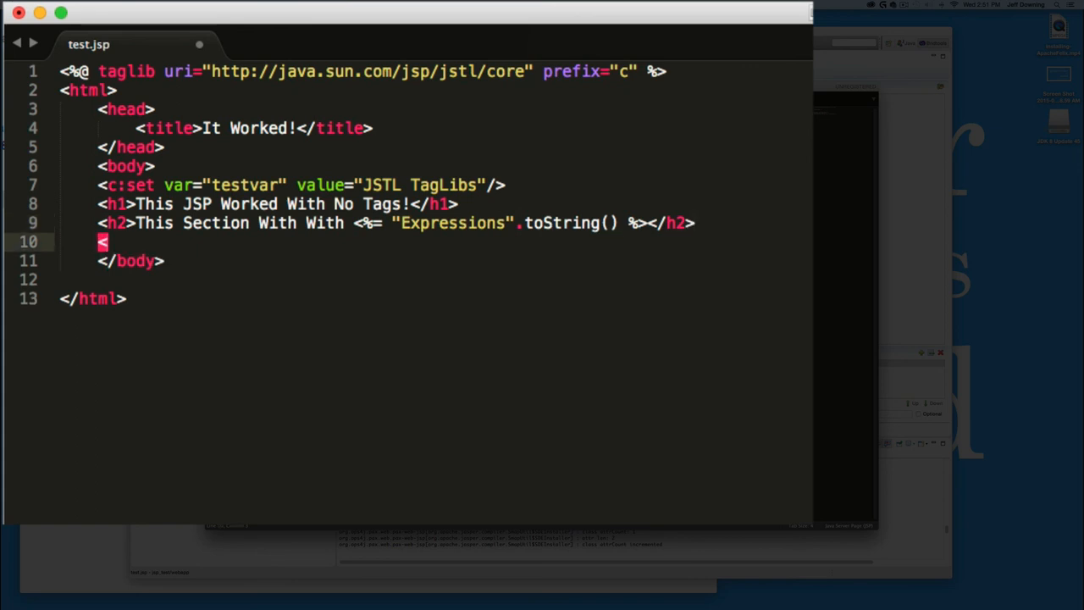
Add an h3 heading 'This Section Worked With ${ testvar }' to test.jsp
text(h3>)
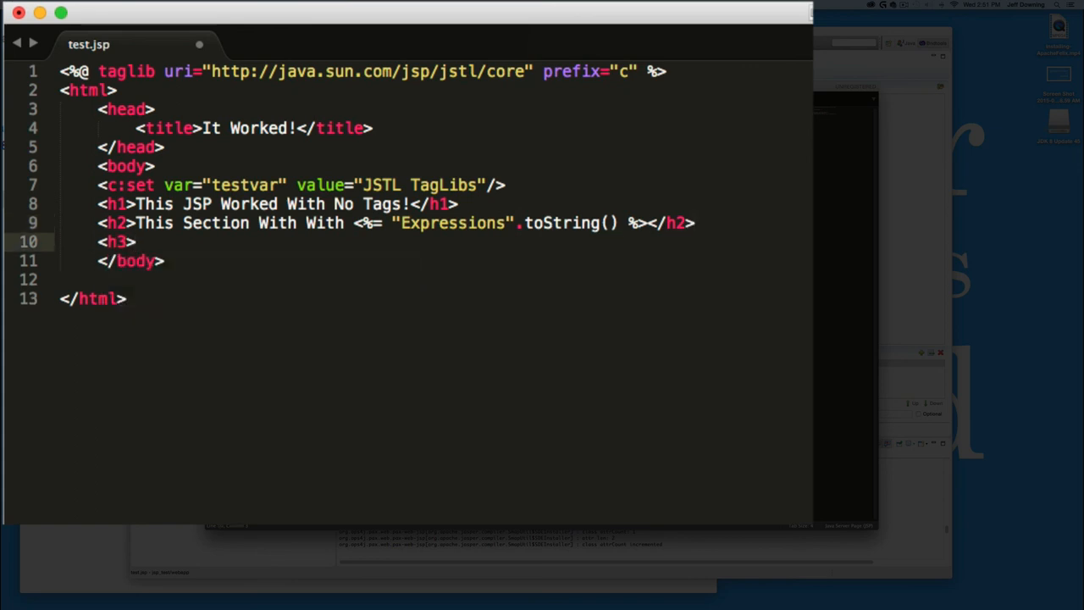
text(This Section)
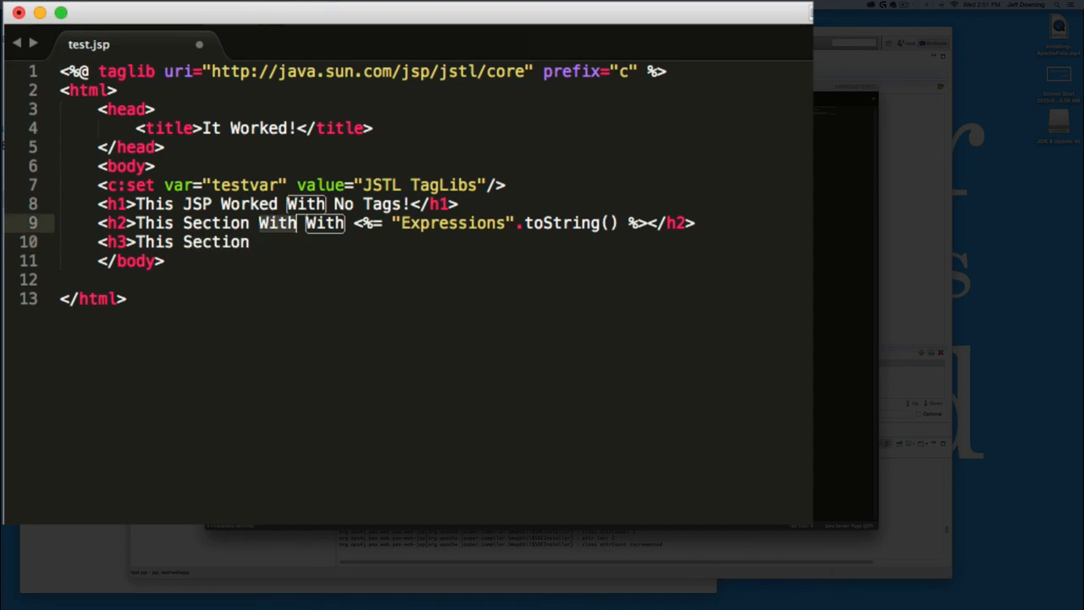
text(Worked With $)
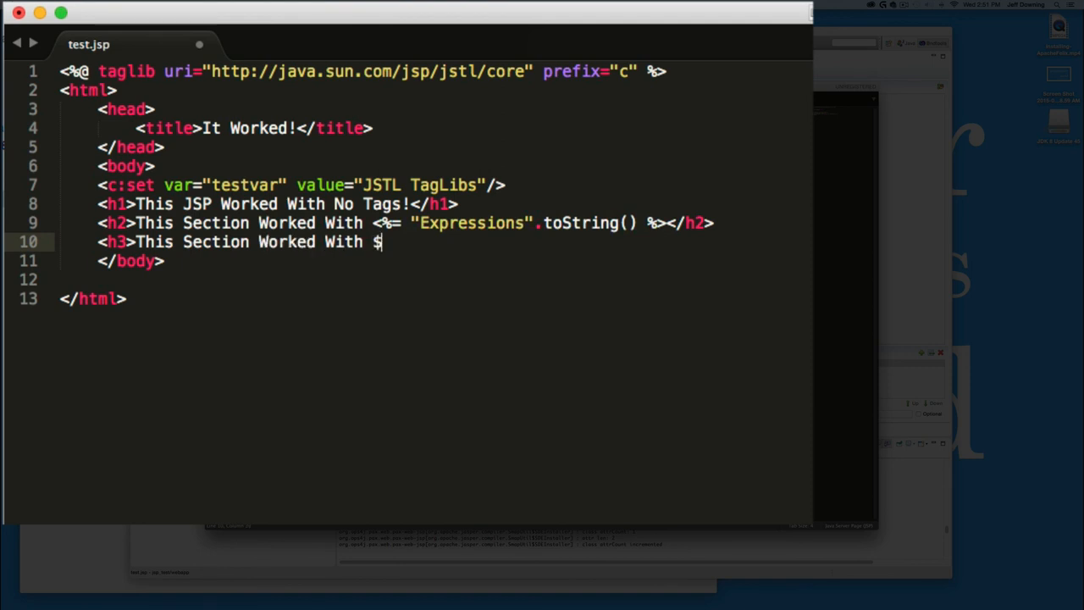
text({ testvar })
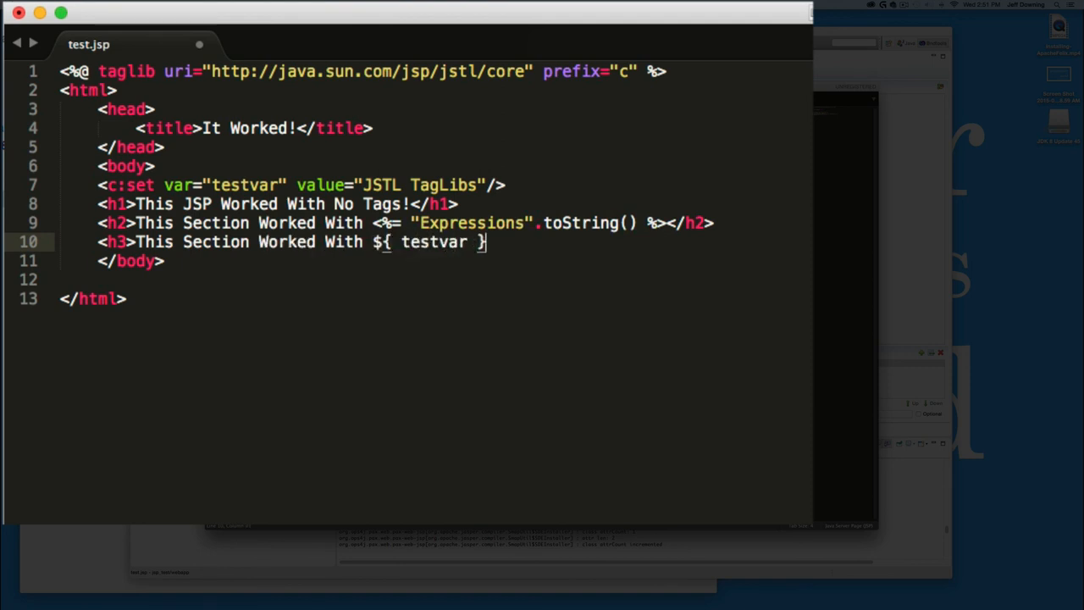
text(</h3>h2)
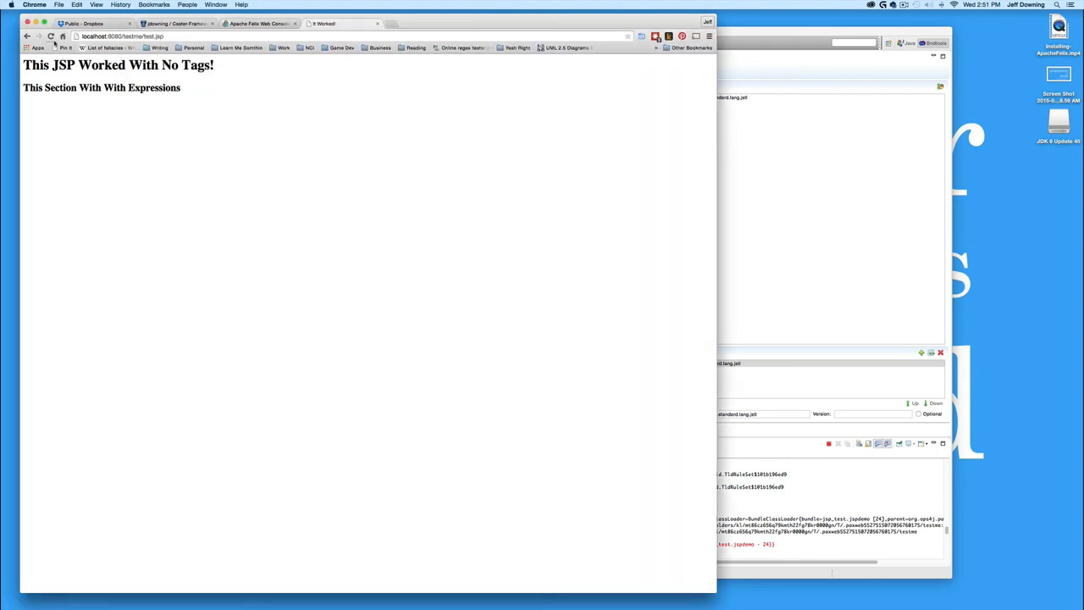
Reload the test page so the JSTL TagLibs heading renders
click(51, 37)
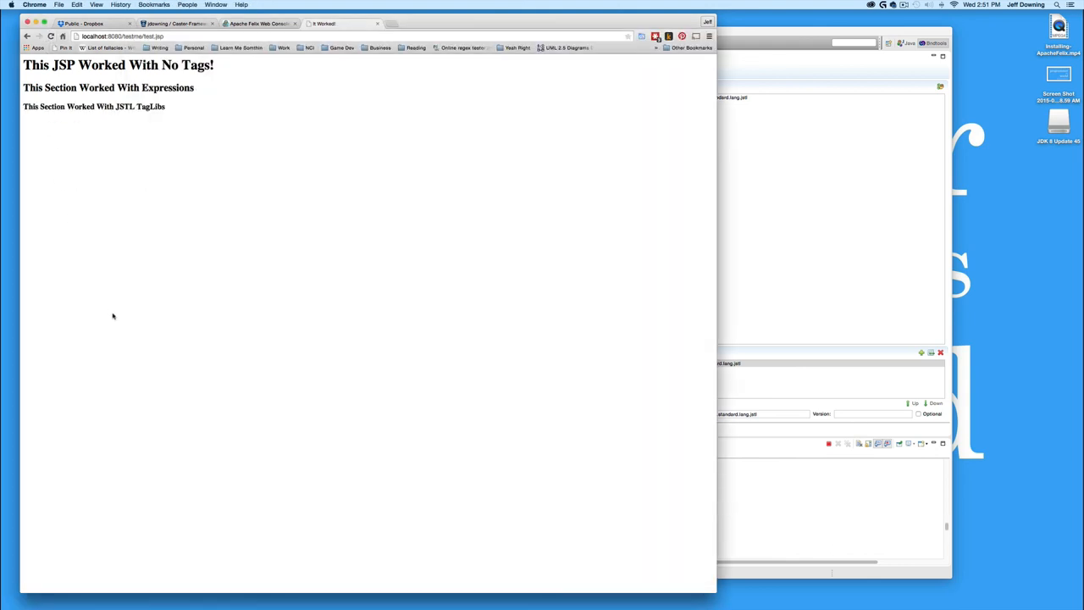
mouse_move(715, 61)
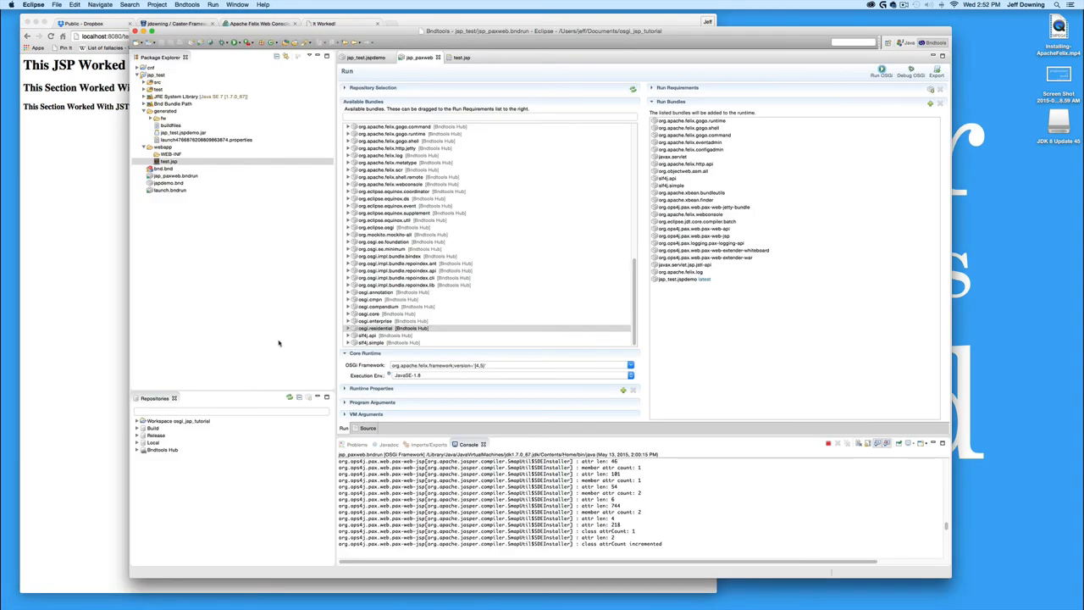
mouse_move(271, 355)
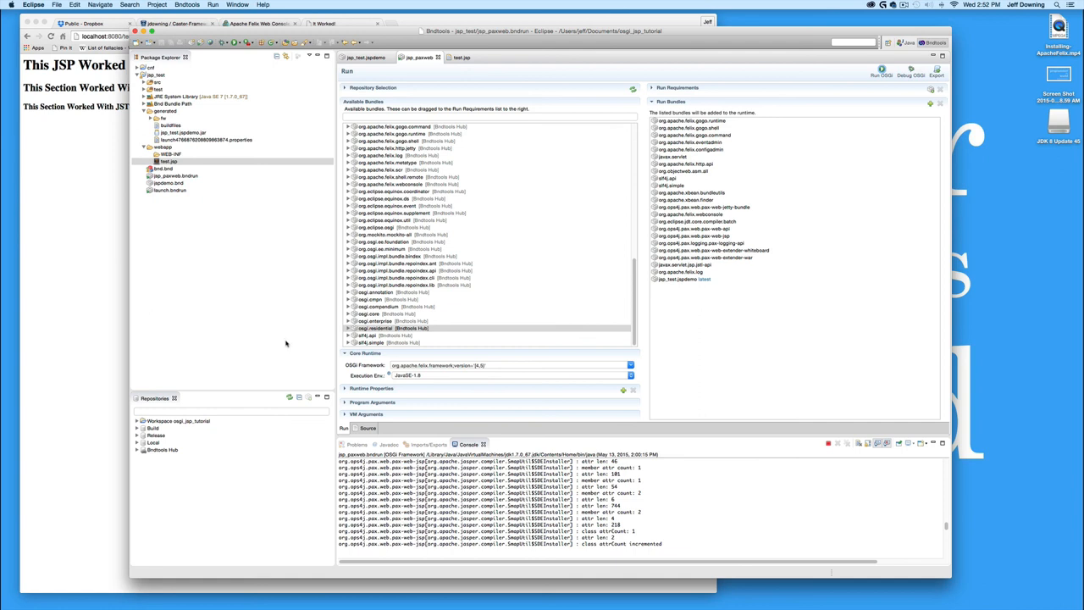
mouse_move(278, 354)
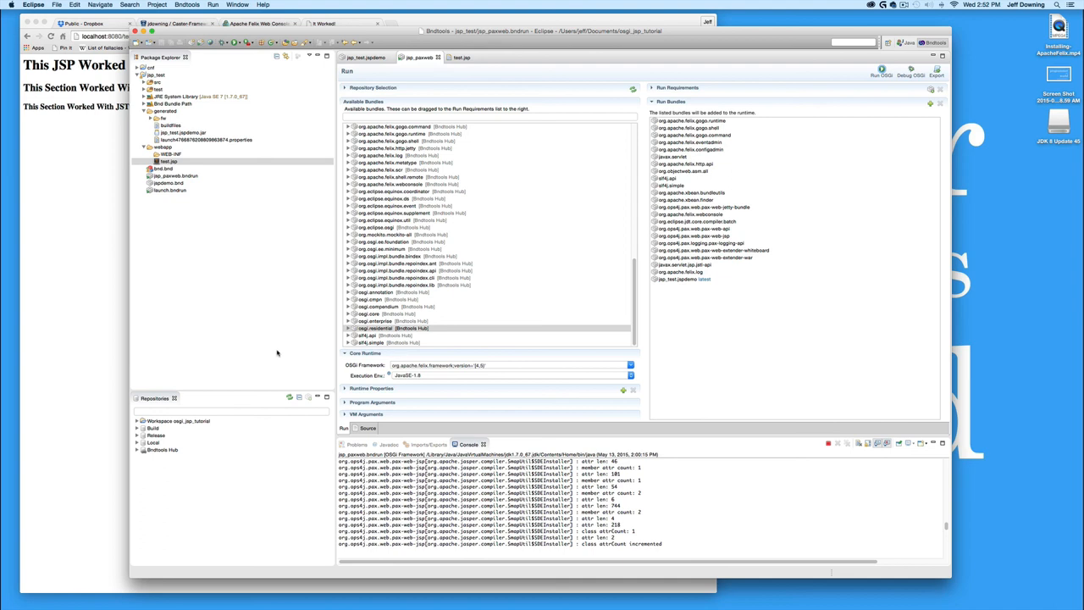